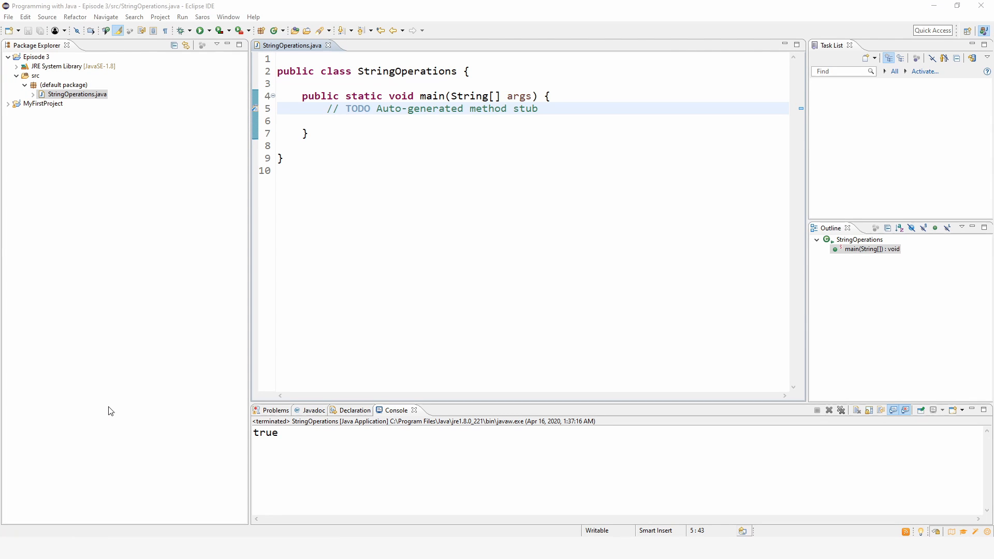
mouse_move(135, 409)
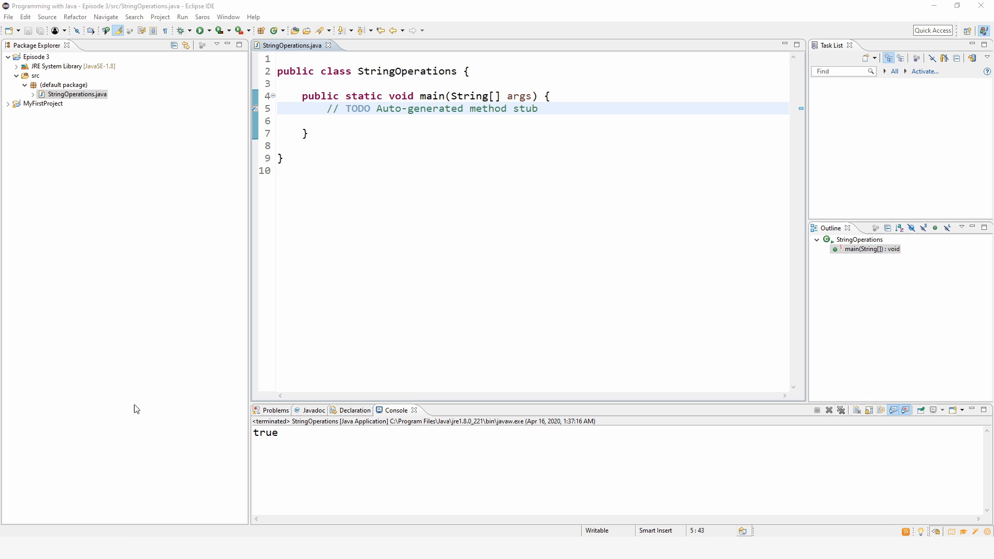
mouse_move(182, 352)
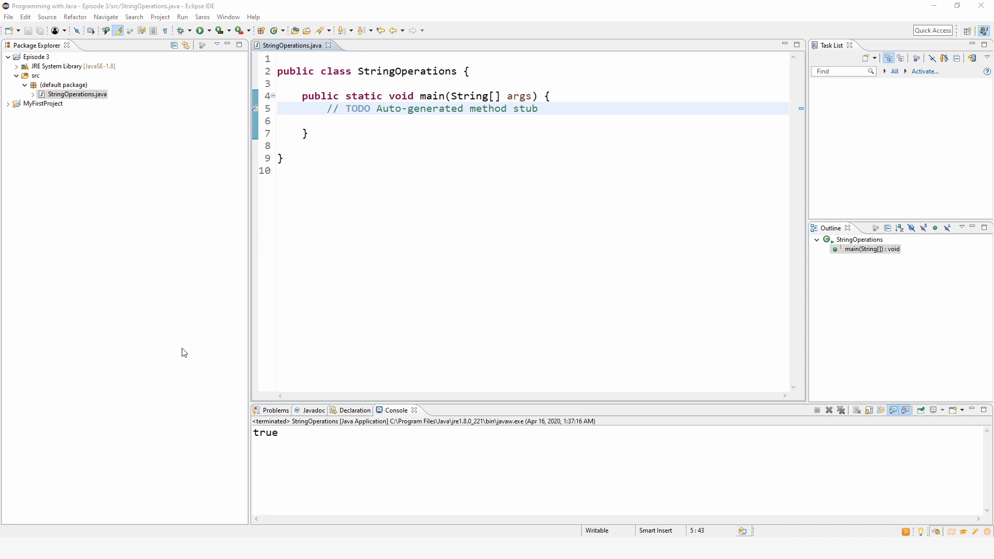
mouse_move(316, 285)
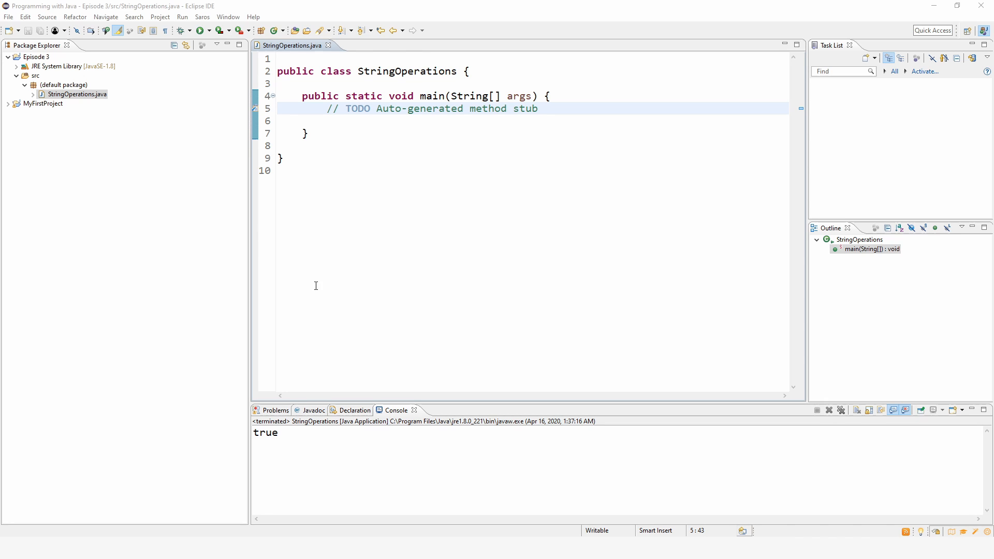
mouse_move(542, 123)
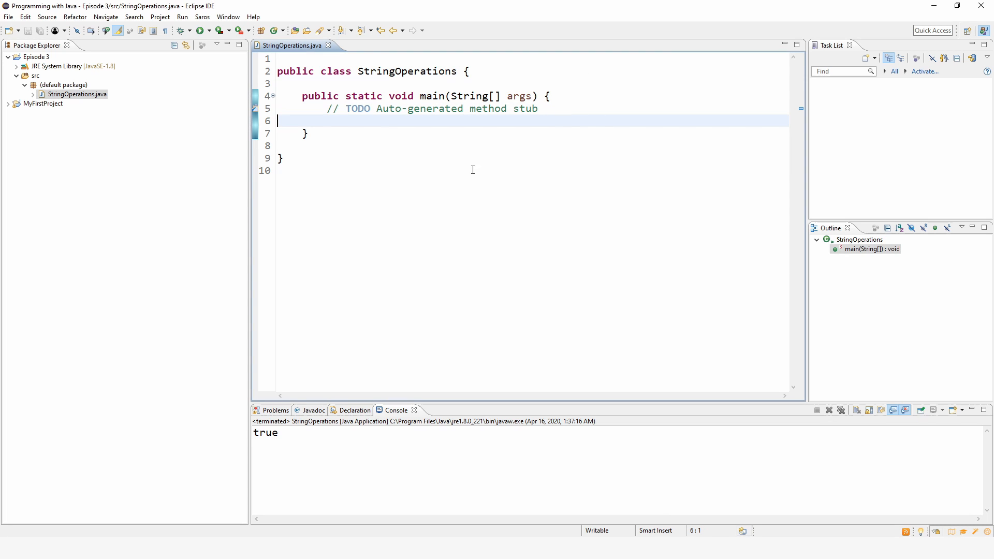
mouse_move(294, 132)
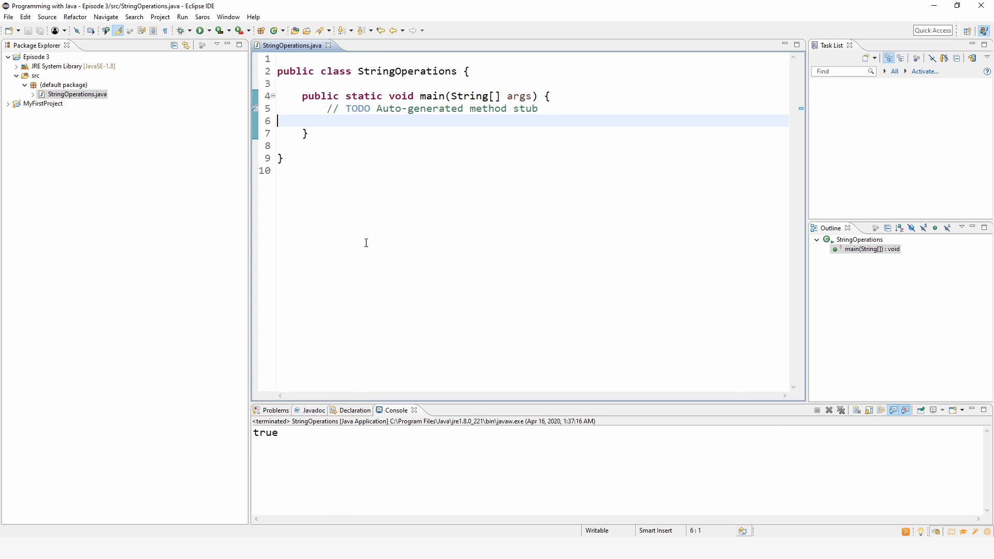
mouse_move(557, 108)
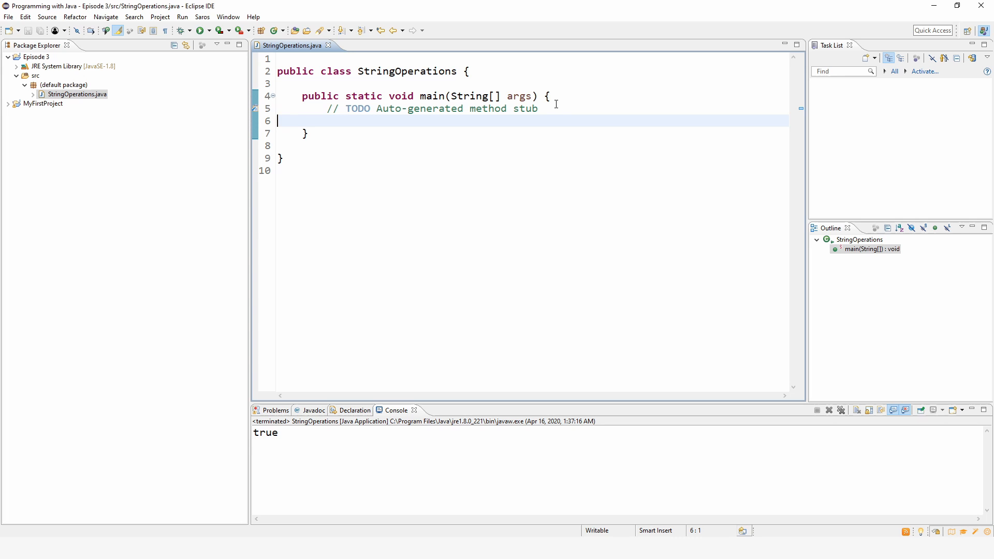
- Add a new line after the TODO comment containing "this is a string"
click(537, 109)
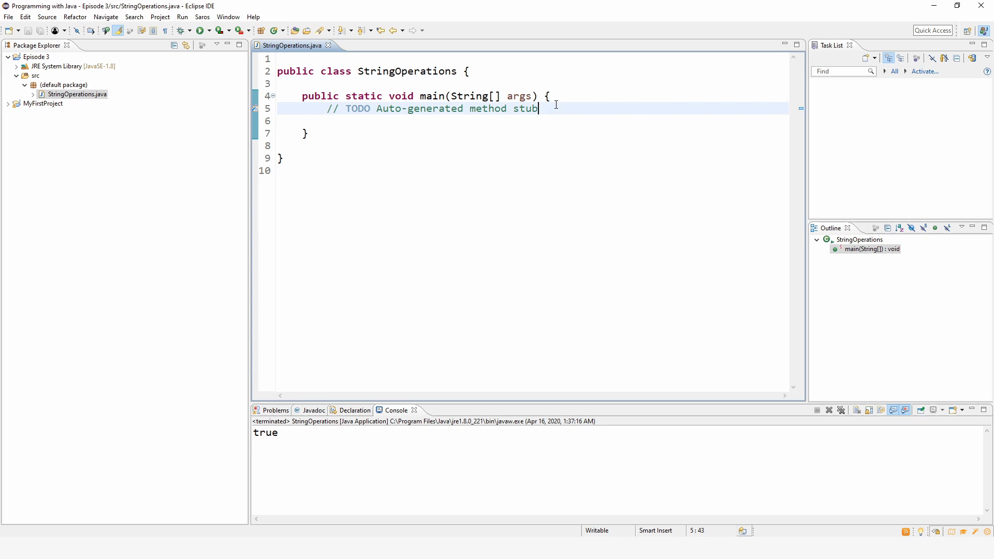
key(Return)
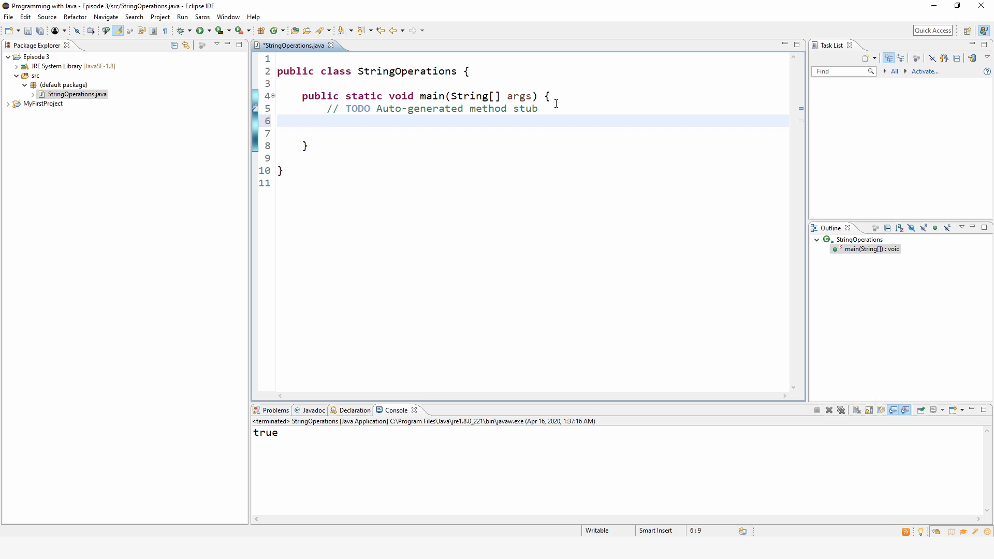
text("")
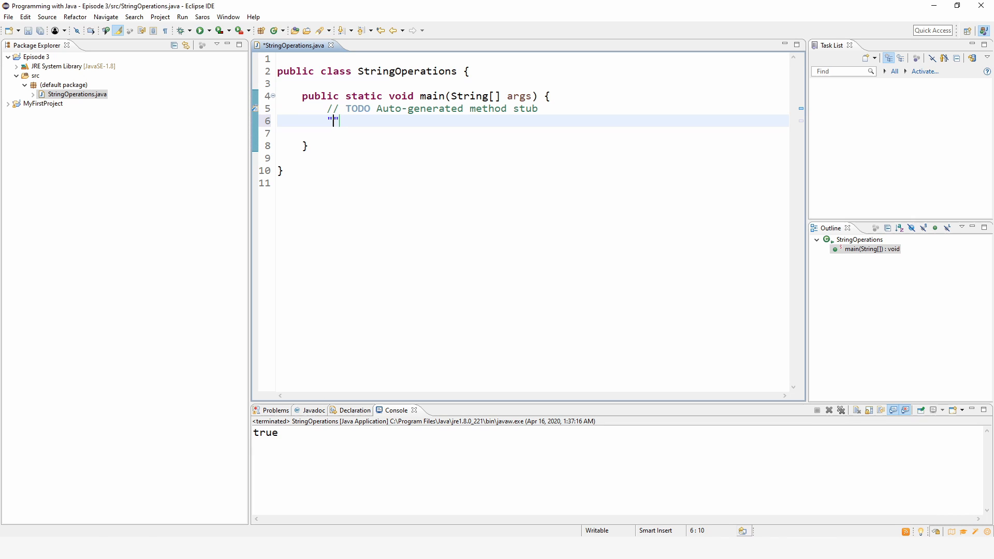
text(thi)
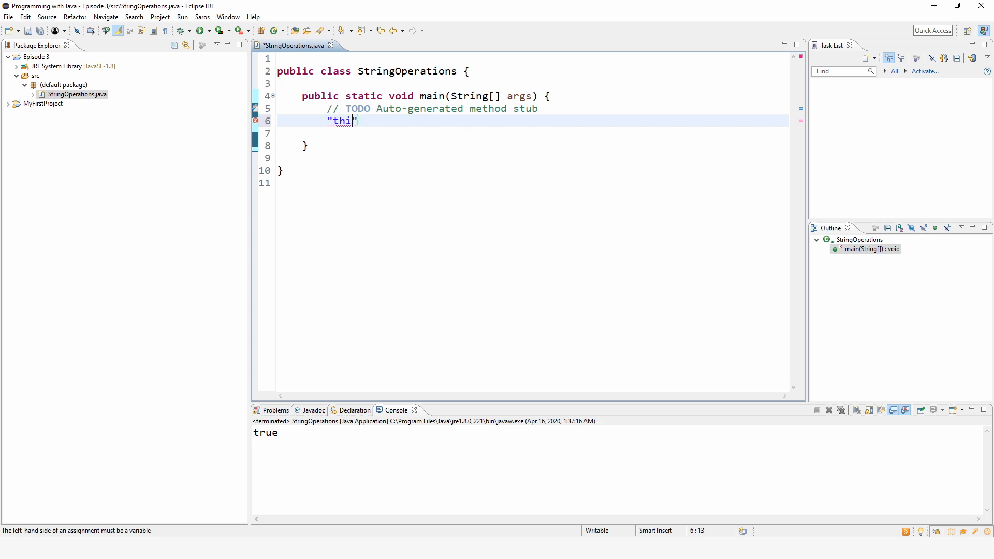
text(s is a string)
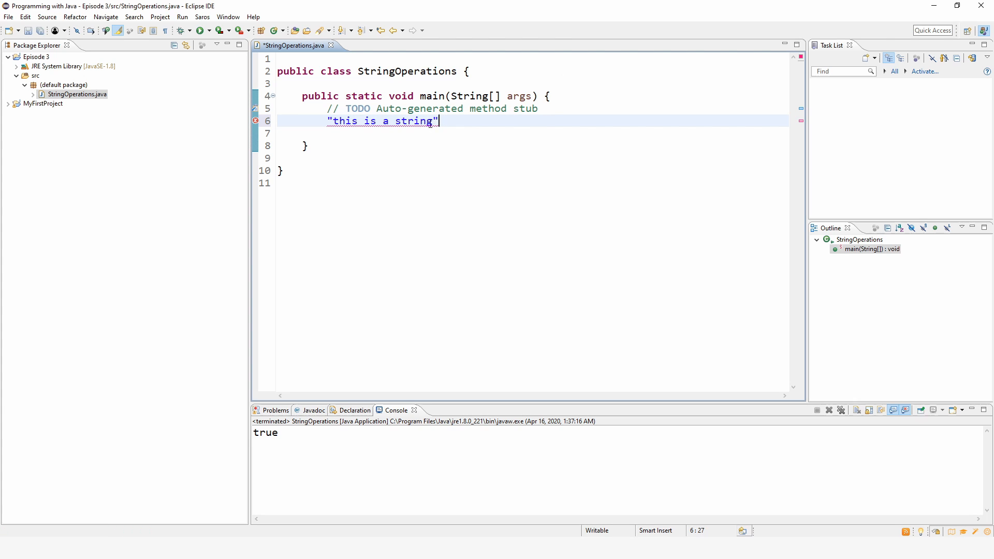
- Trim the literal down to a bare "t" and select it
click(347, 121)
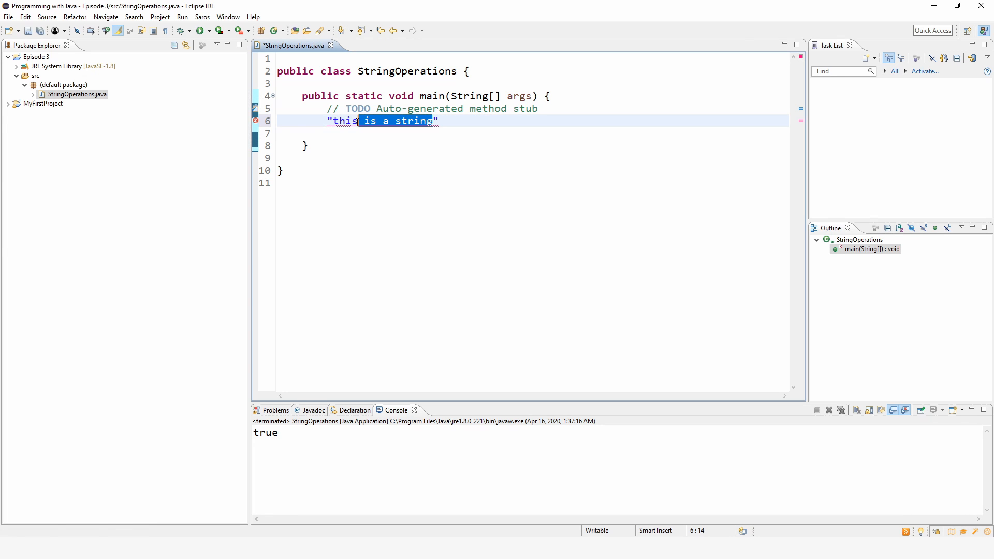
text(t")
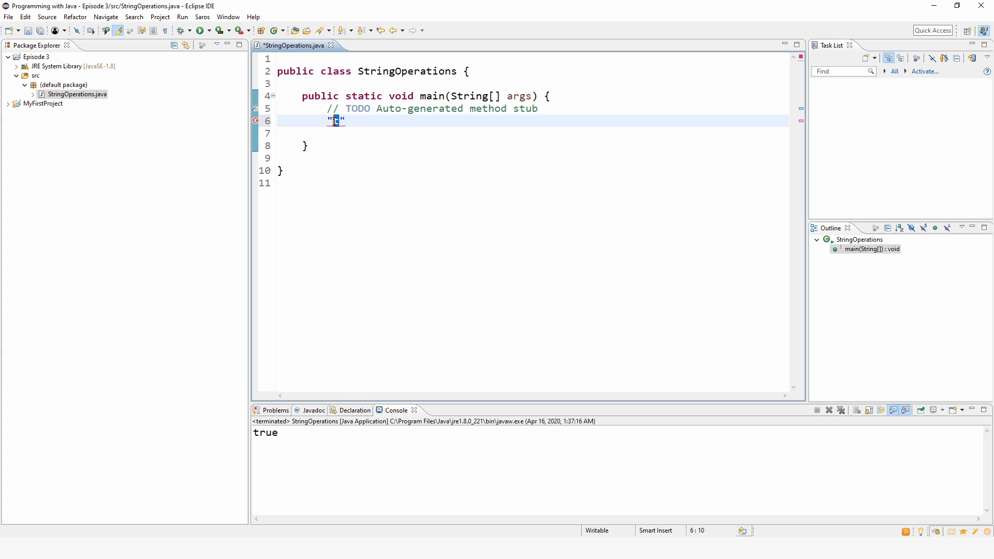
text(t)
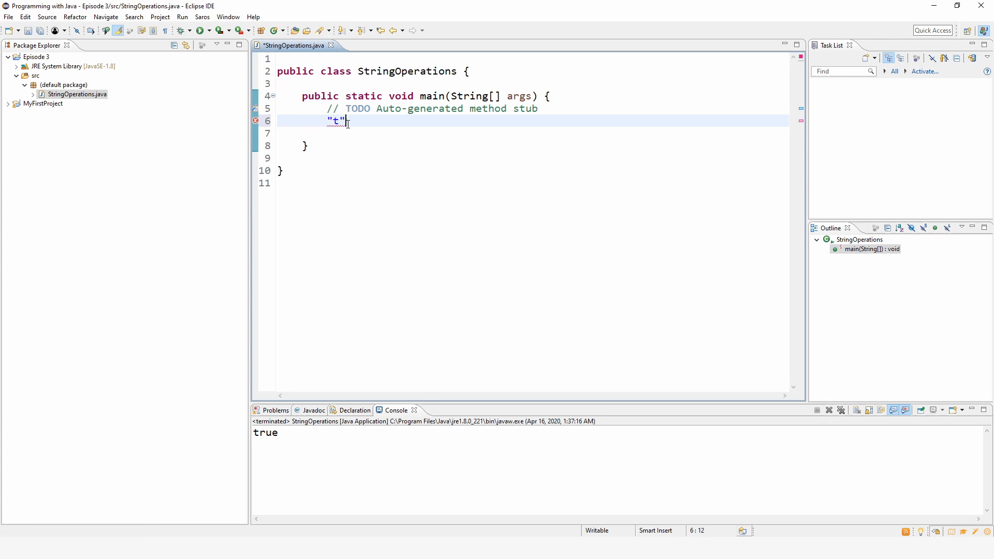
double_click(334, 121)
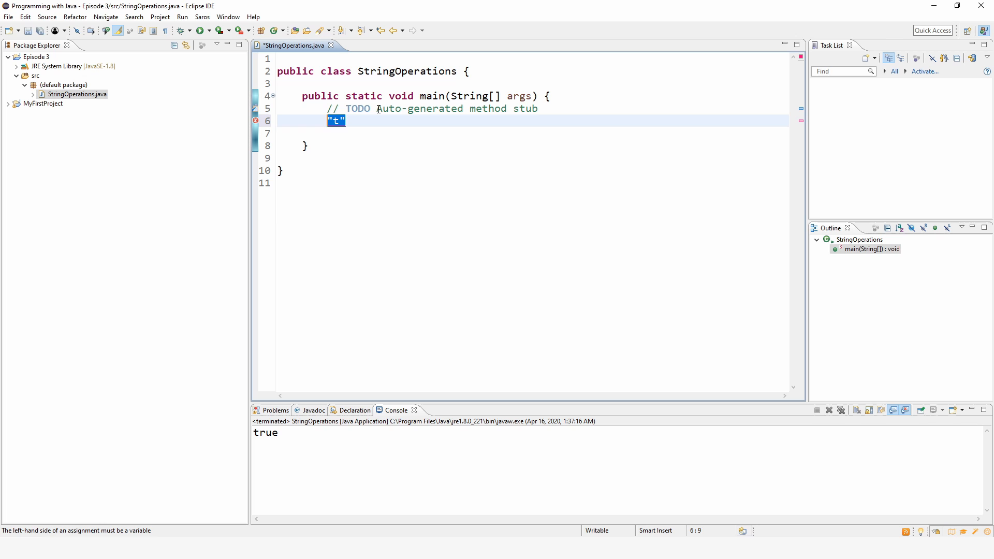
- Write System.out.println("this is a string"); on the new line in main
text(System.out.println*)
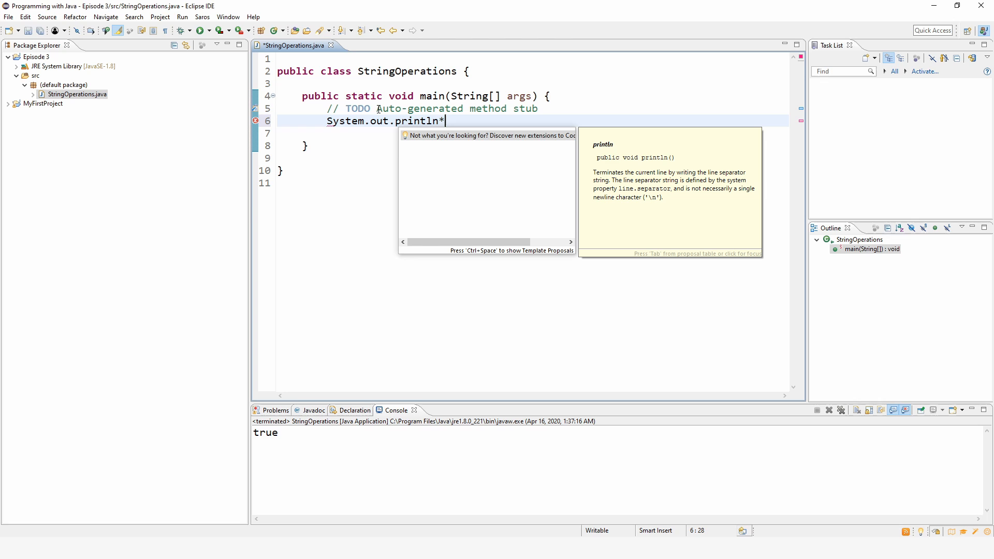
text(())
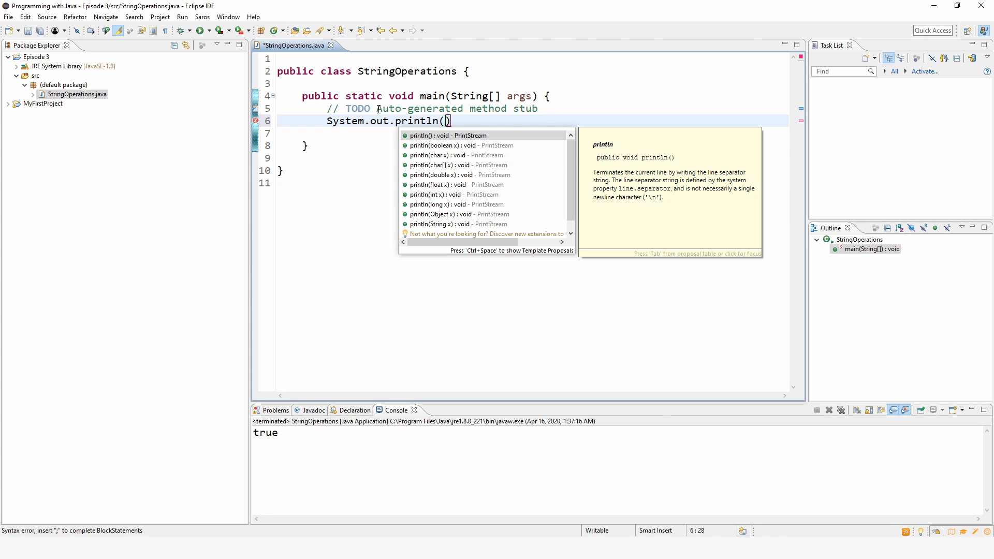
text(")
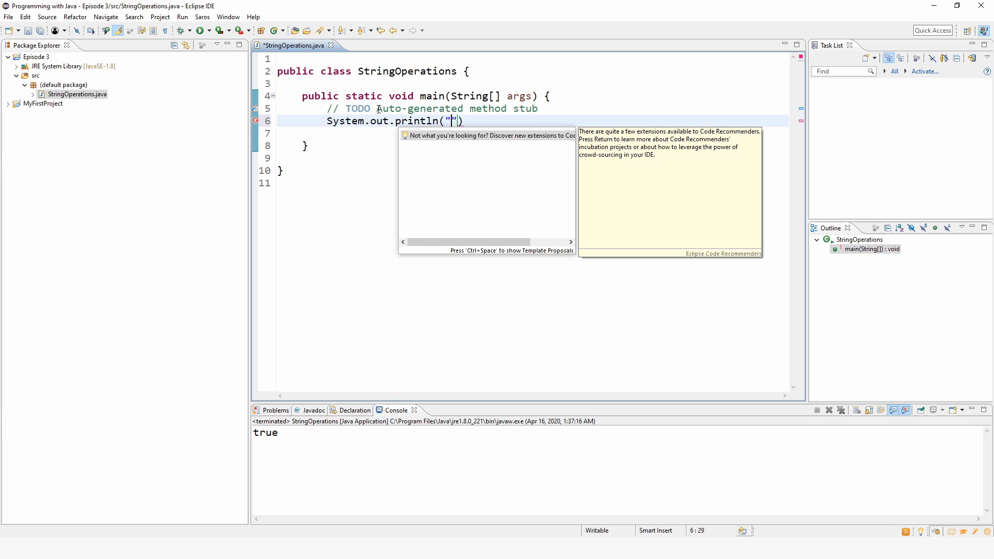
text(this is a string)
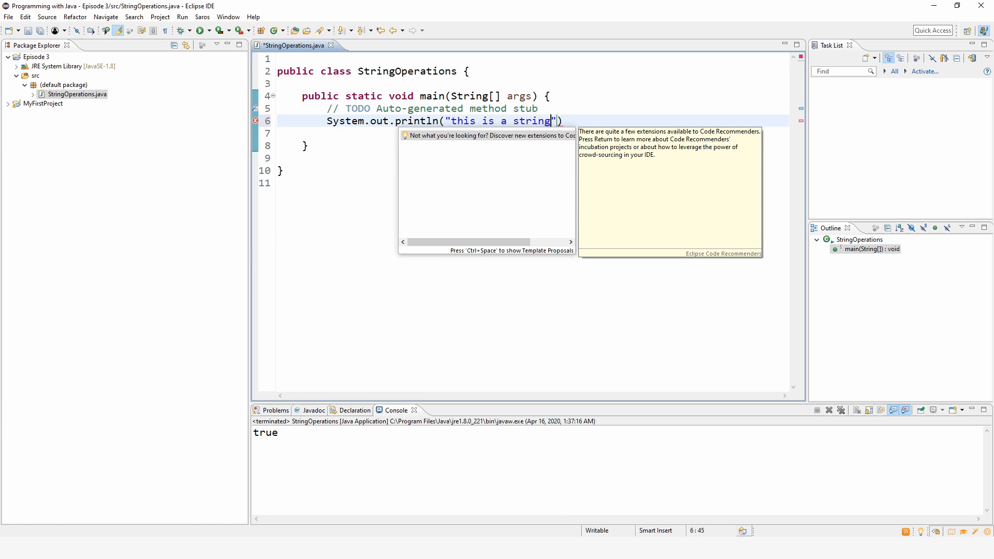
text();)
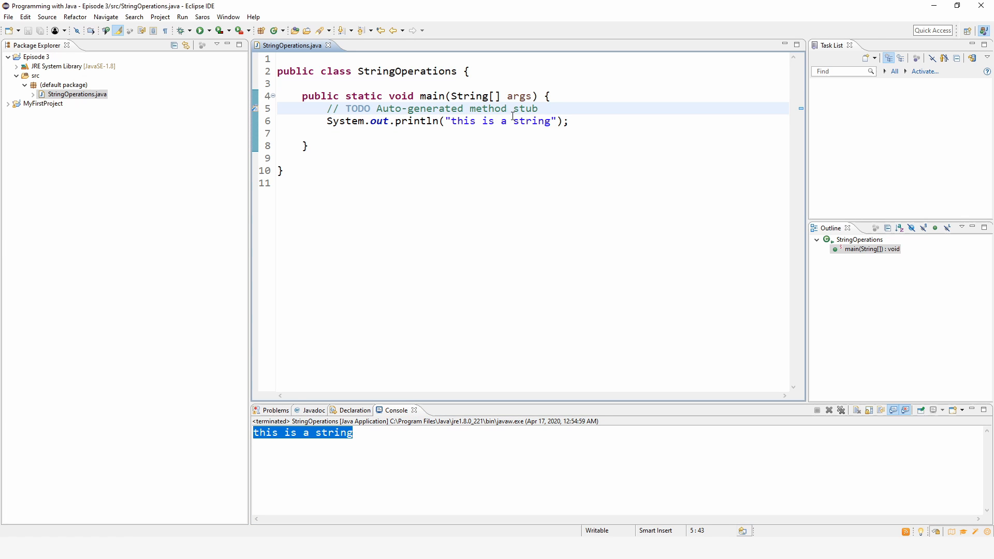
- Declare String text = "this is a string"; above the print statement
key(Return)
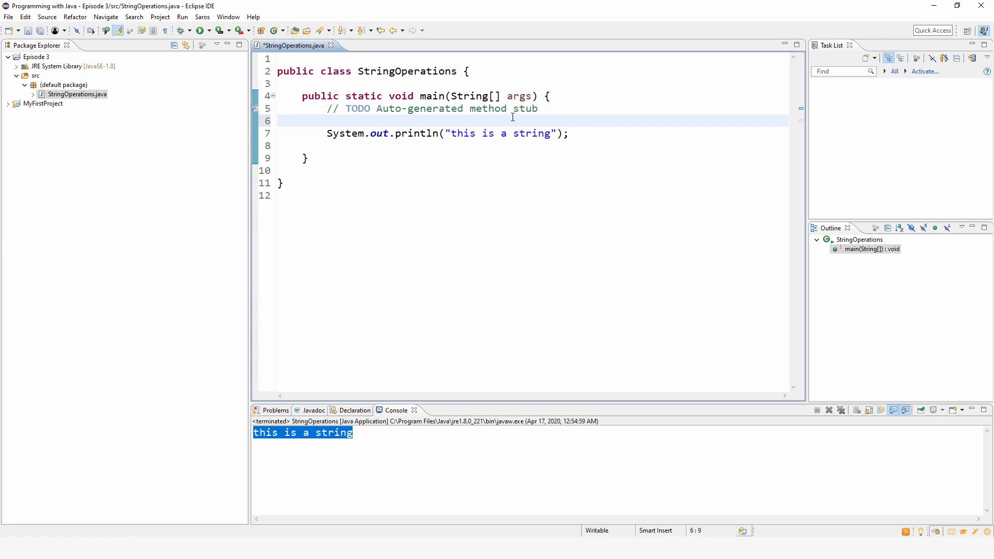
text(String)
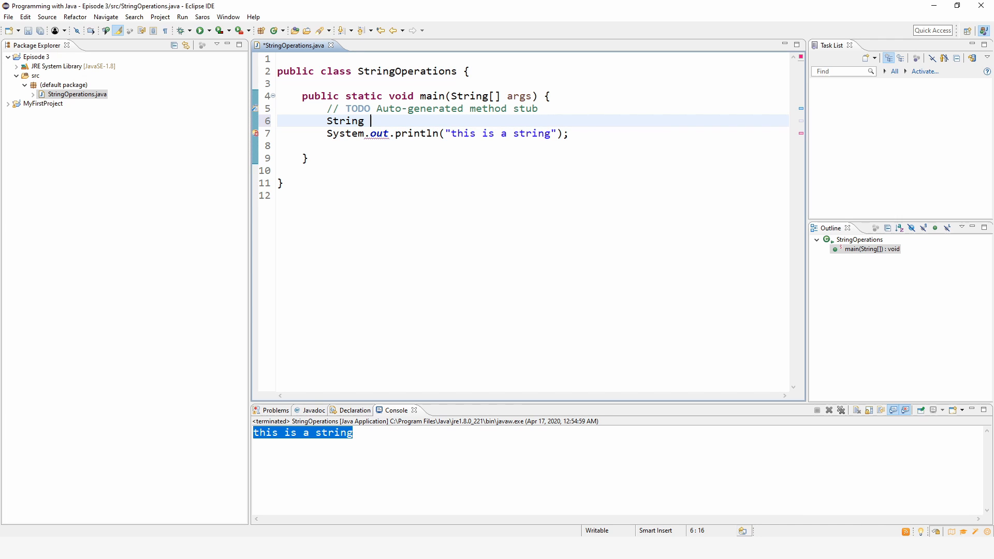
text(text =)
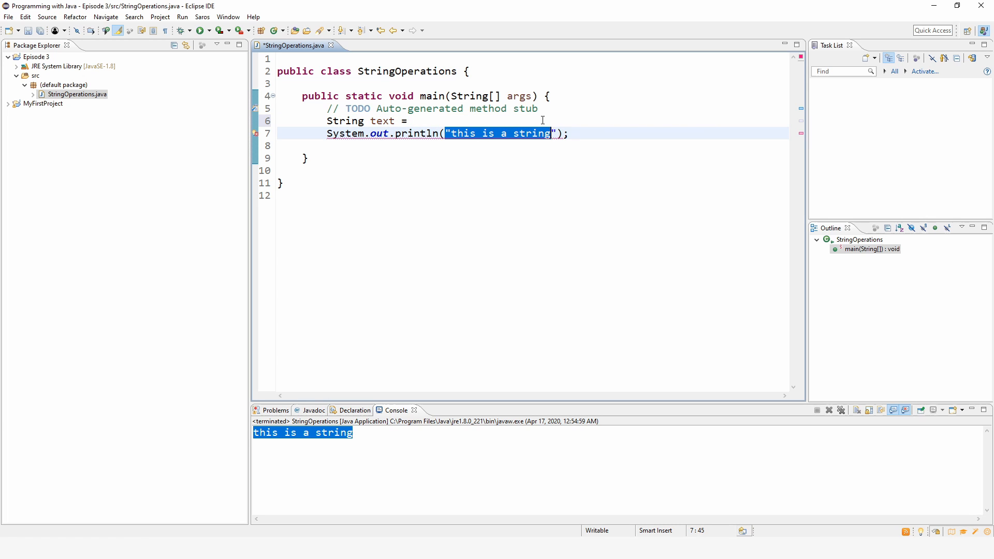
text("this is a string)
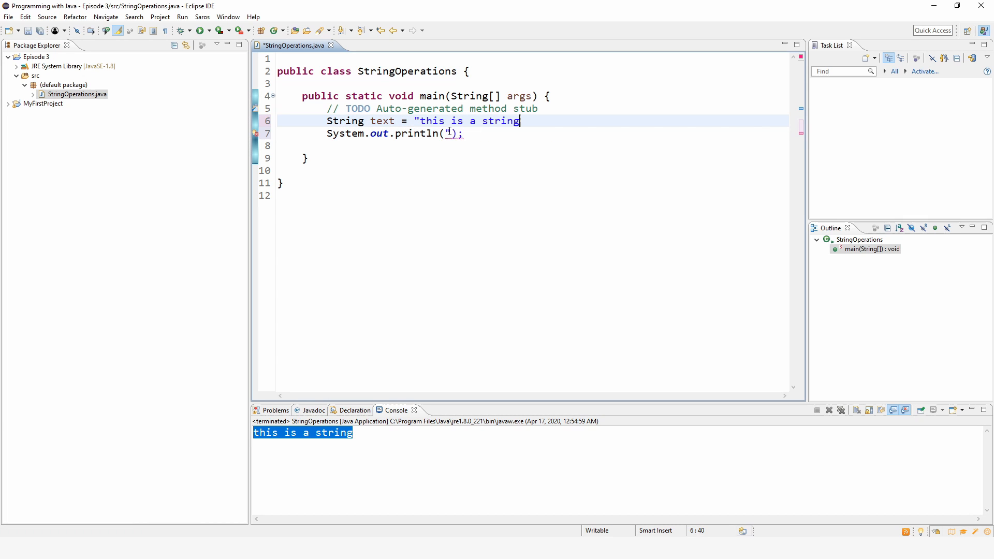
text(";)
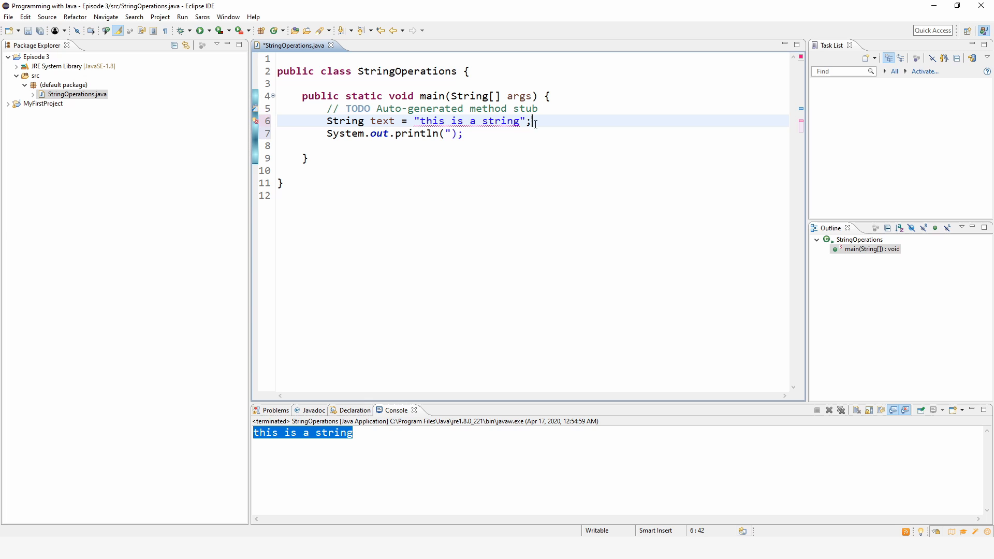
- Pass the variable text to println and rerun the program
click(447, 133)
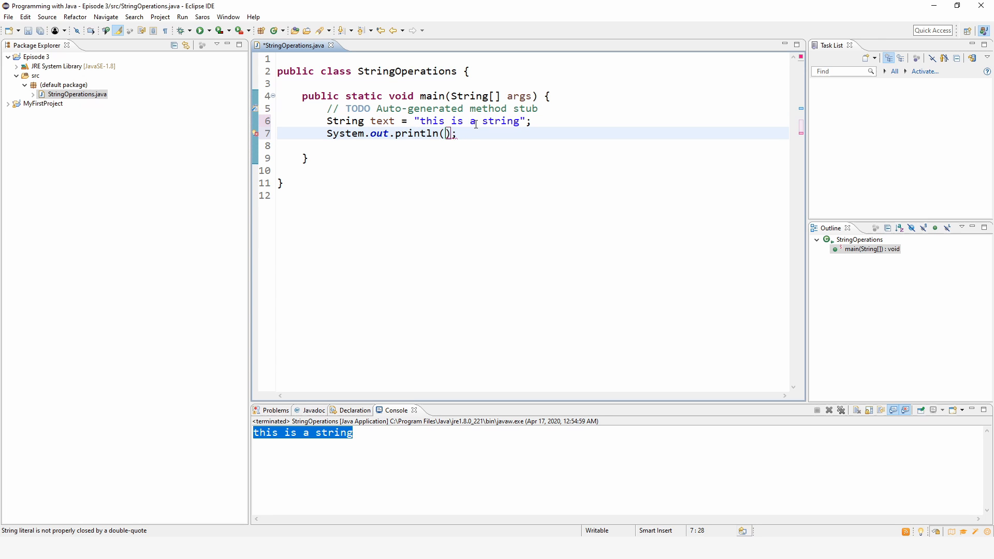
text(text)
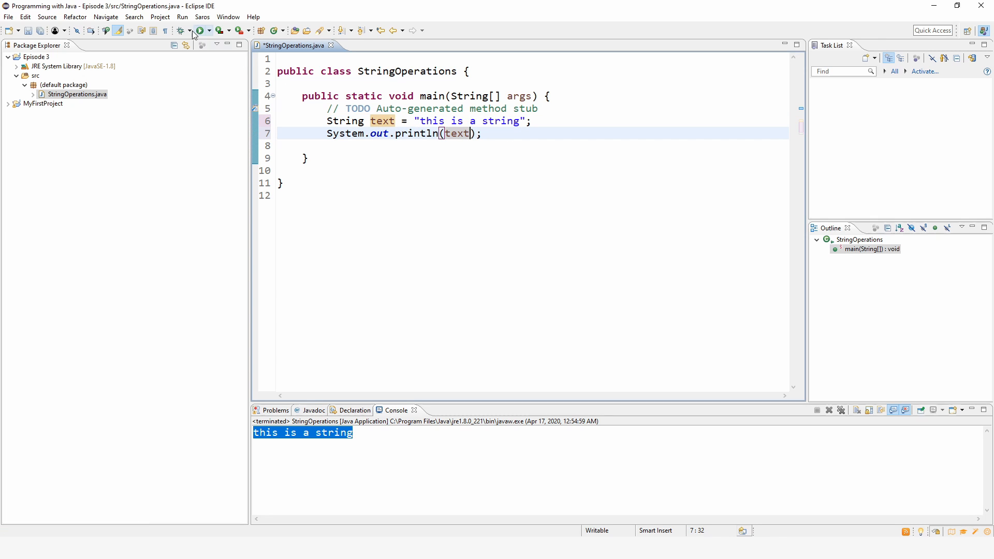
click(200, 30)
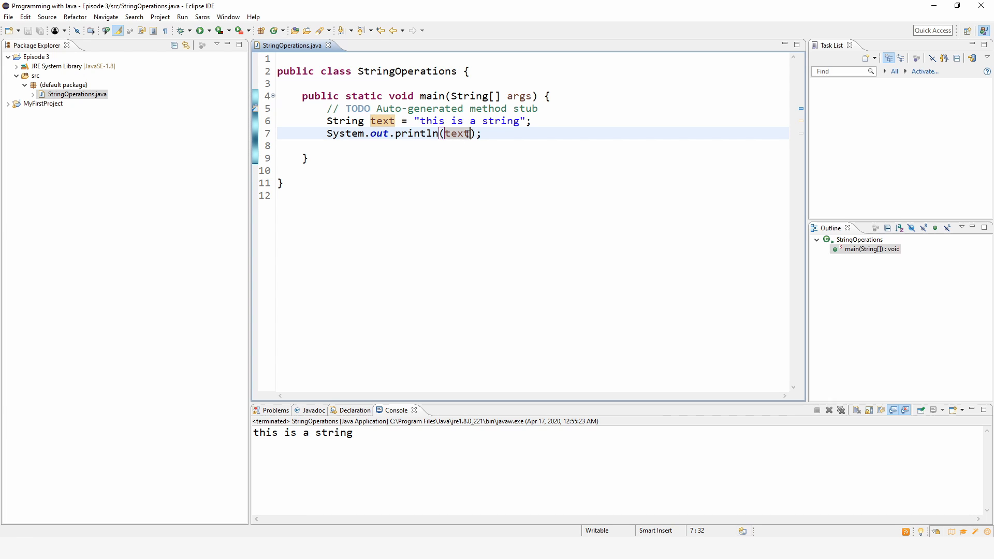
- Change the print argument to text.length() and run, printing 16
double_click(456, 133)
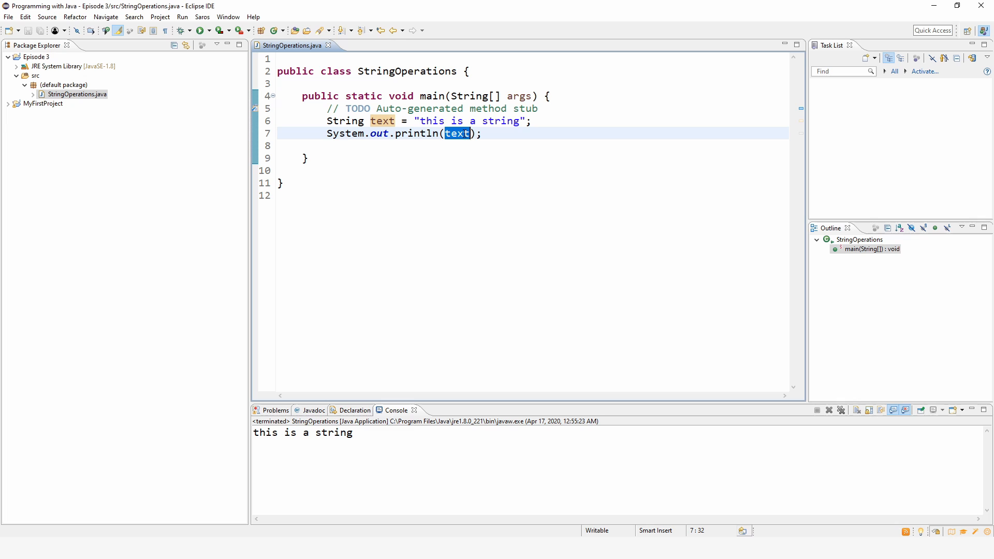
click(490, 187)
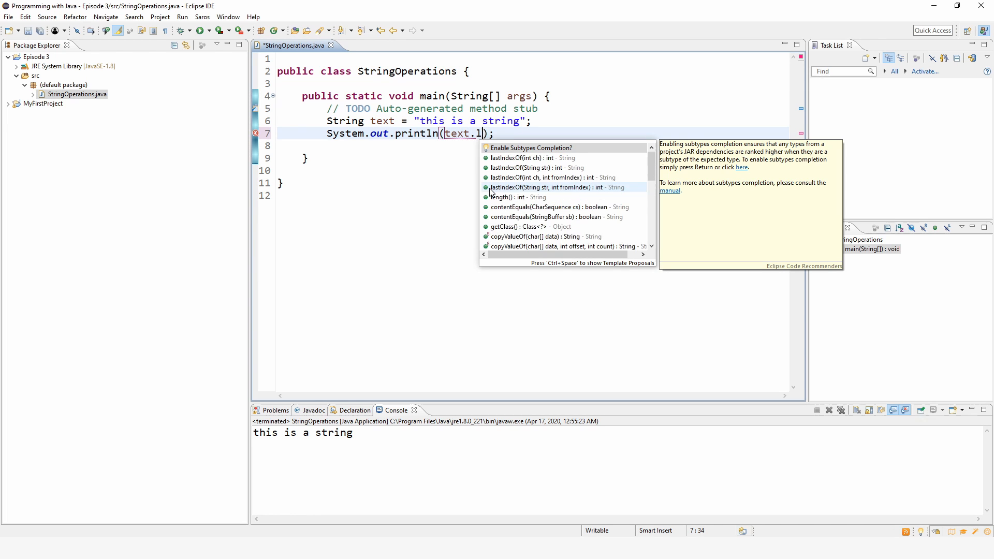
text(en)
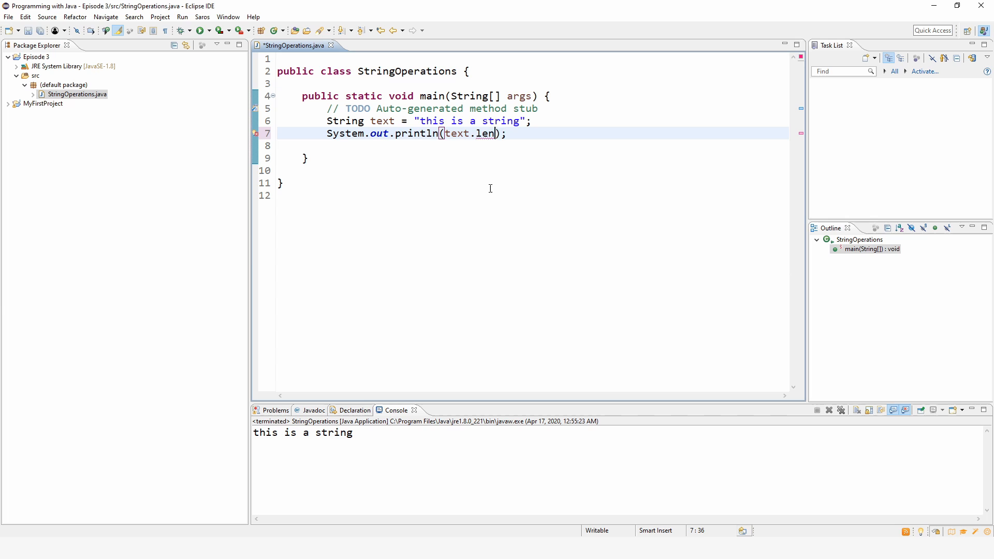
text(gth())
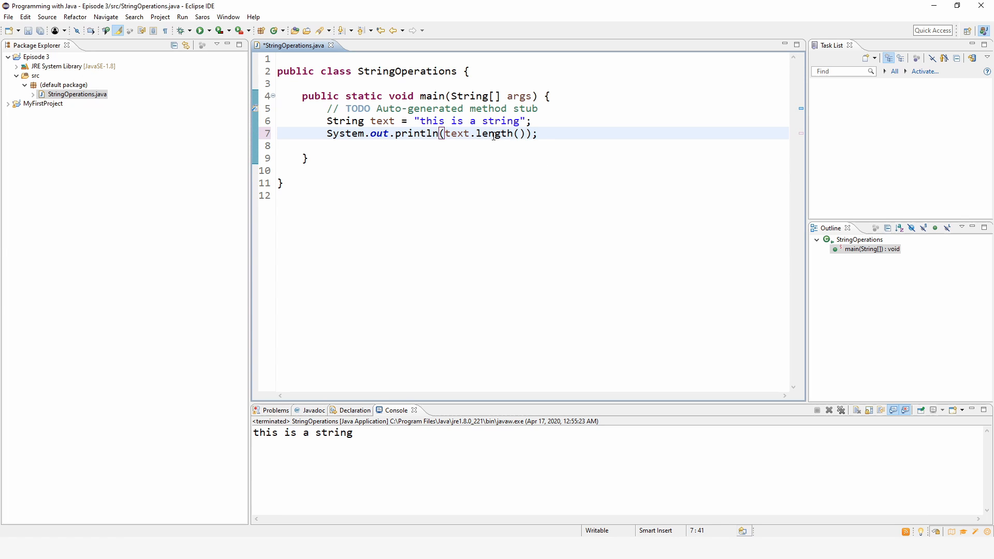
mouse_move(200, 30)
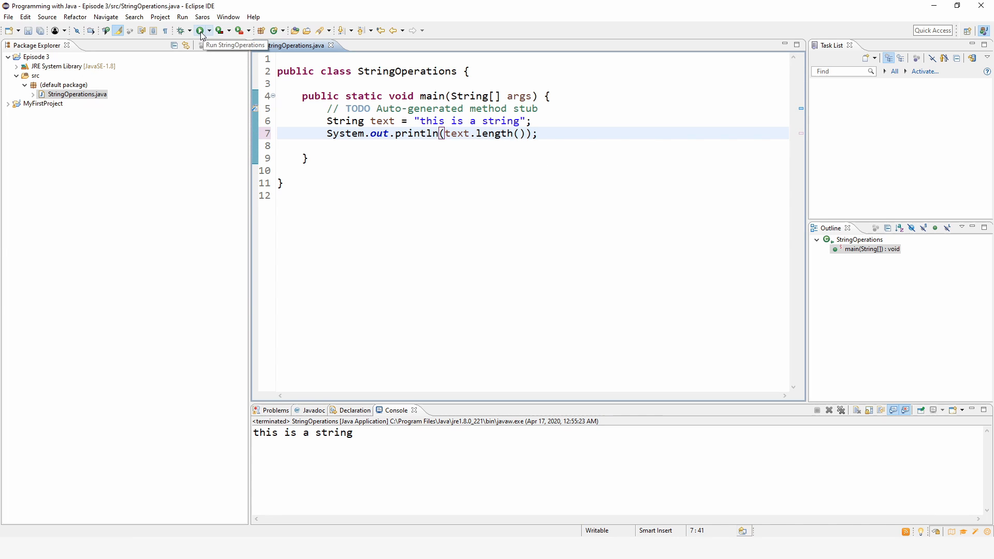
click(200, 31)
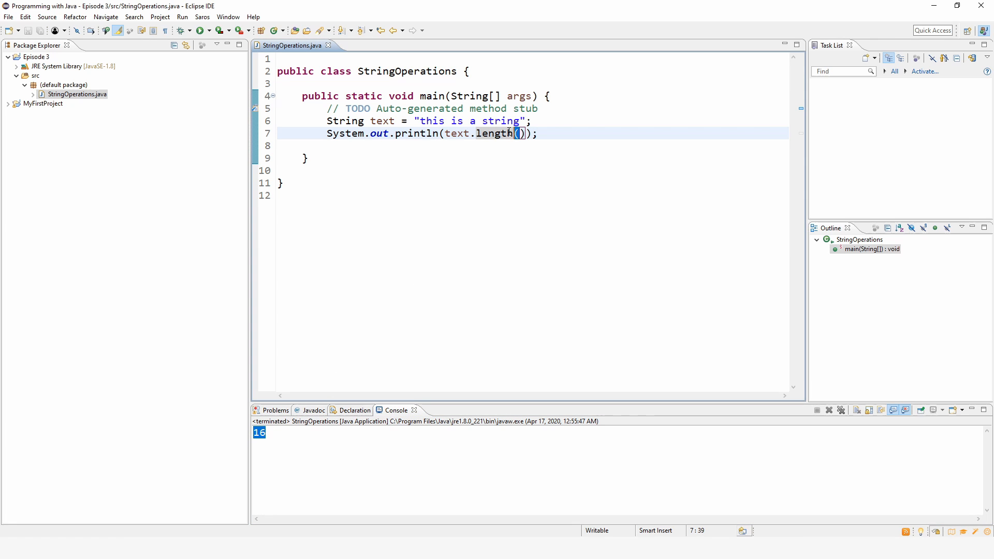
double_click(496, 134)
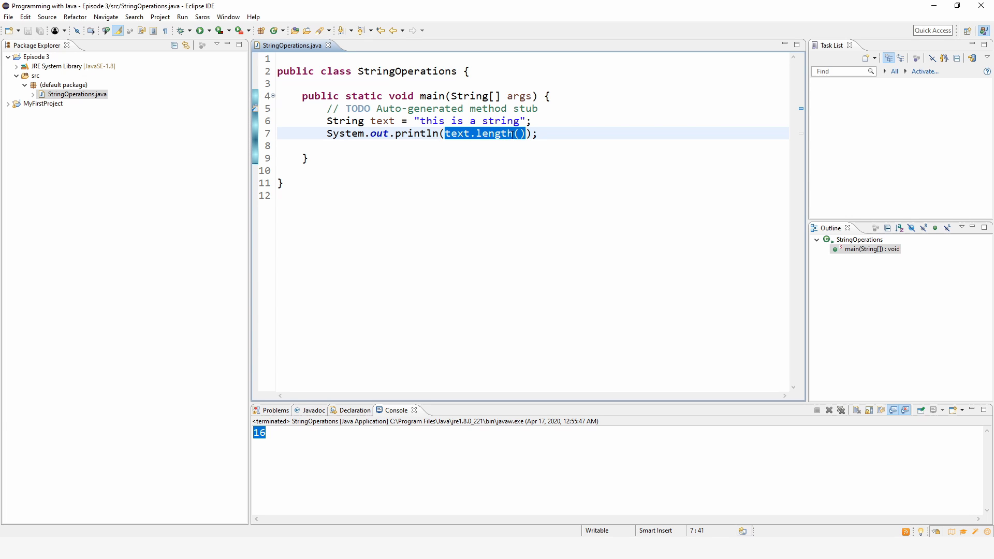
click(516, 133)
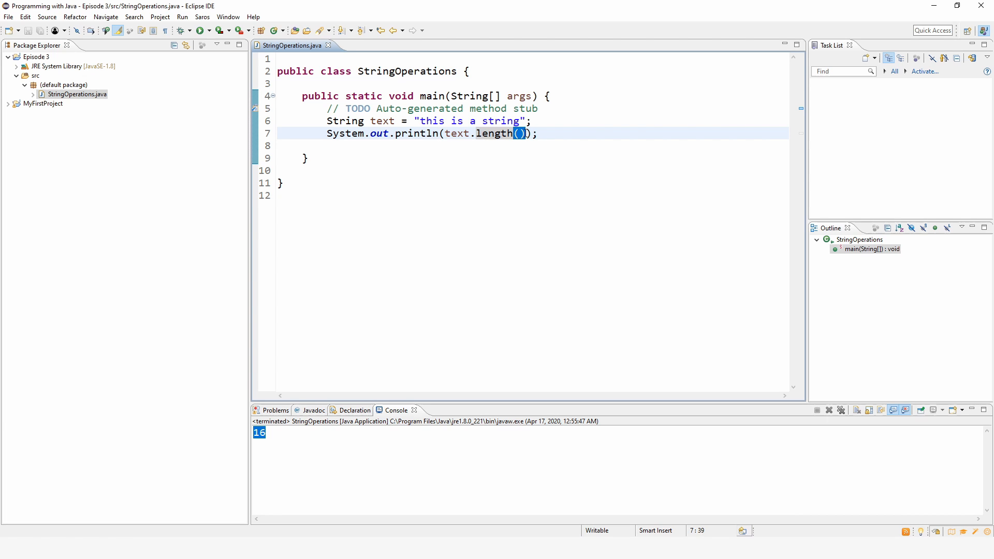
mouse_move(495, 133)
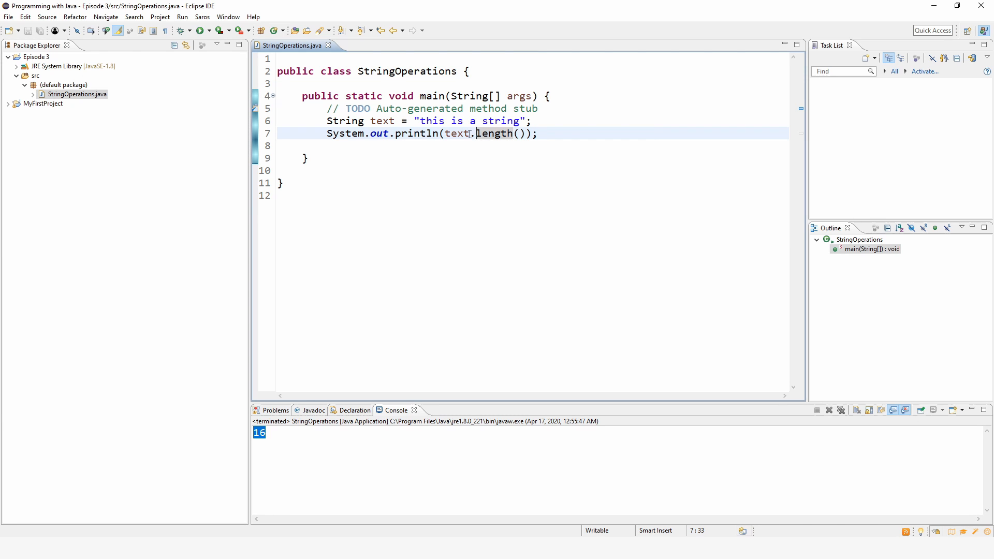
double_click(430, 120)
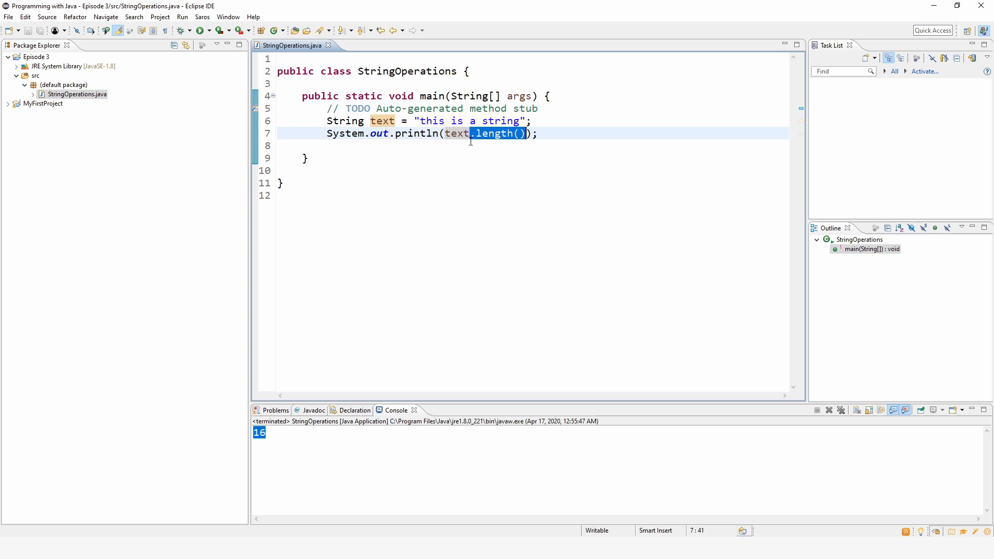
double_click(455, 133)
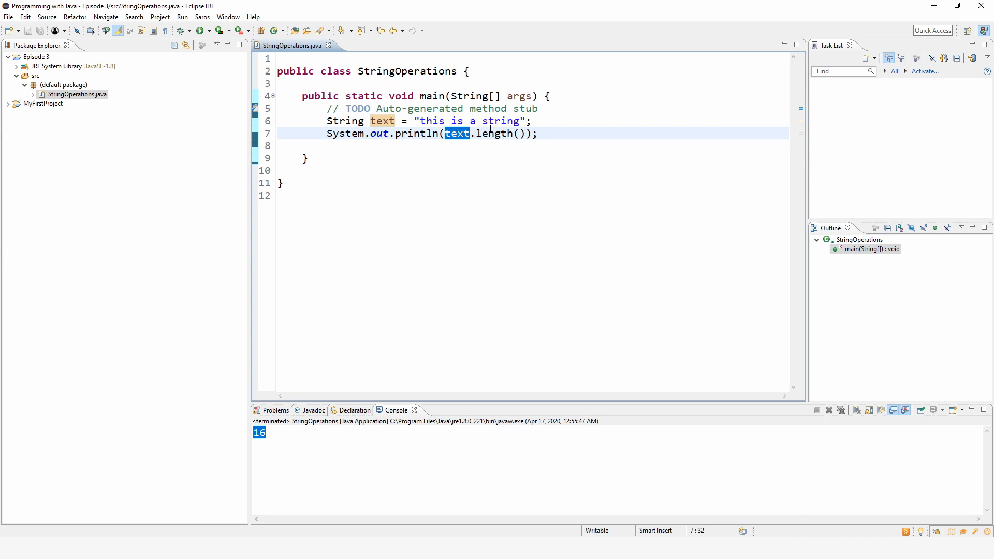
mouse_move(498, 133)
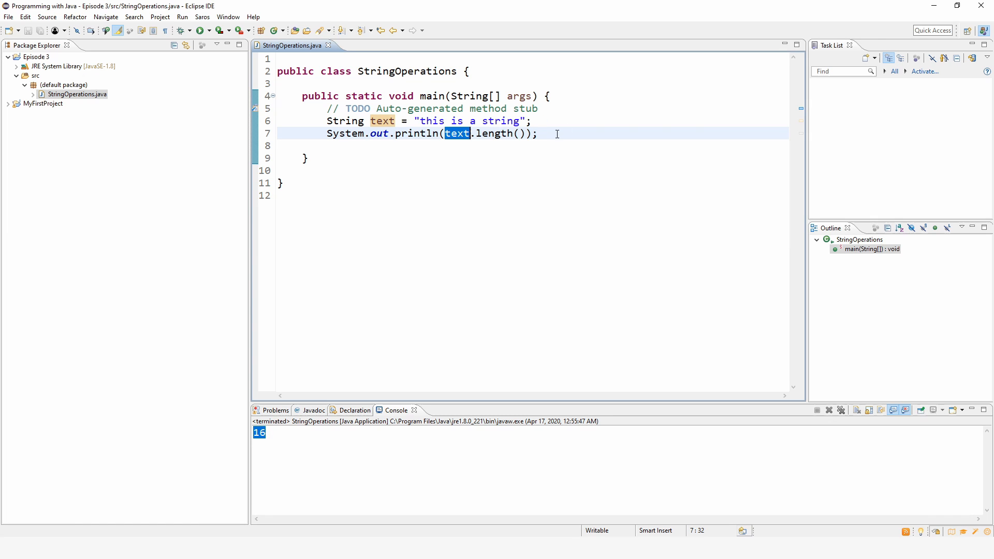
click(536, 134)
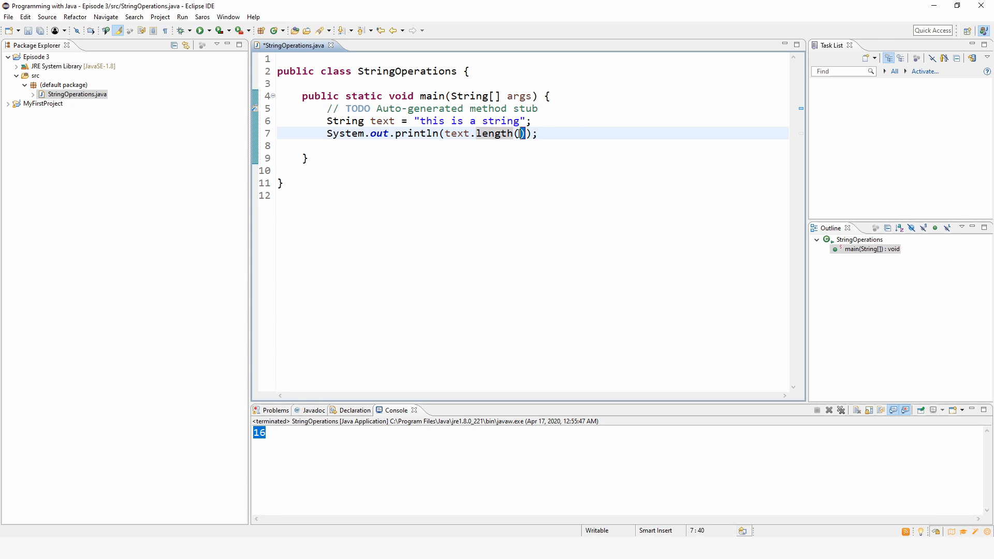
key(Return)
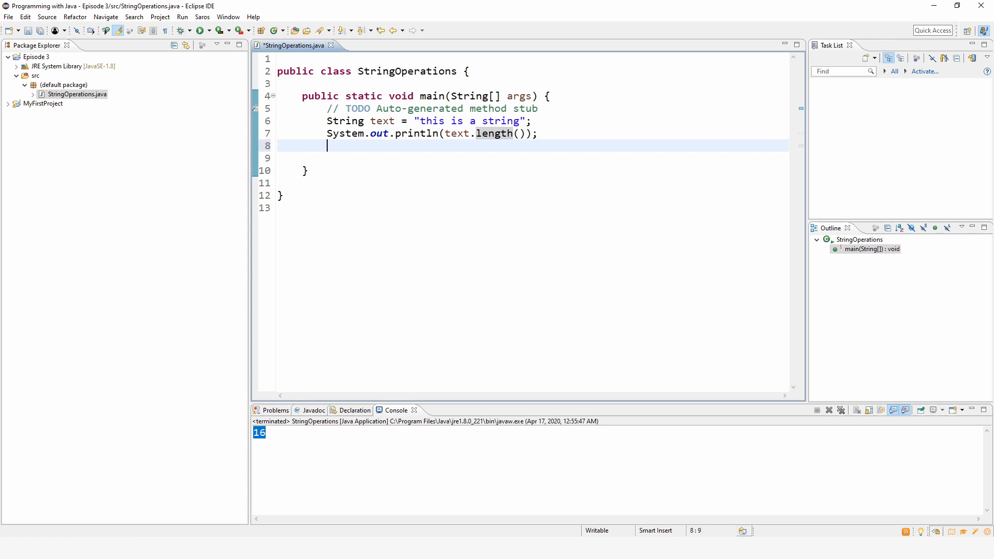
key(Return)
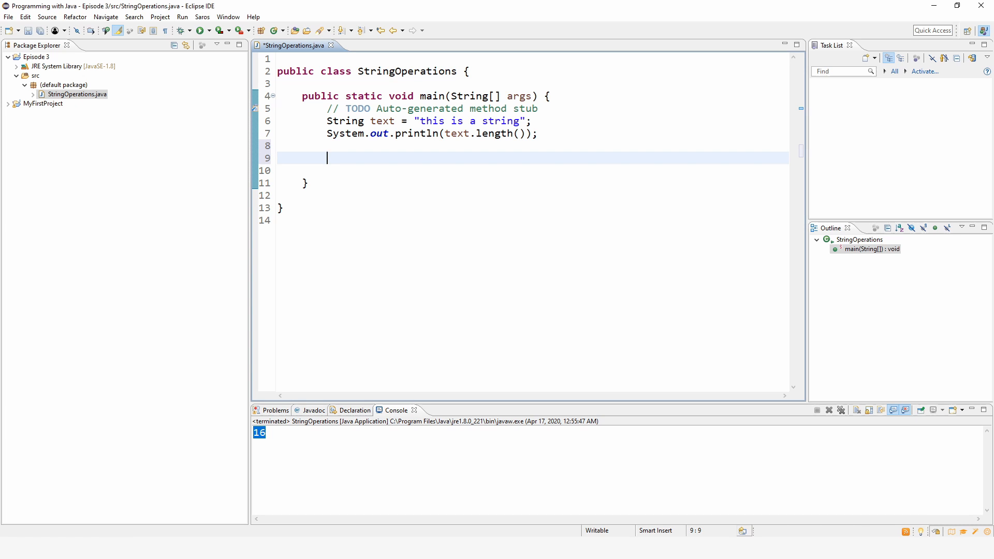
text(f)
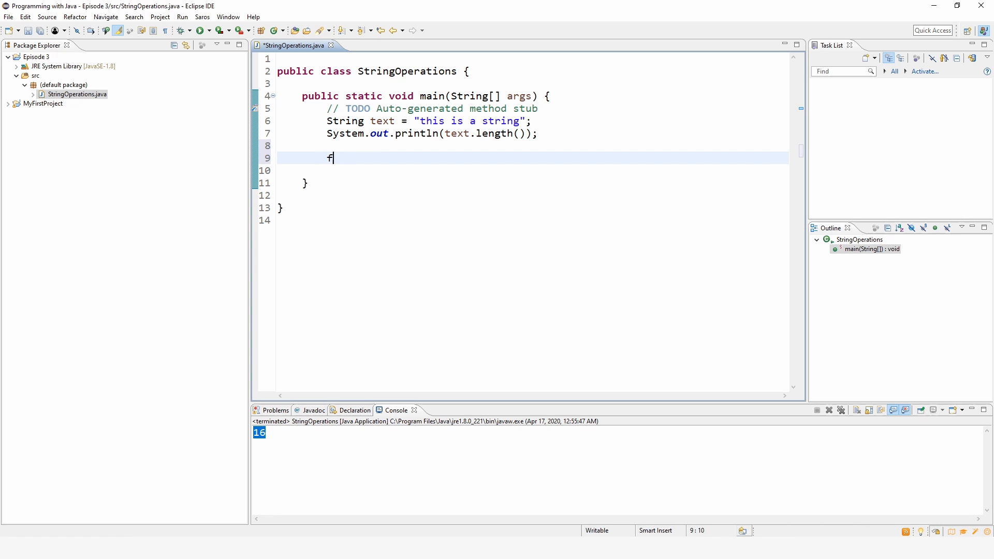
text((x))
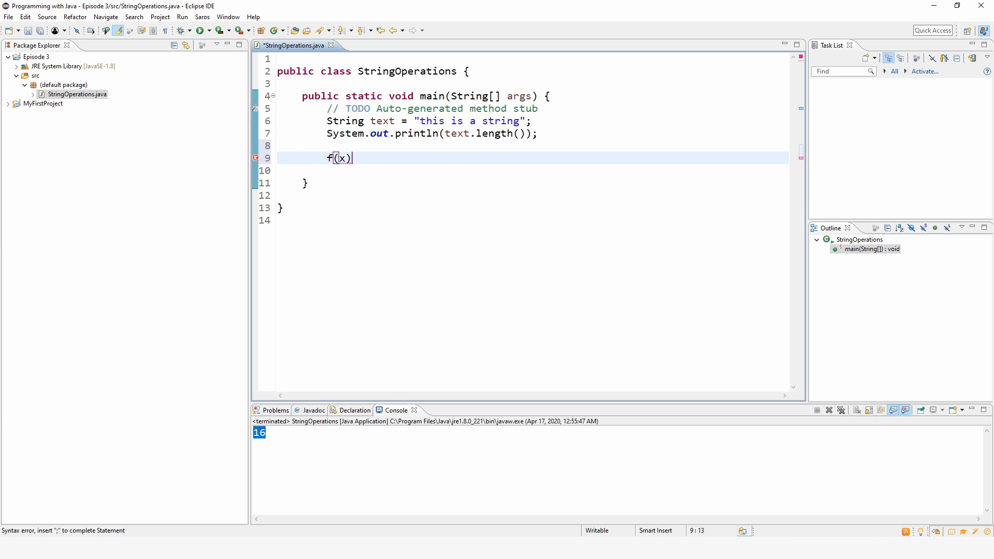
text(=)
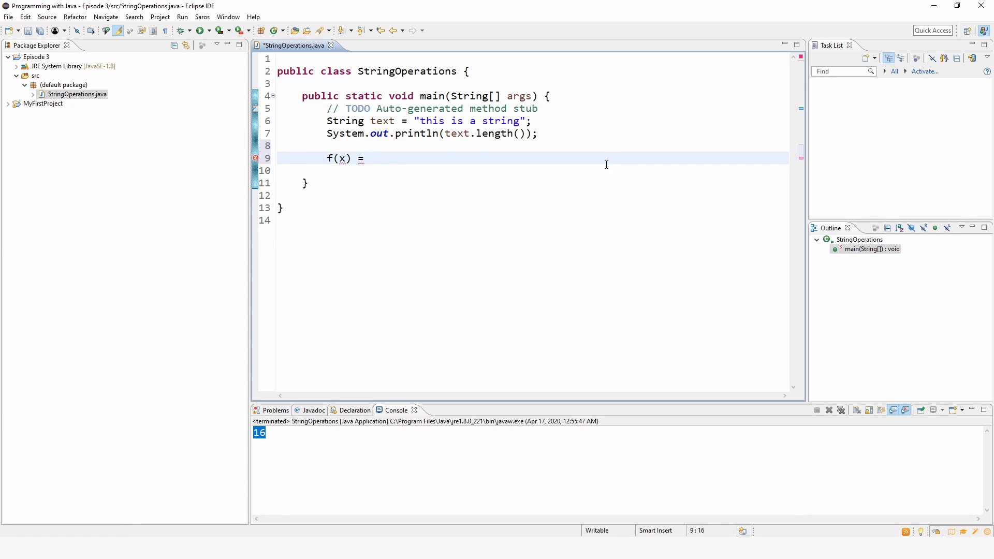
double_click(499, 134)
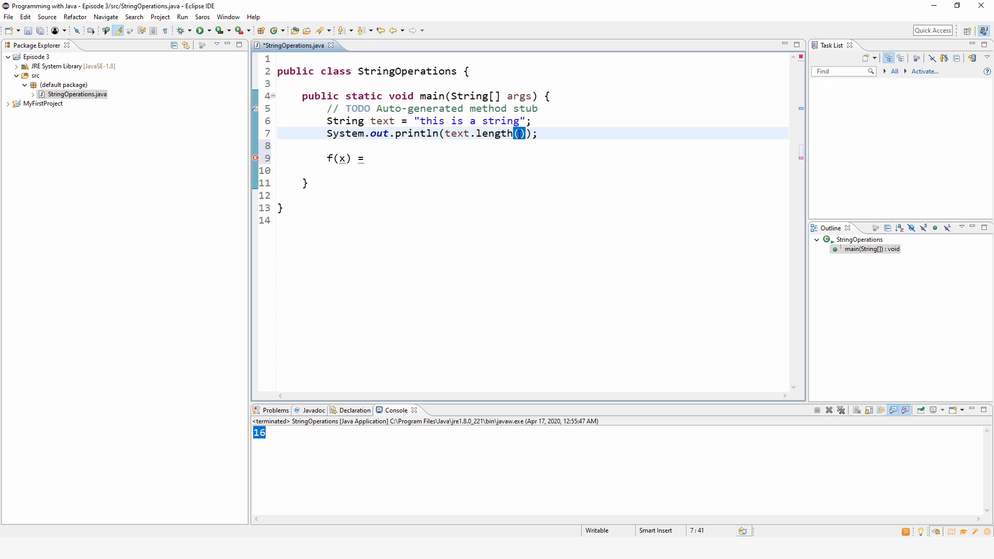
click(370, 158)
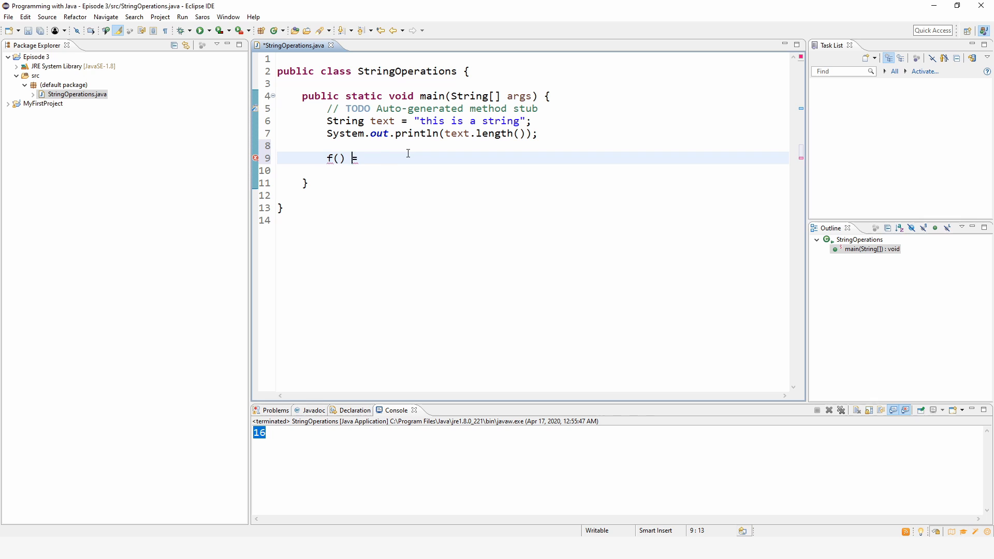
text(=)
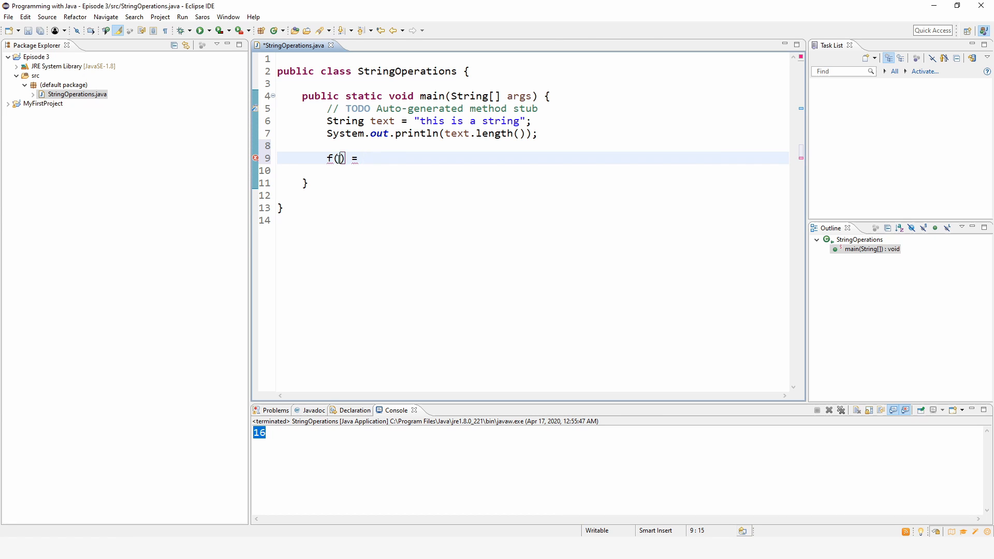
text(x = c)
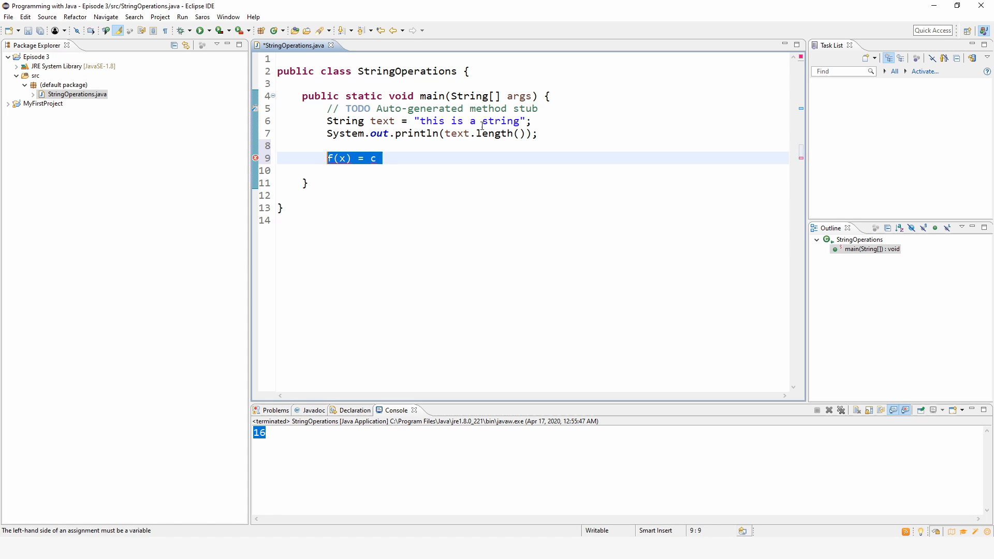
key(Delete)
text(su)
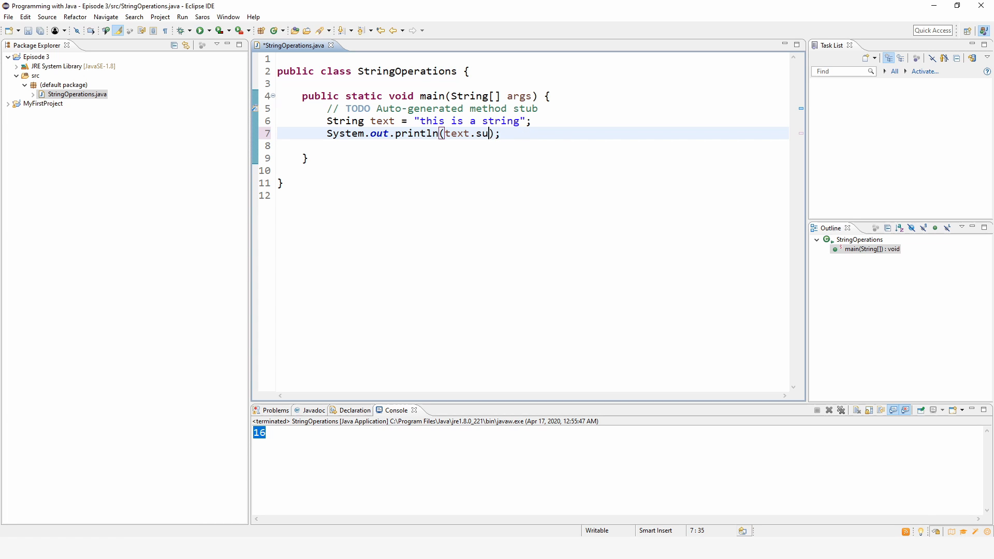
- Print text.substring(4), run it, and locate index 4 in the literal
text(bstring)
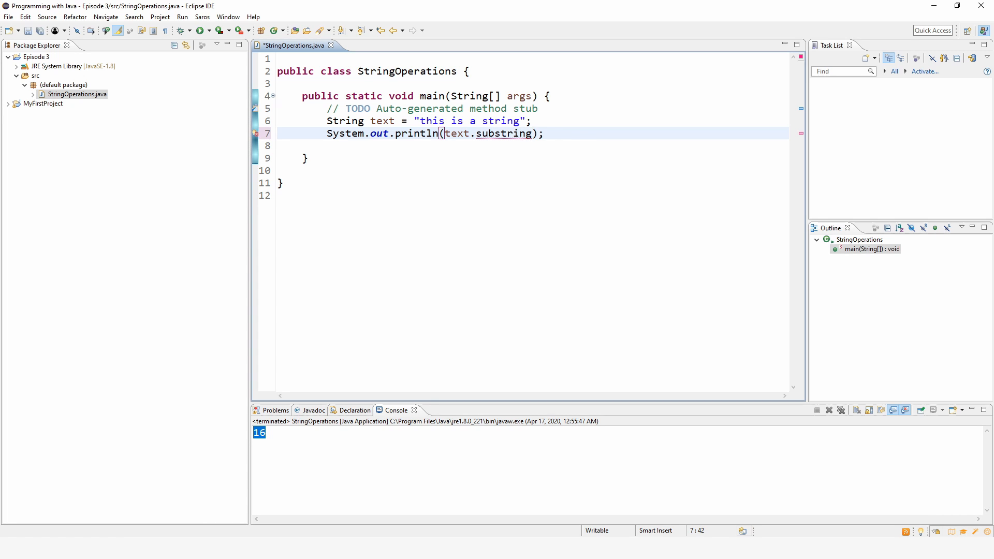
text(()
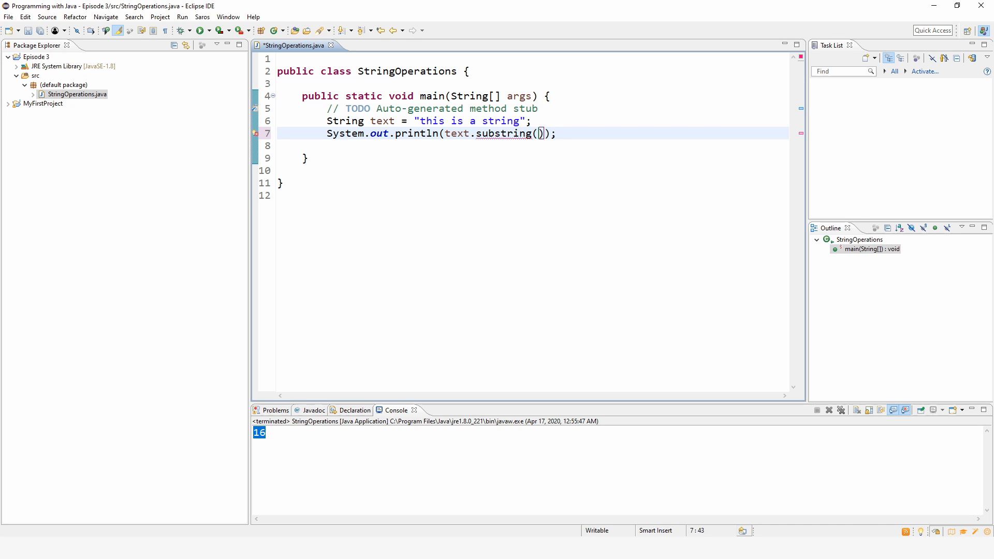
mouse_move(534, 146)
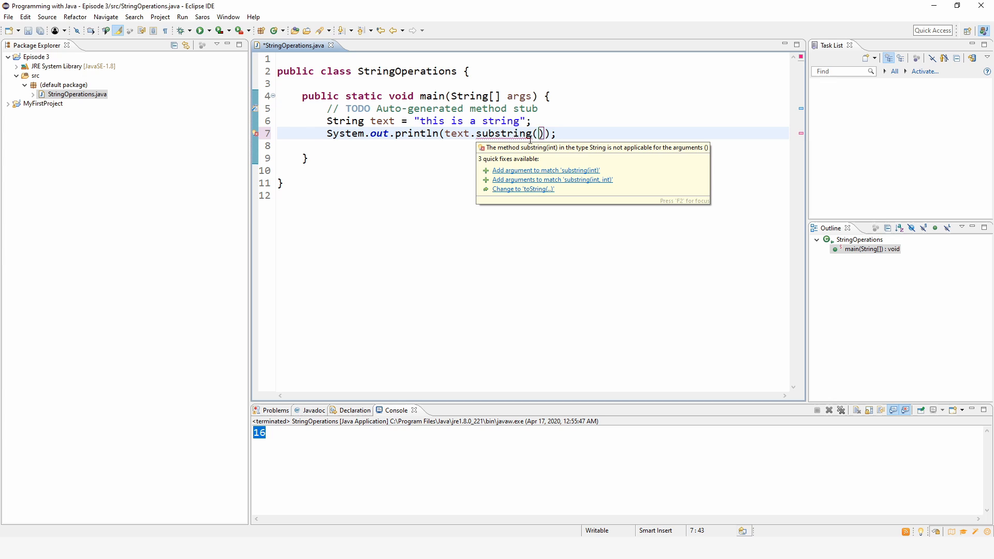
text(4)
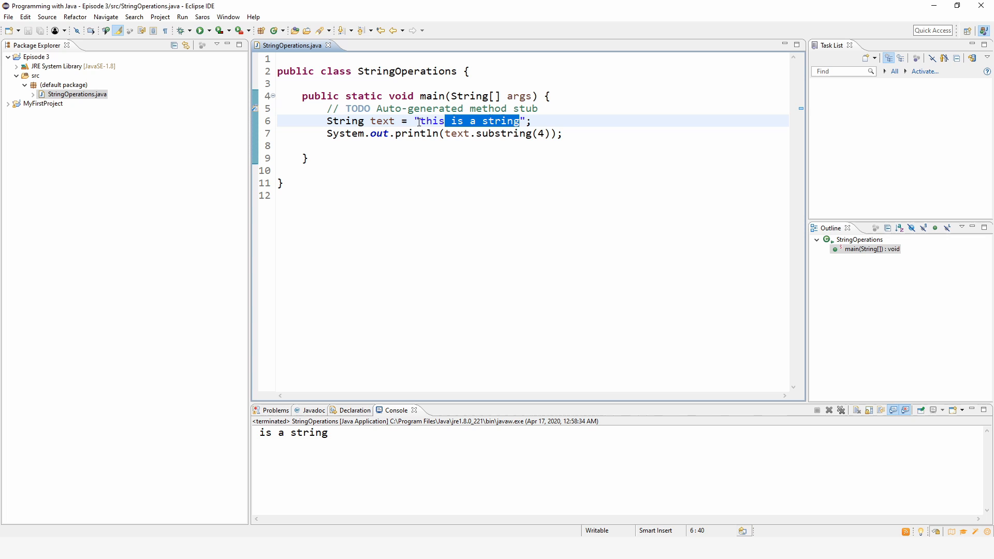
click(423, 121)
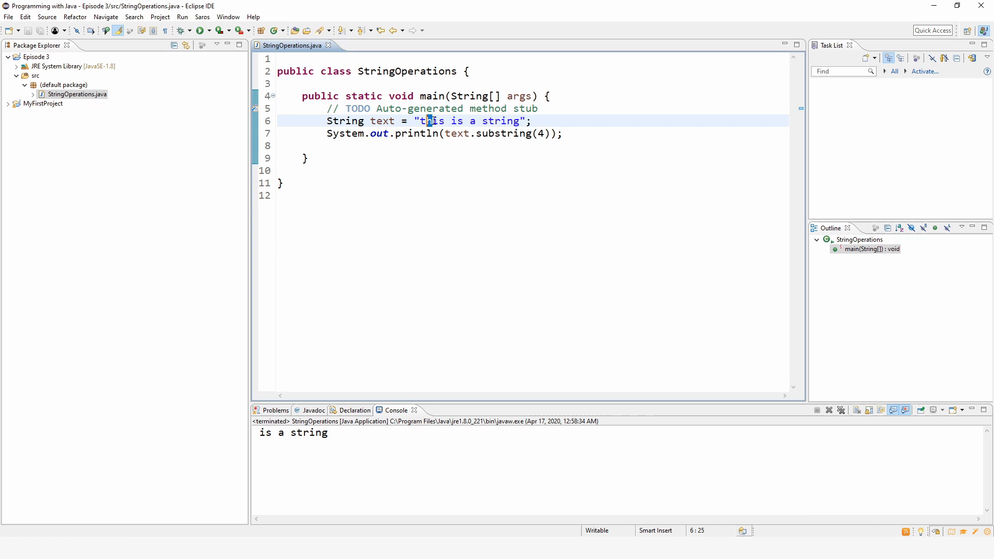
click(443, 121)
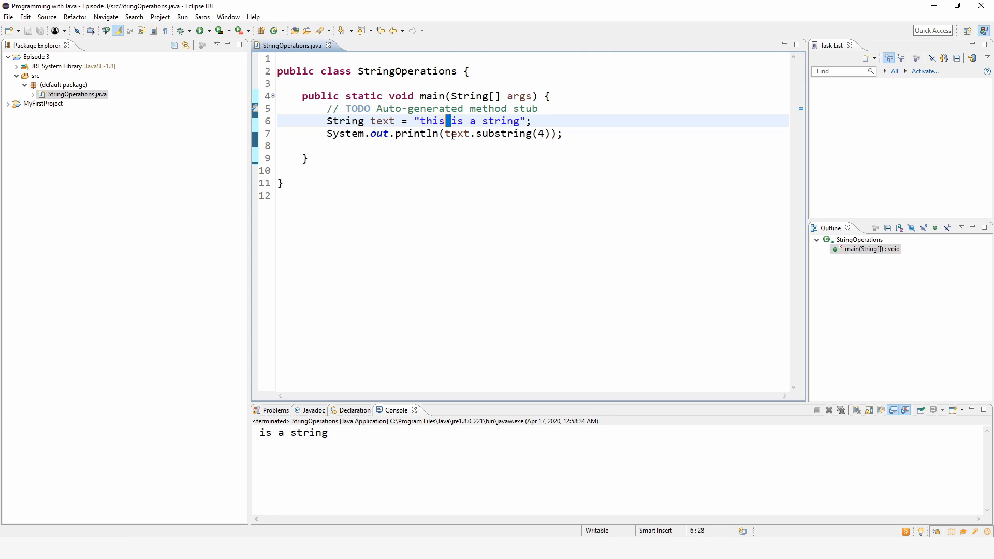
mouse_move(454, 133)
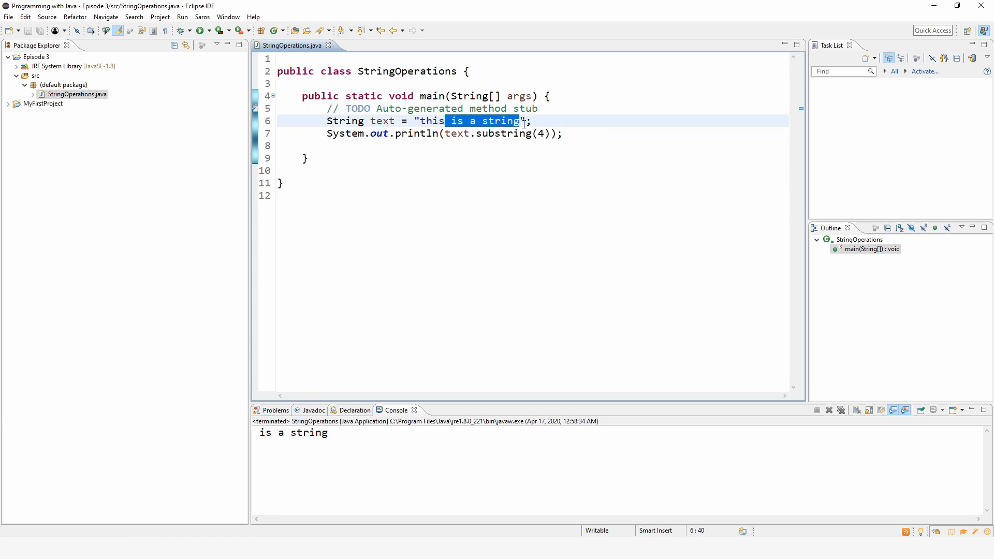
- Change the substring start index from 4 to 5 and rerun the program
click(540, 133)
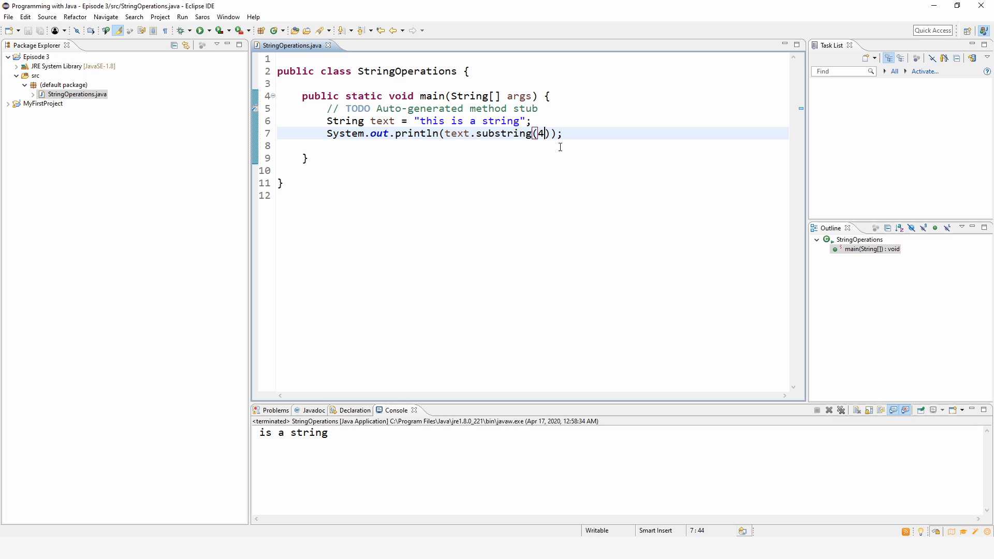
key(BackSpace)
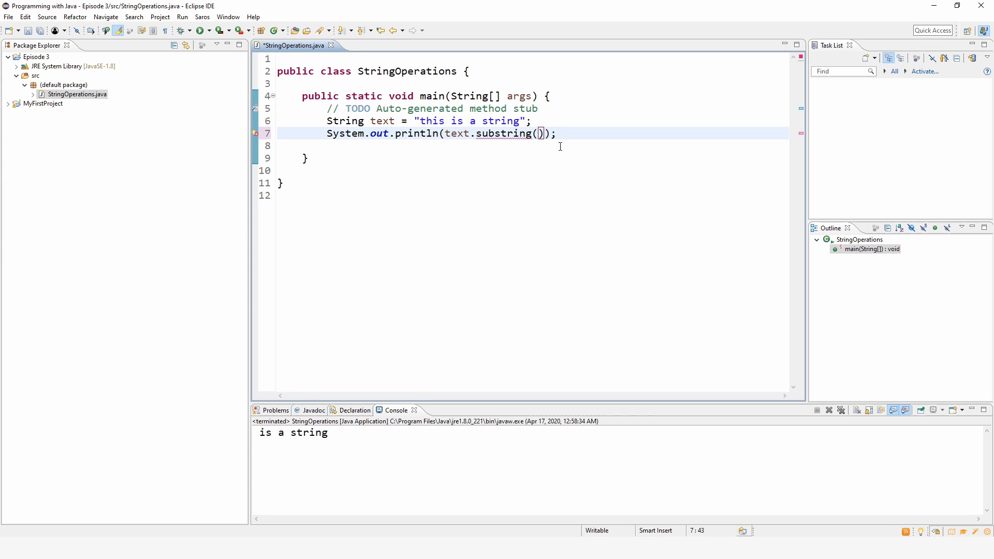
text(5)
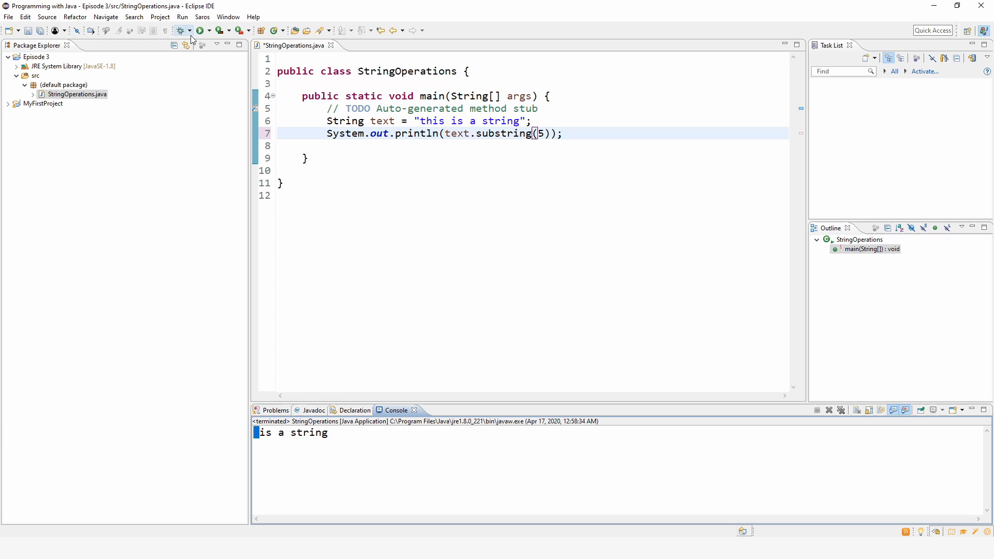
click(200, 30)
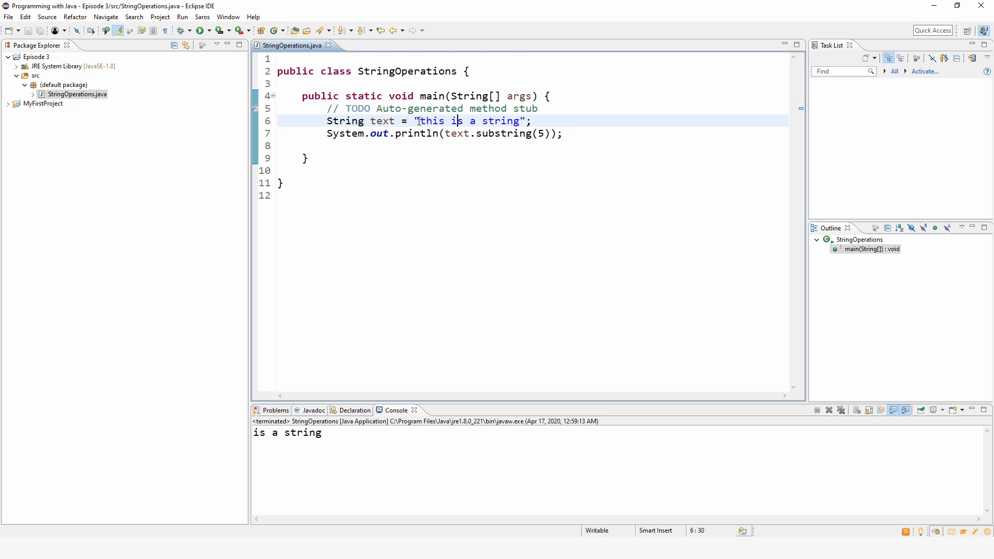
click(420, 121)
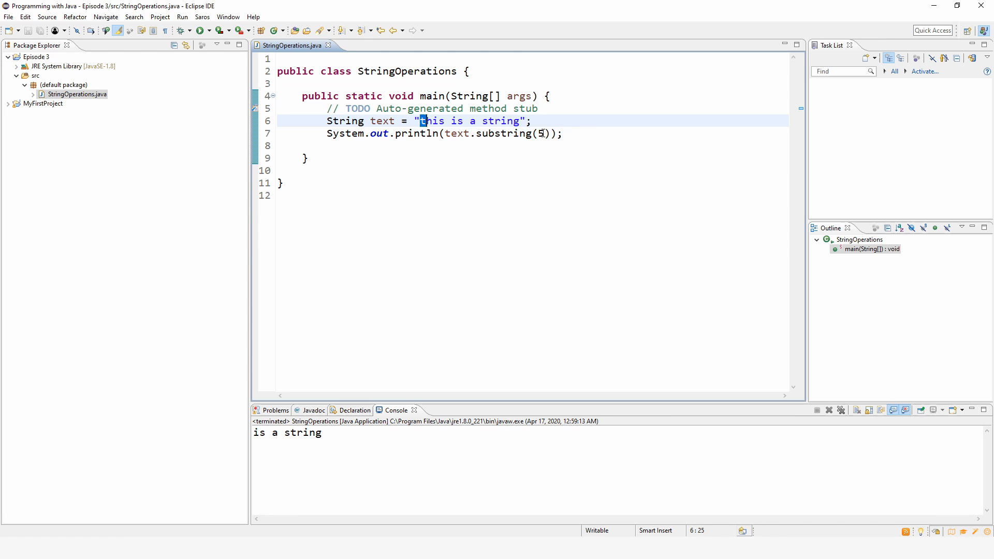
click(534, 134)
text(, )
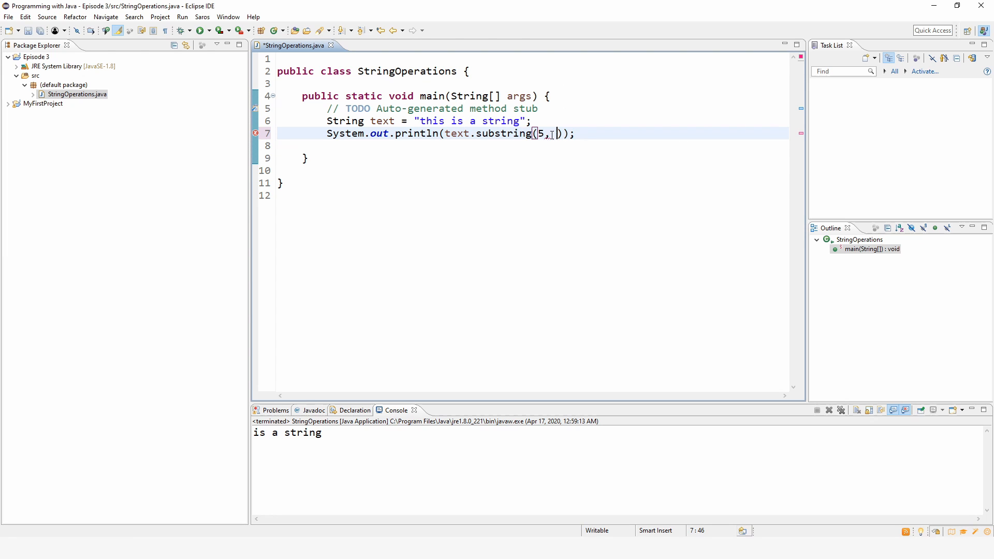
- Add end index 7 to substring, run, and locate index 7 in the string
text(7)
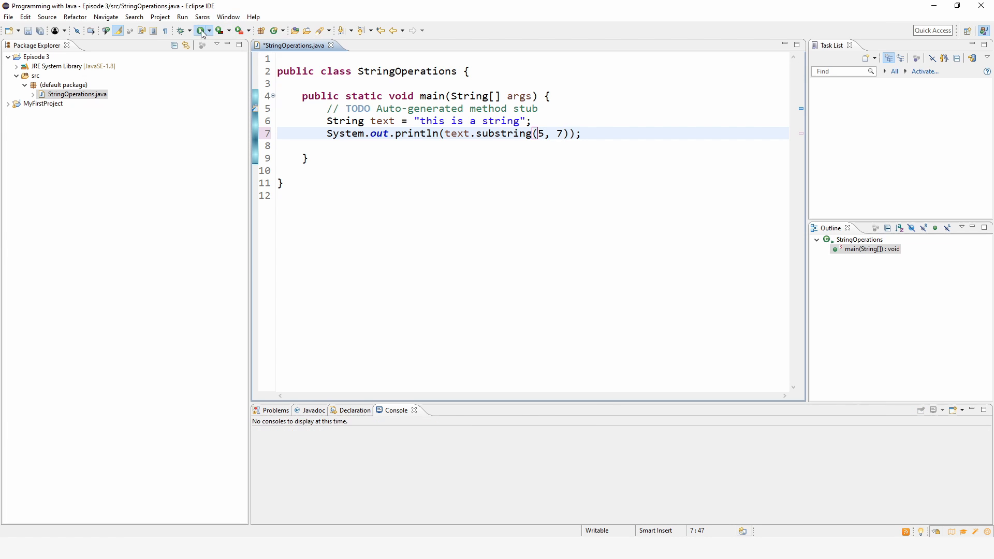
click(199, 30)
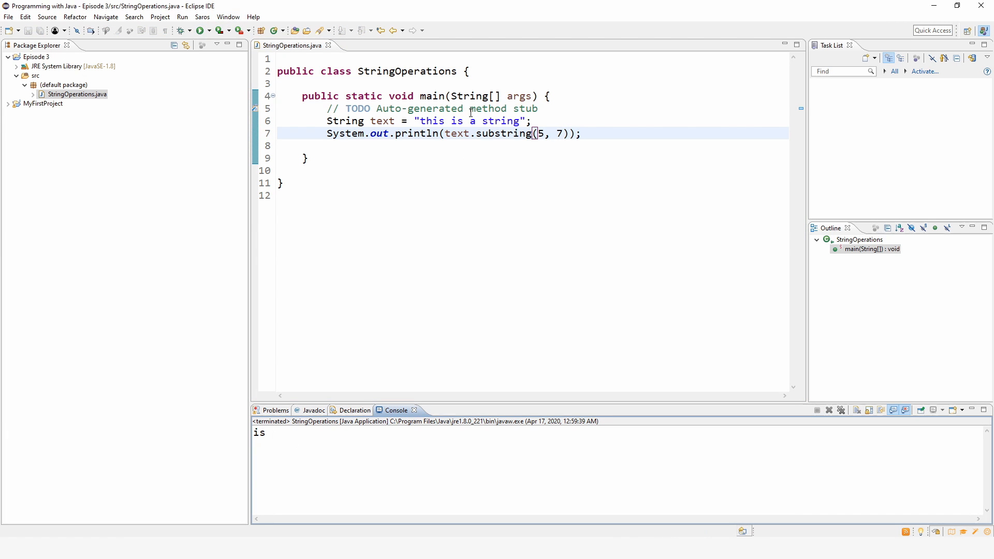
double_click(472, 121)
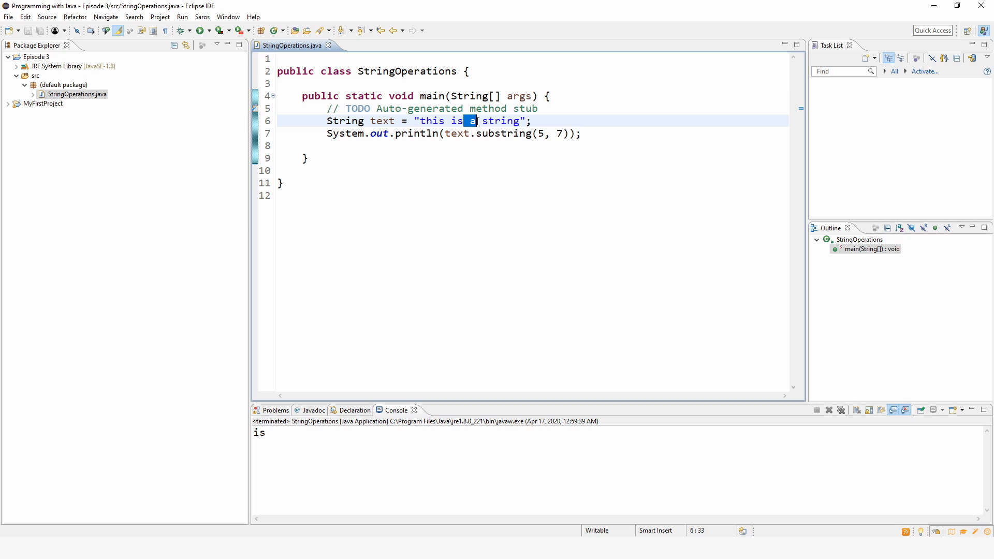
click(466, 120)
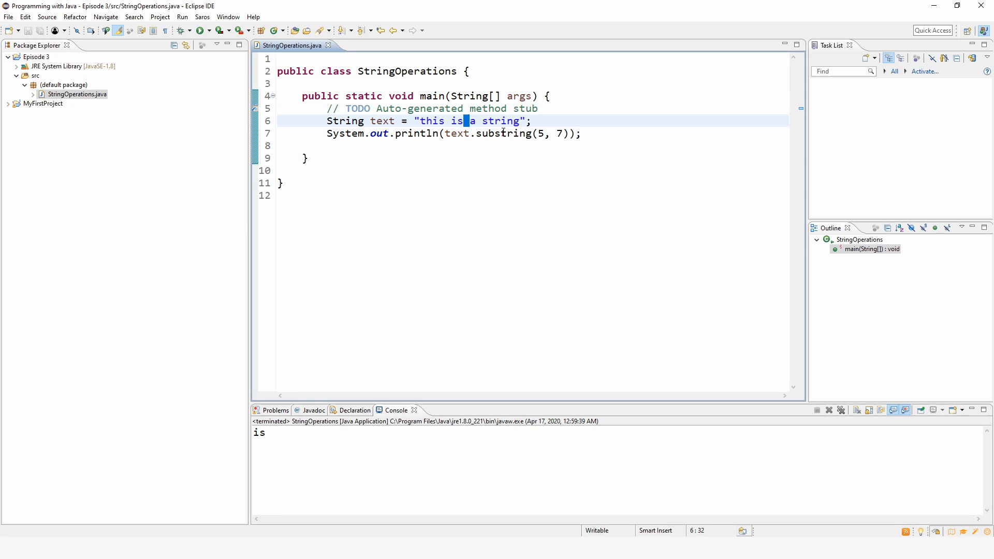
mouse_move(540, 136)
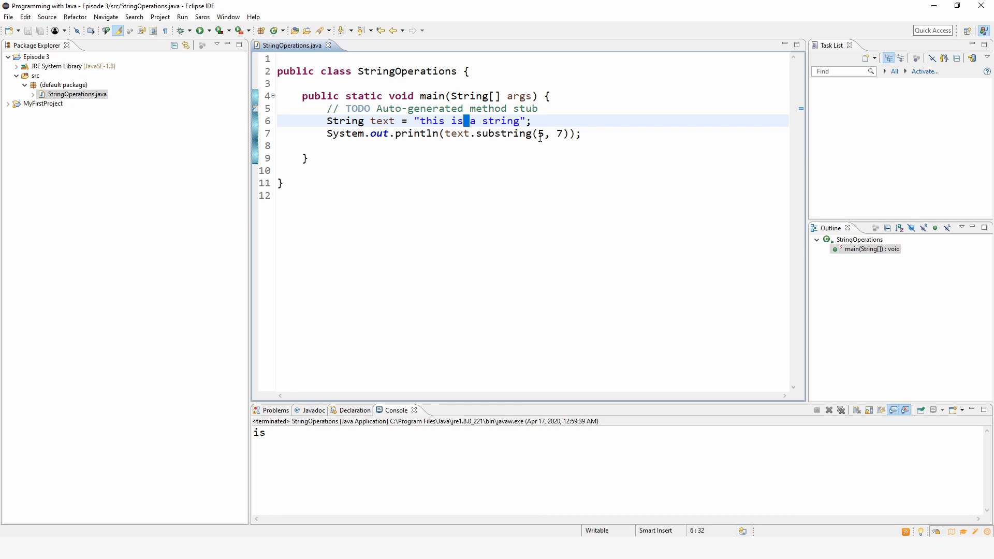
click(538, 134)
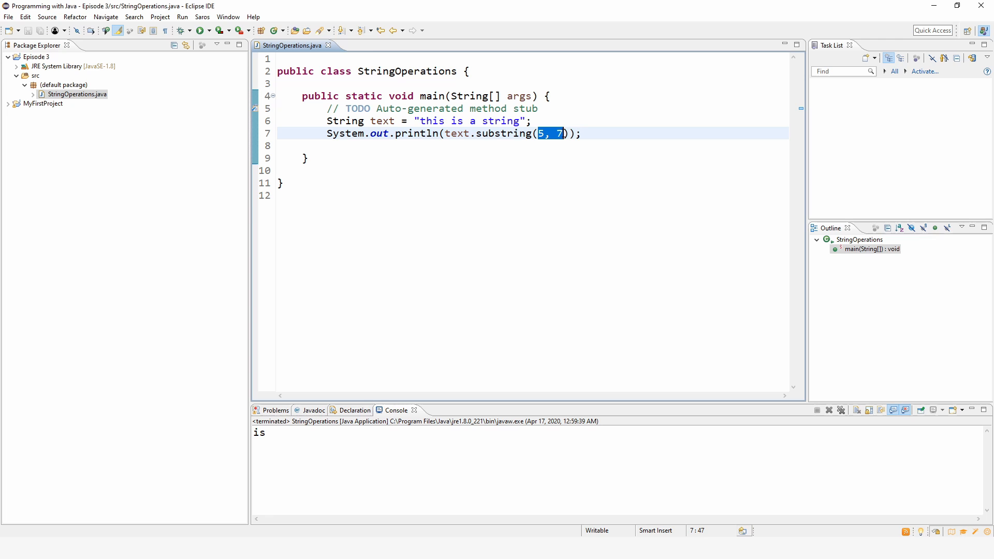
mouse_move(467, 146)
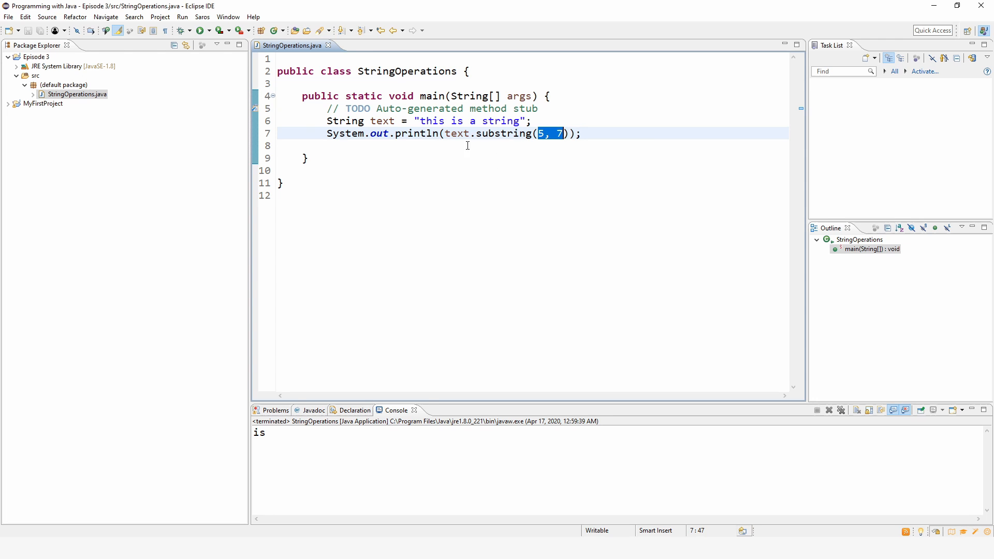
- Change the end index from 7 to 9, making the call substring(5, 9)
double_click(259, 432)
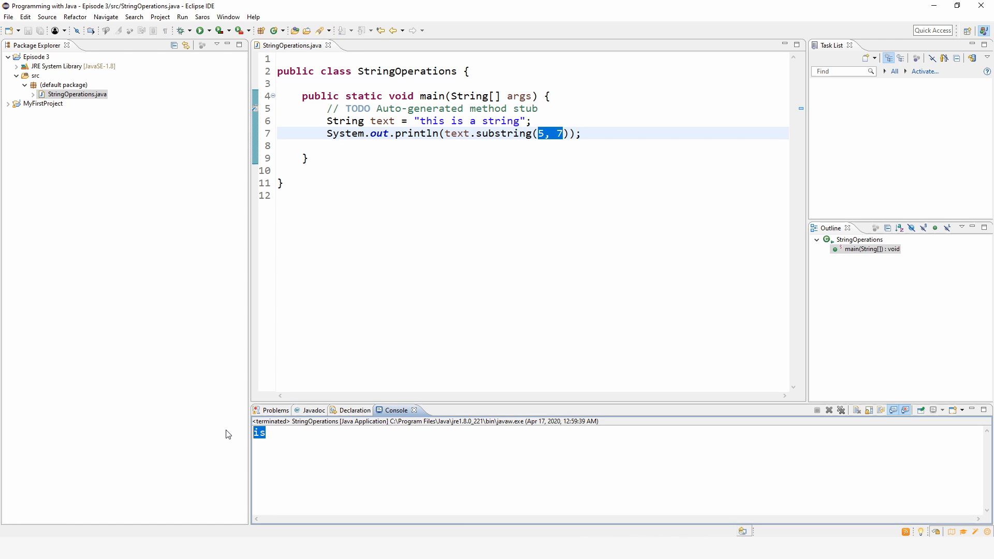
mouse_move(292, 458)
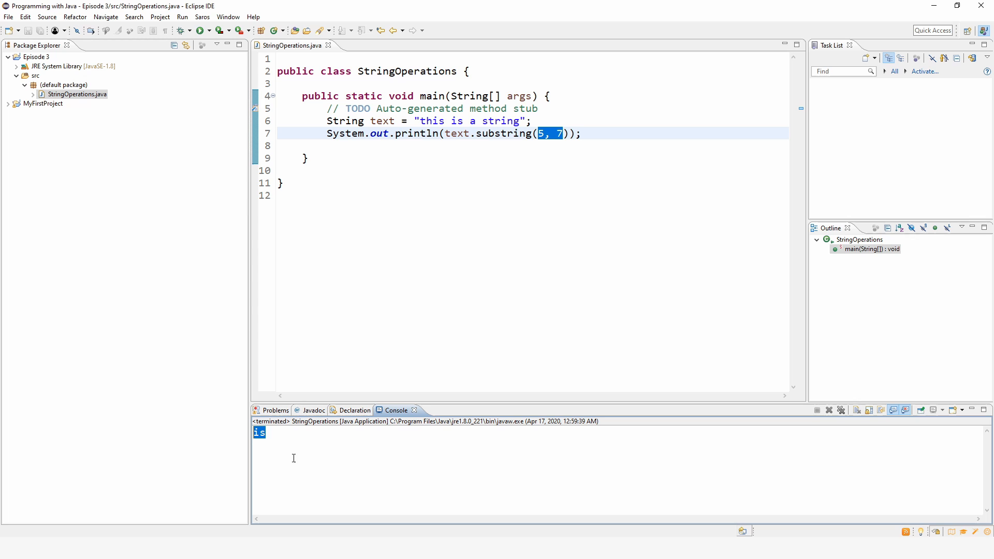
click(550, 133)
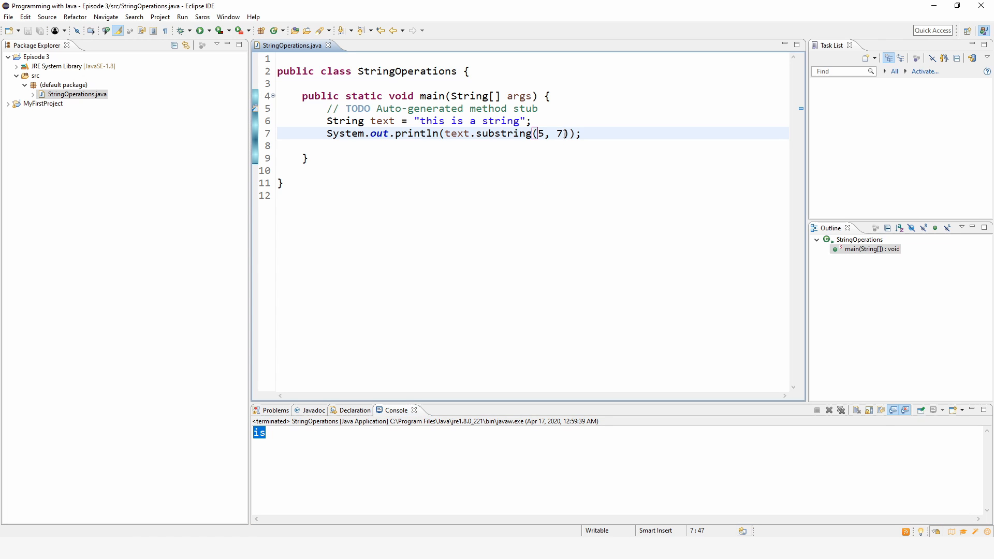
text(9)
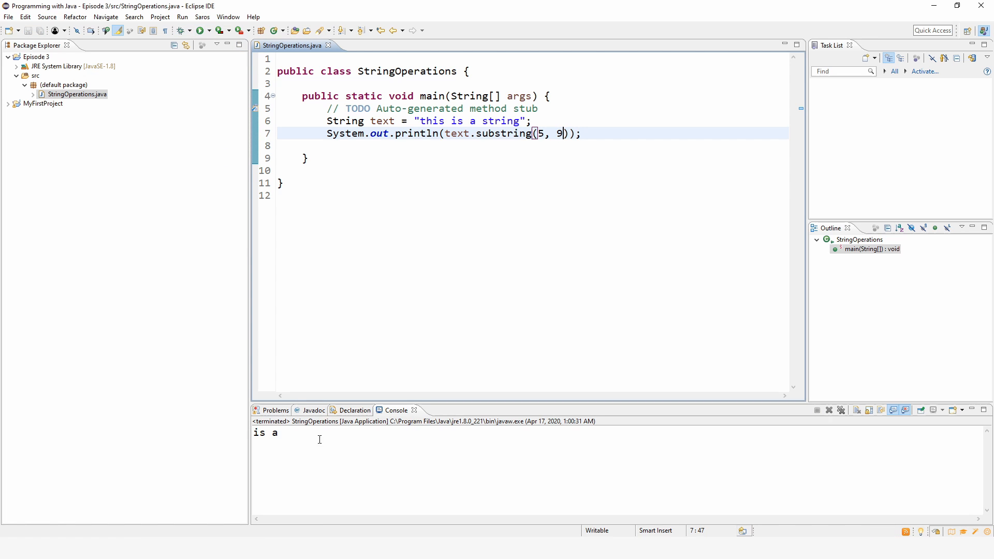
key(Return)
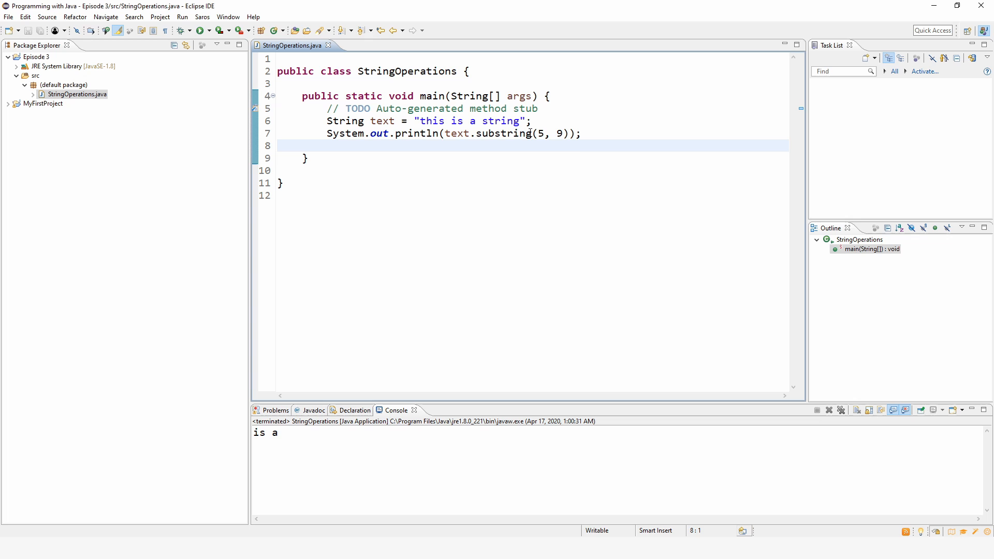
double_click(504, 134)
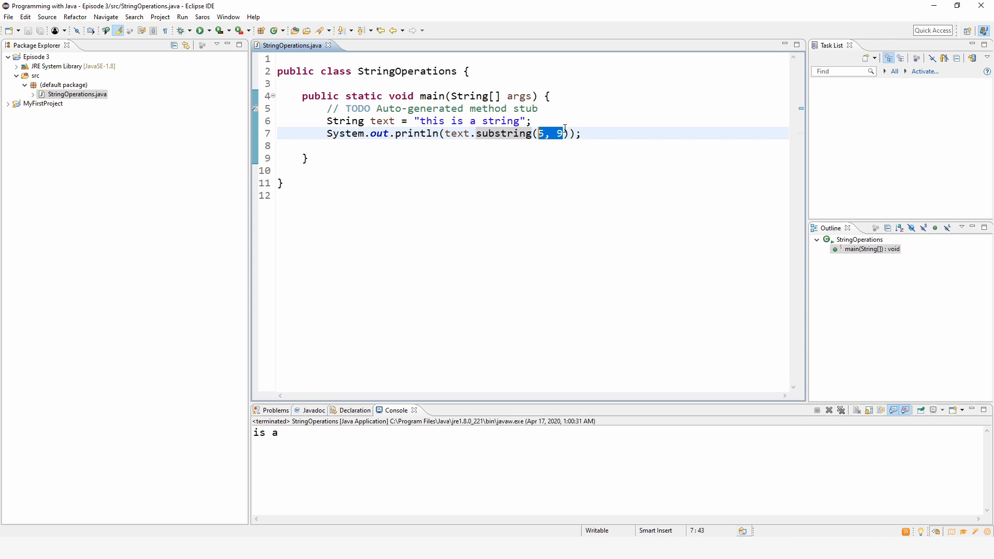
- Replace substring(5, 9) with charAt(0) and run, printing t
double_click(504, 133)
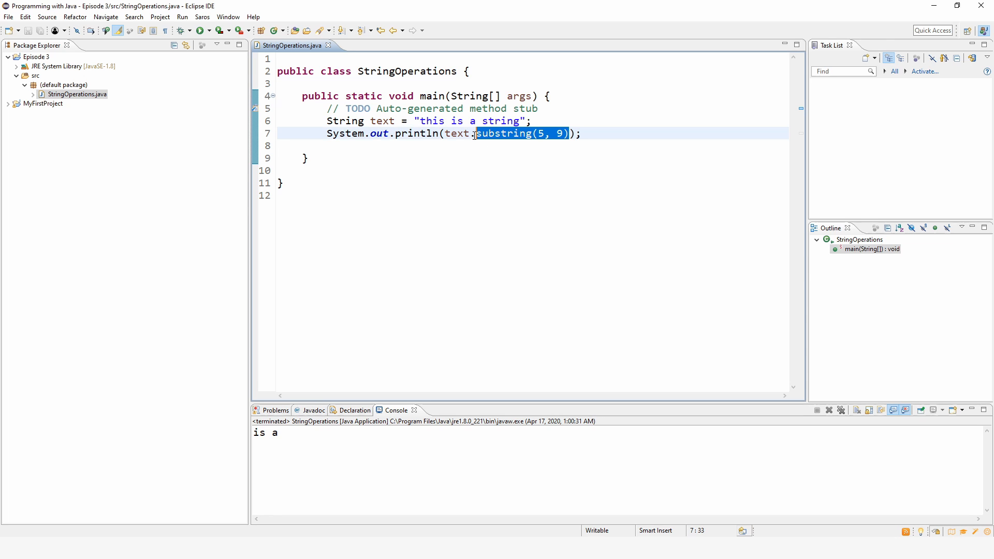
mouse_move(504, 133)
text(cha)
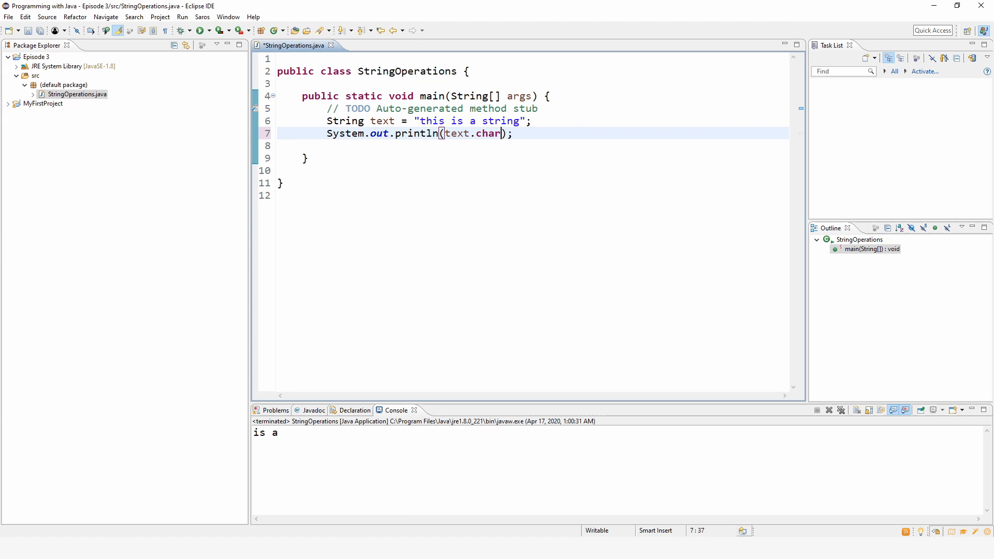
text(At)
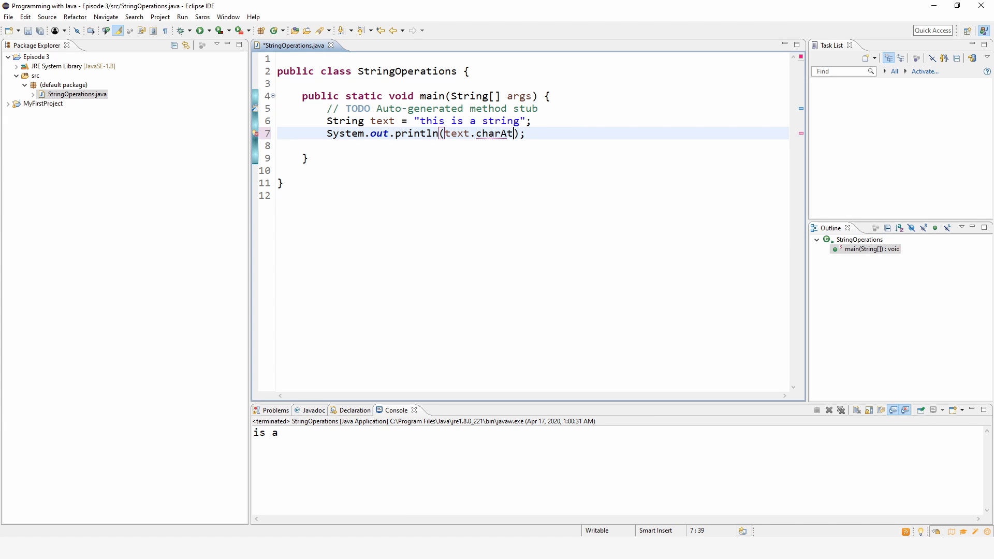
text(()
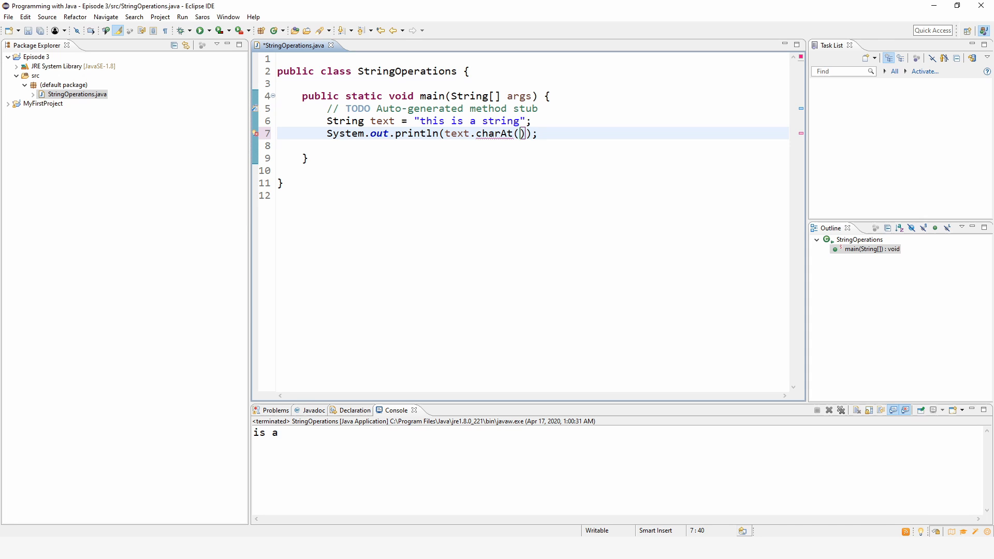
text(0)
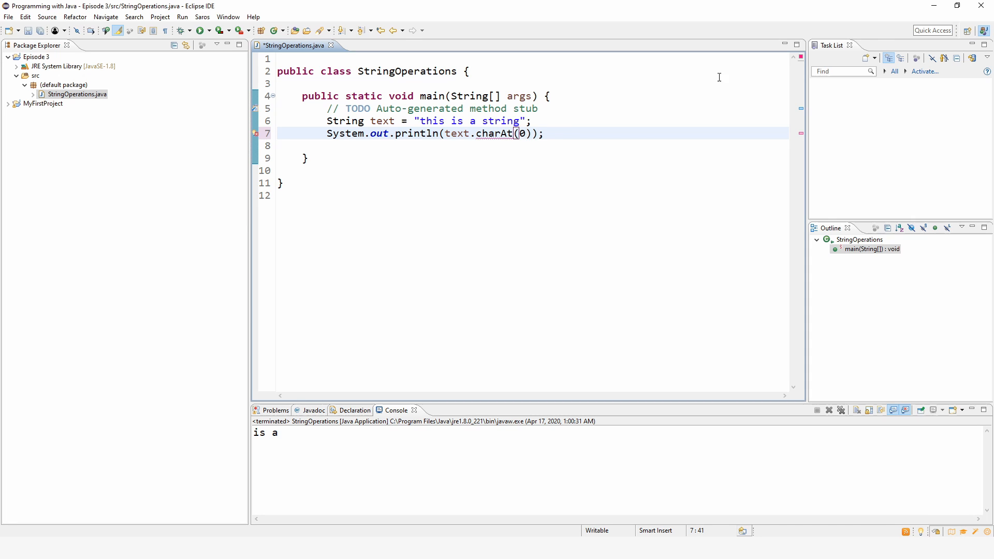
click(424, 121)
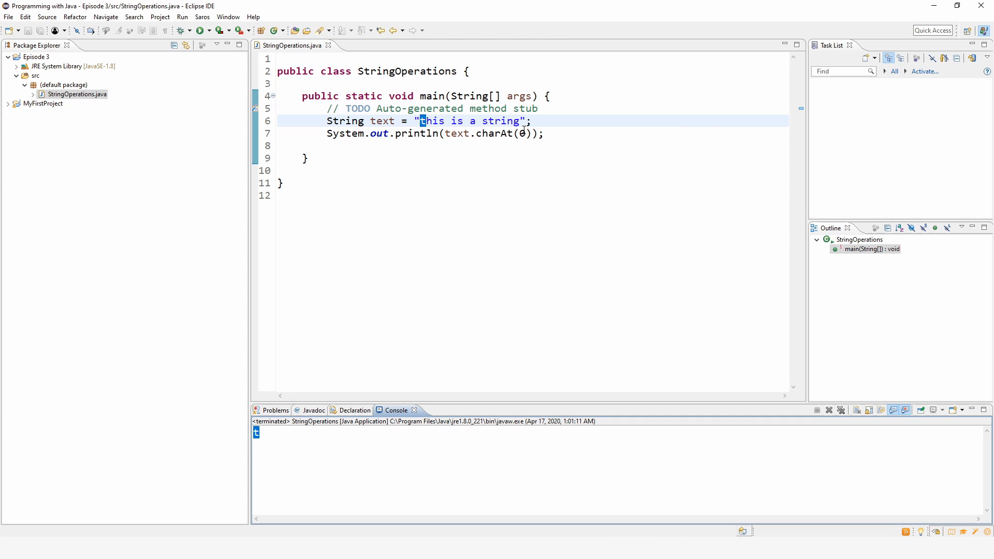
- Run charAt(19) and inspect the out-of-range exception
text(1)
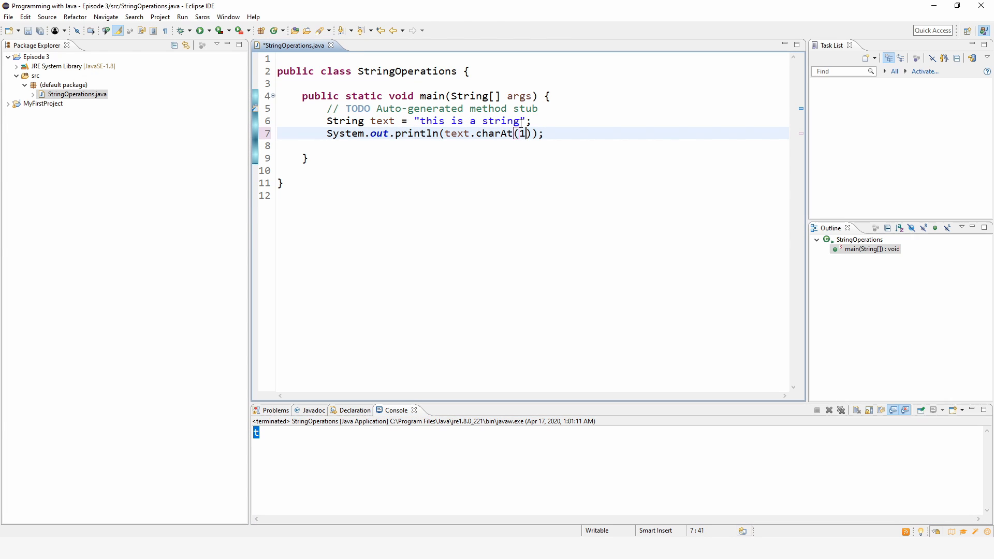
text(9)
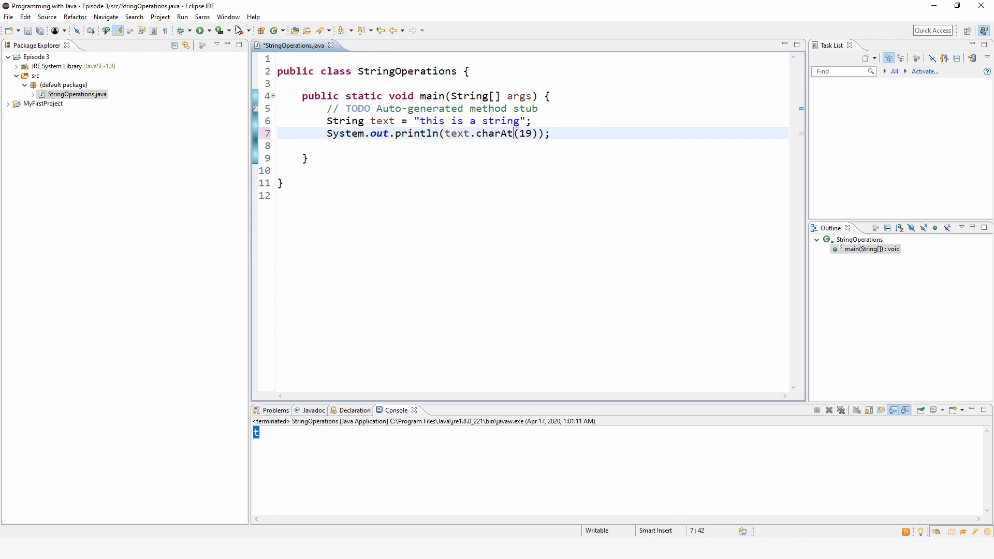
click(199, 30)
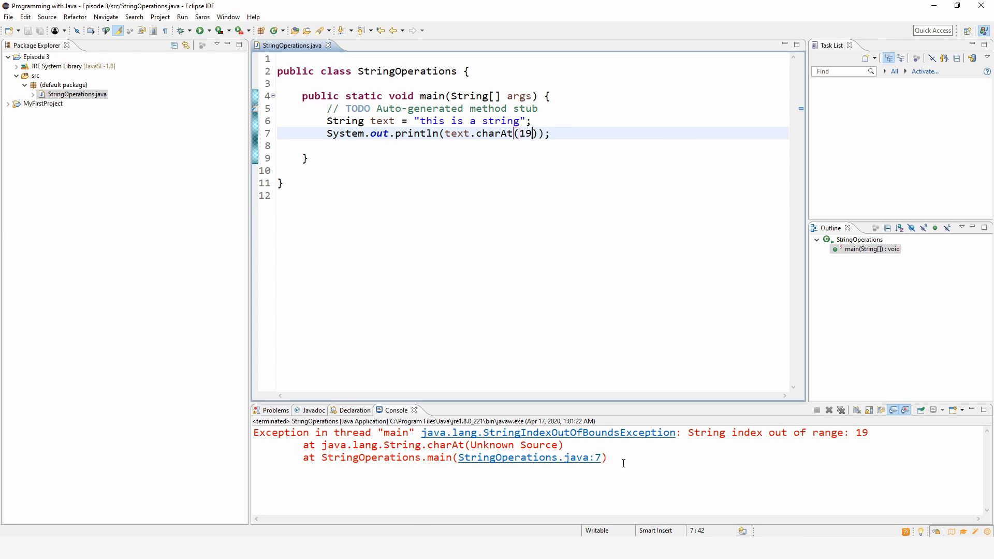
mouse_move(466, 438)
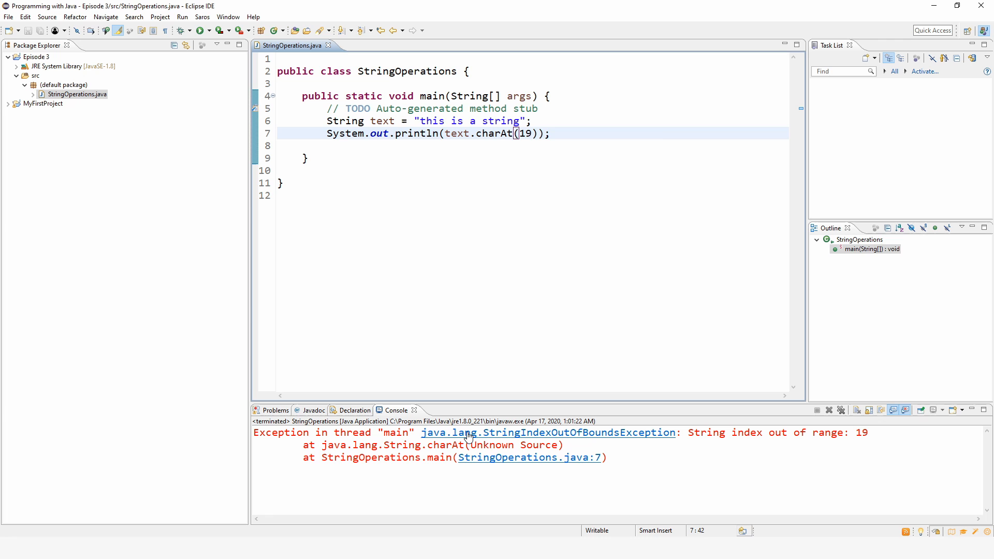
double_click(706, 432)
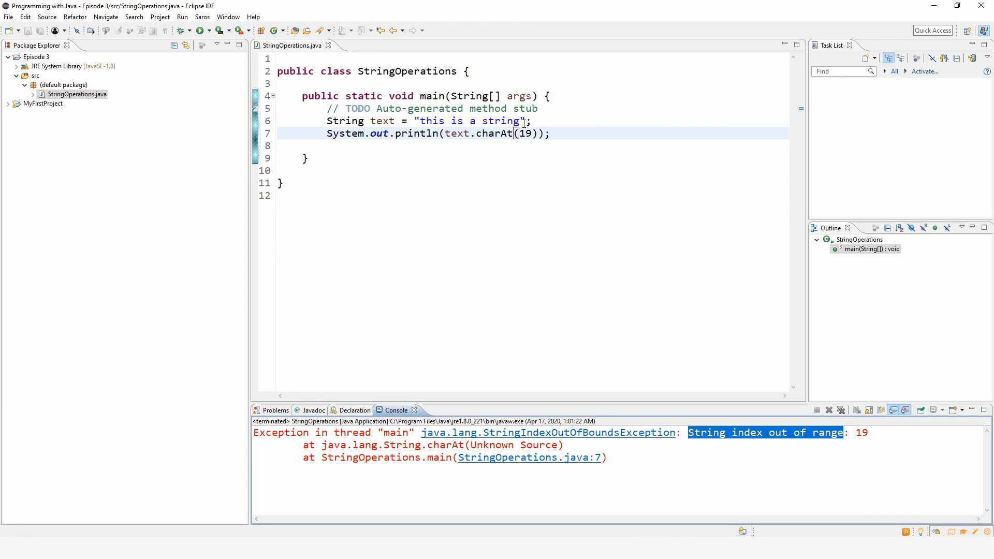
- Rerun charAt with index 9, then index 10, printing s
double_click(523, 133)
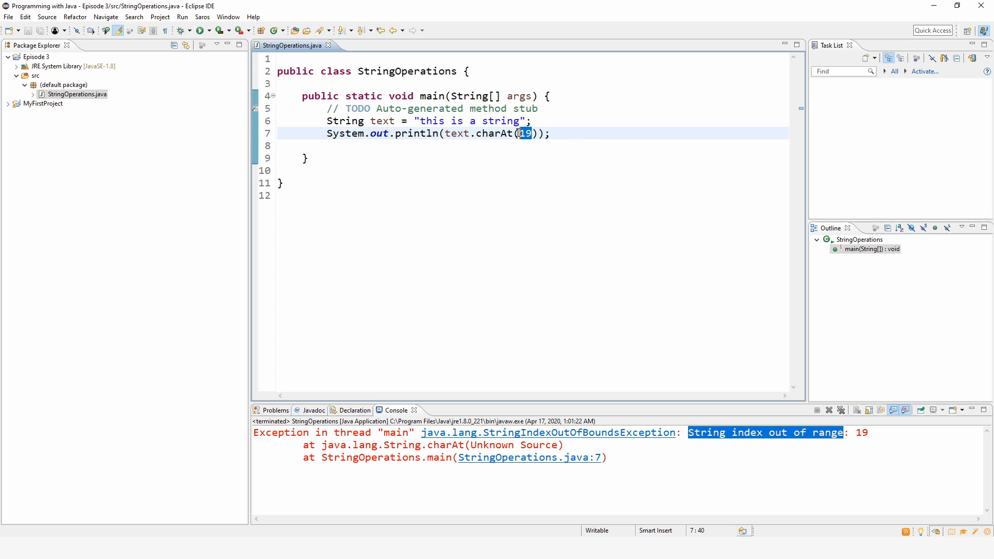
click(451, 120)
text(8)
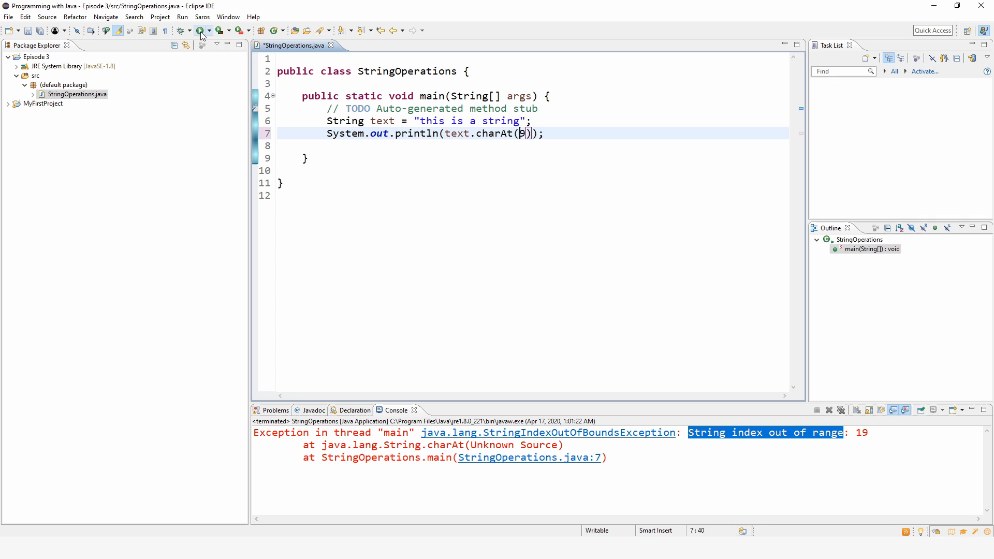
click(201, 31)
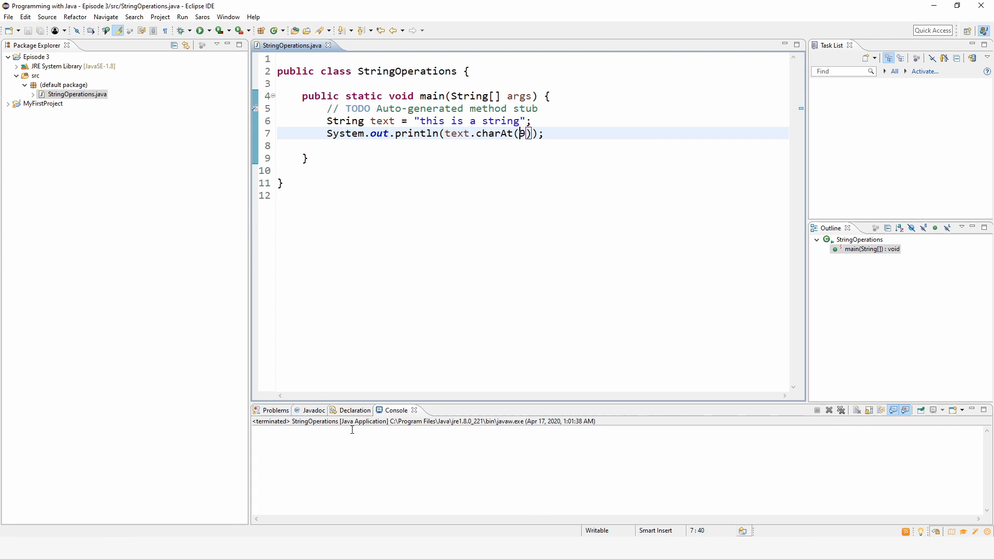
text(9)
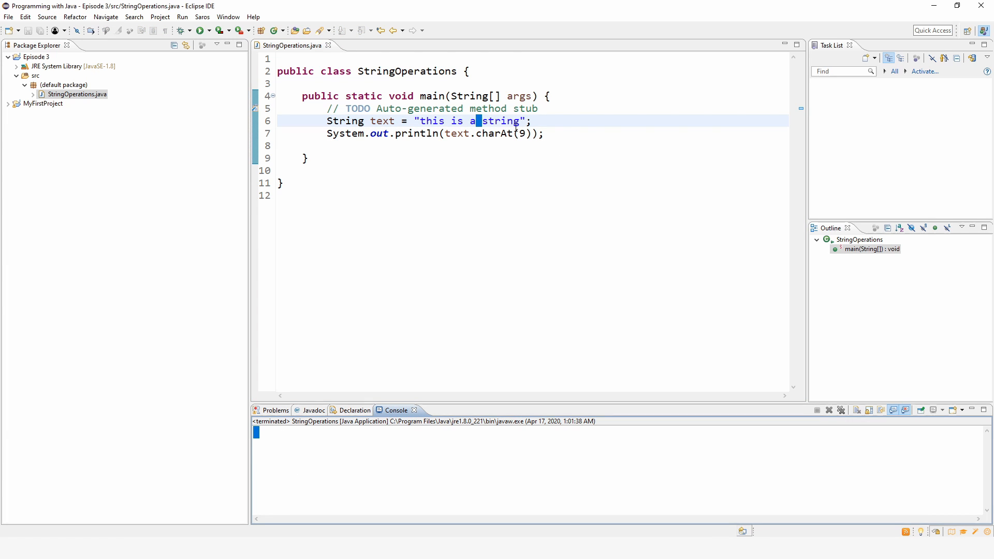
text(110)
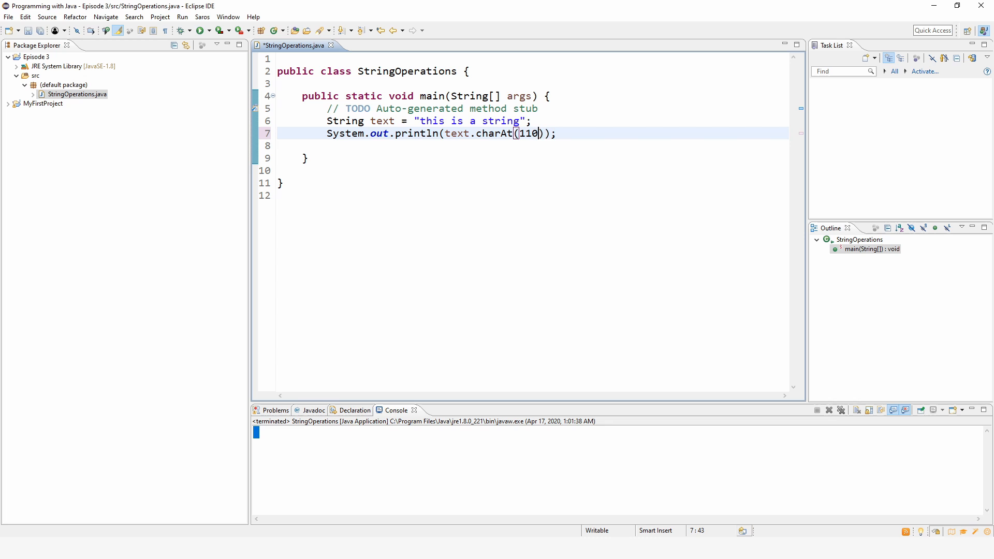
key(BackSpace)
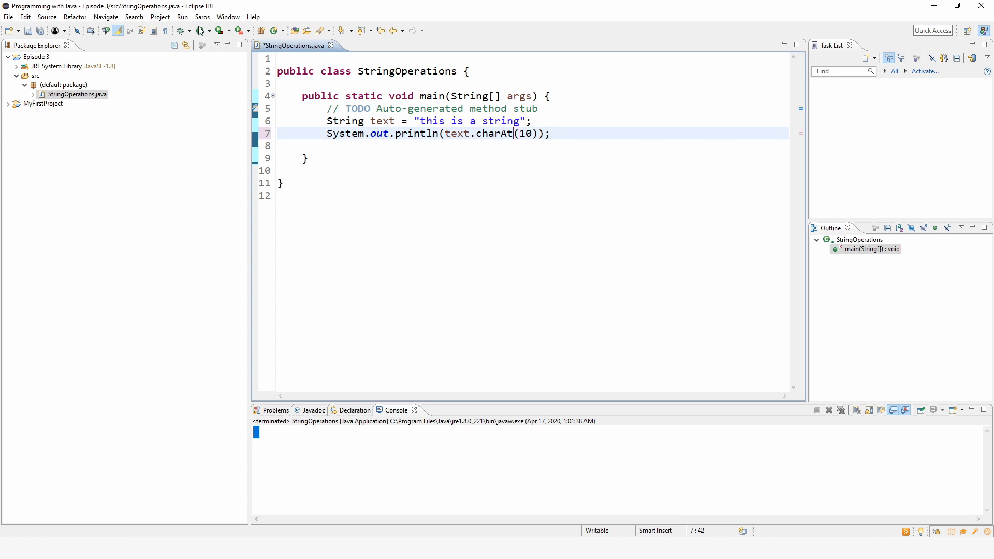
click(201, 30)
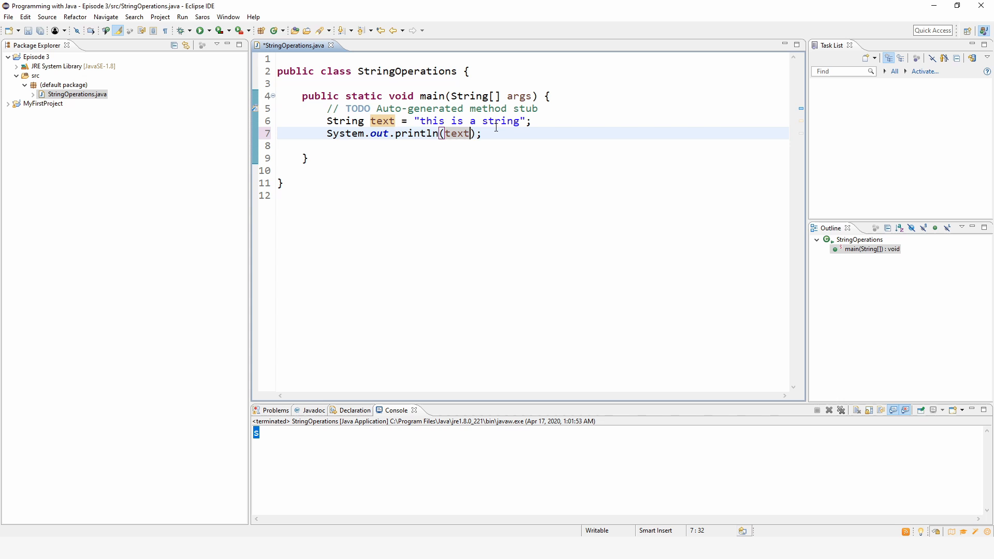
- Call text.toUpperCase() in println and run, printing THIS IS A STRING
text(.)
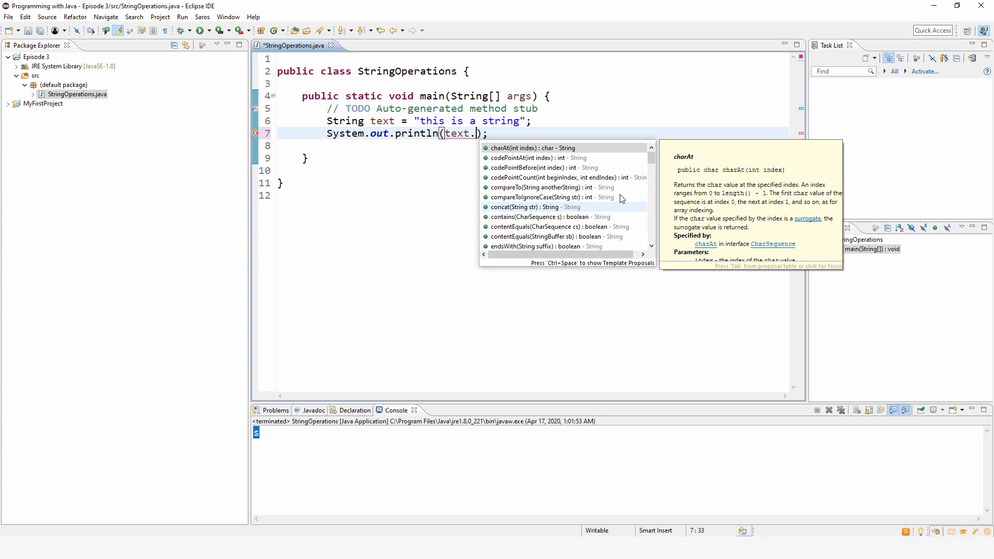
mouse_move(559, 193)
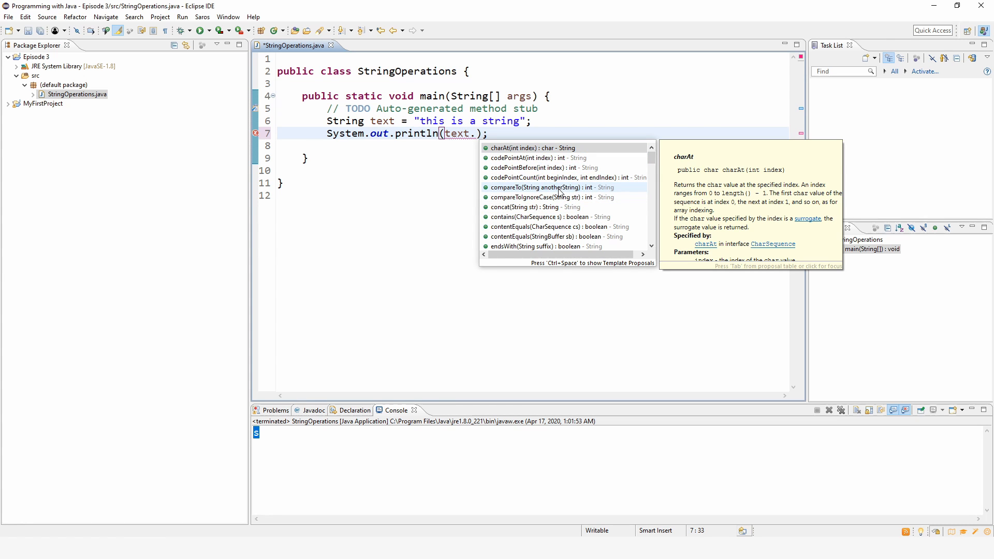
scroll(down, 3)
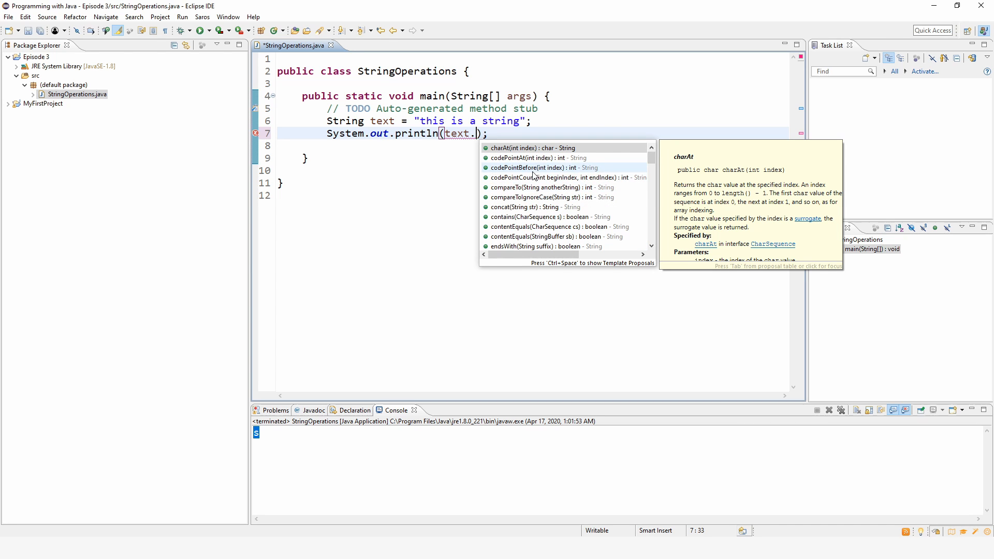
scroll(down, 3)
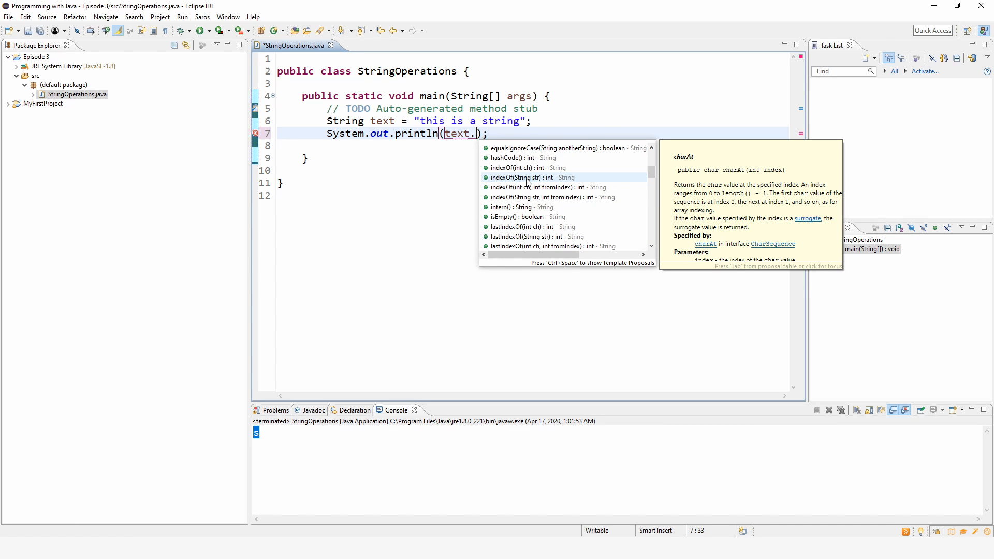
scroll(down, 3)
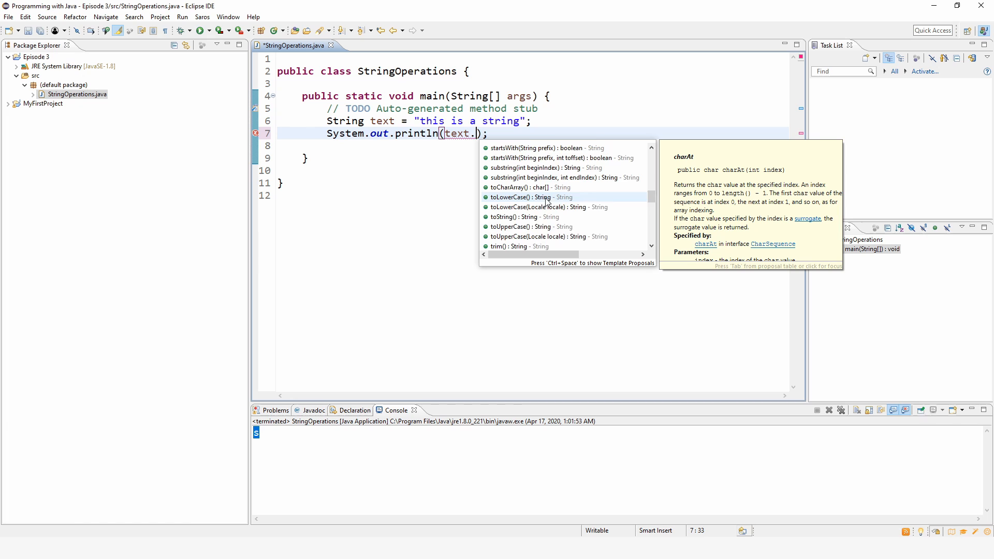
scroll(down, 3)
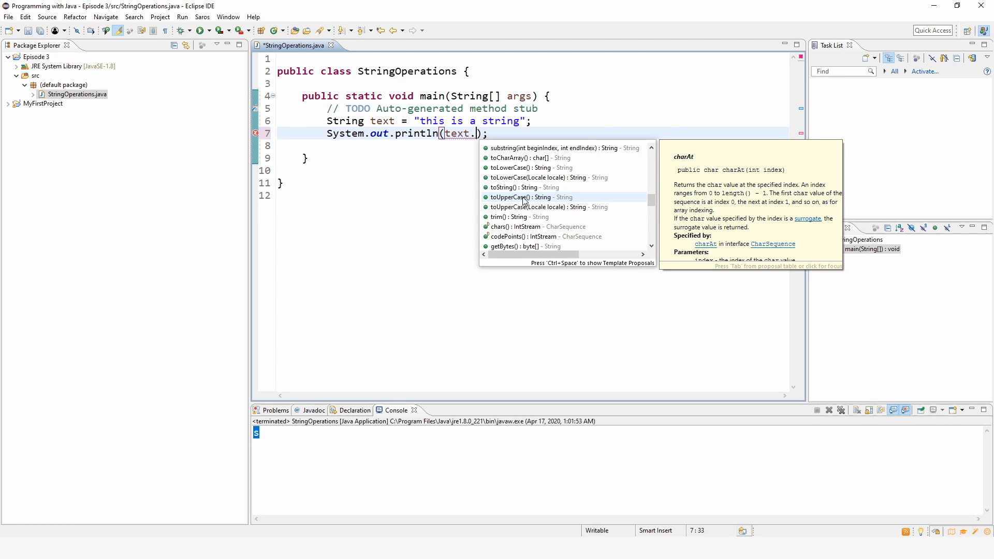
mouse_move(541, 203)
text(toUpperCase())
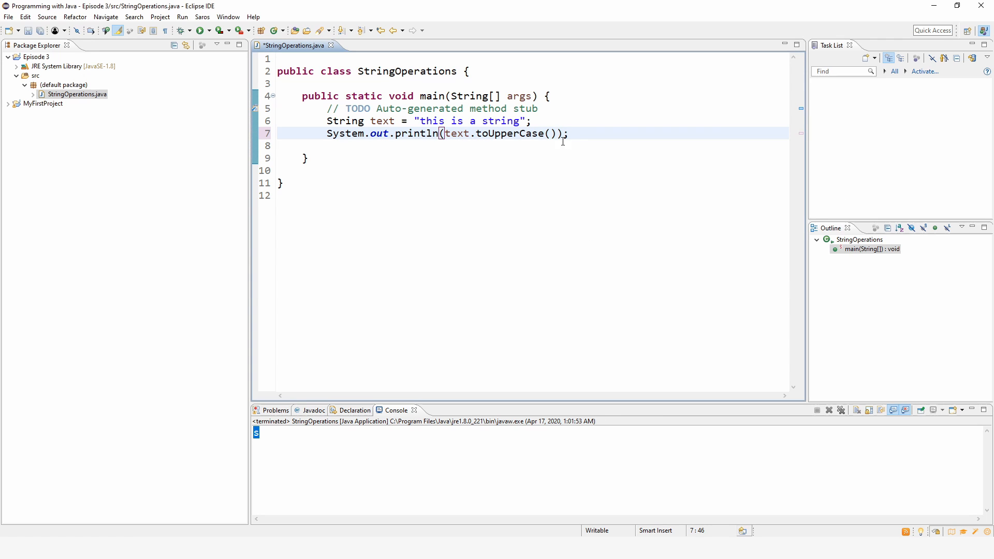
mouse_move(201, 30)
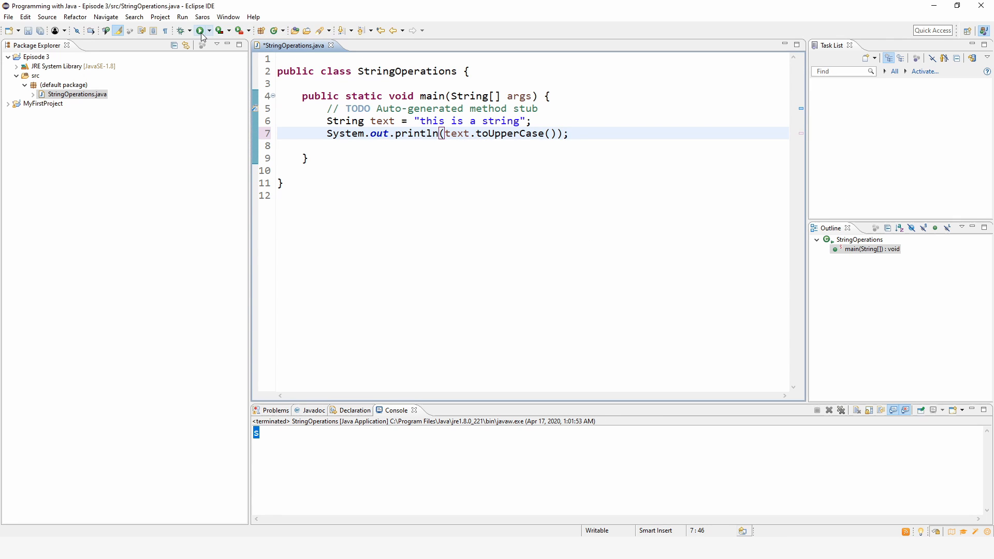
click(199, 30)
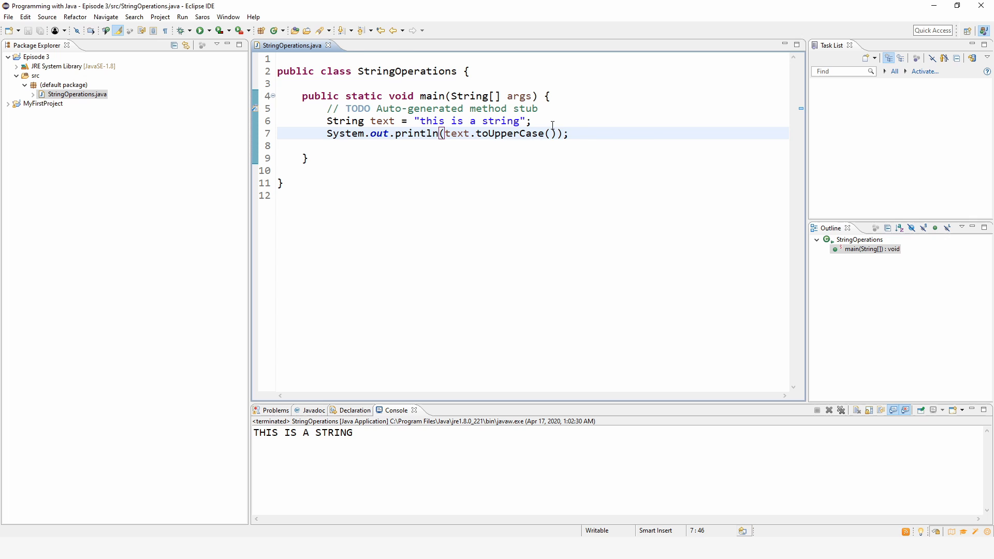
double_click(512, 133)
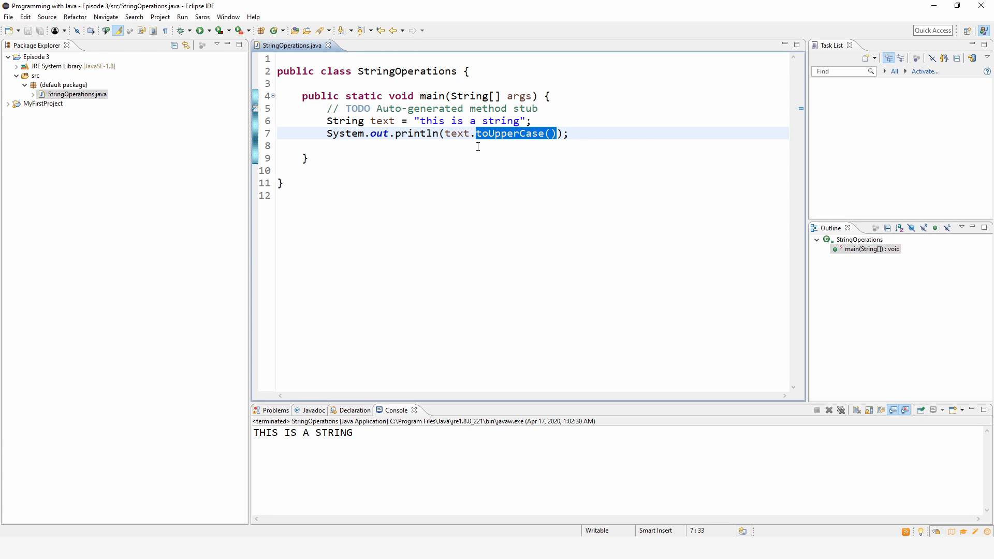
- Replace toUpperCase() with contains("is") and run, printing true
text(c)
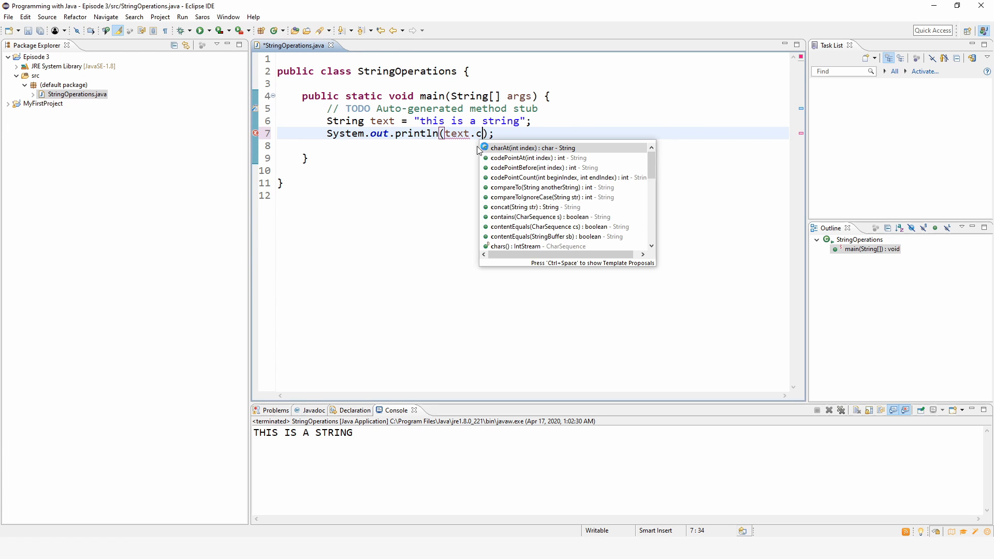
text(ontains(")
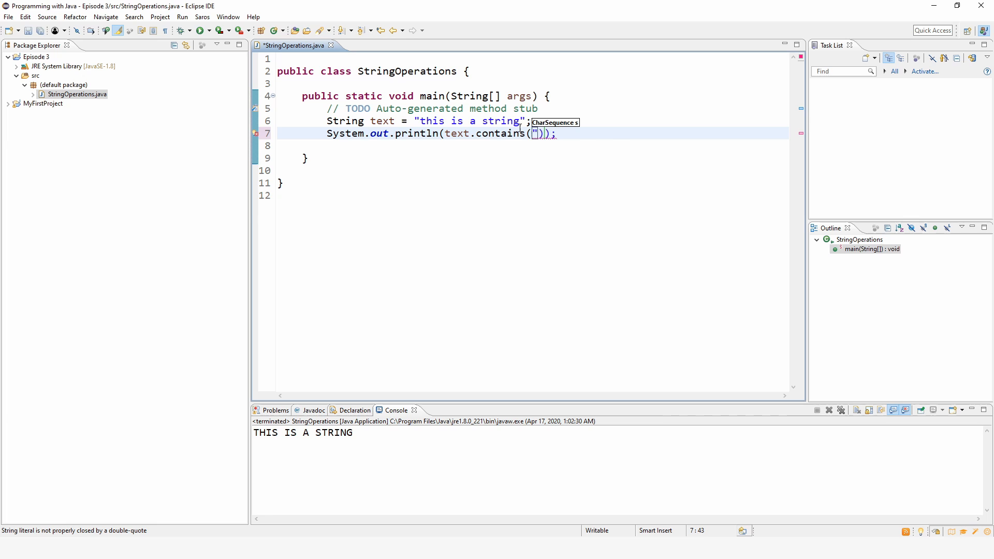
text(")
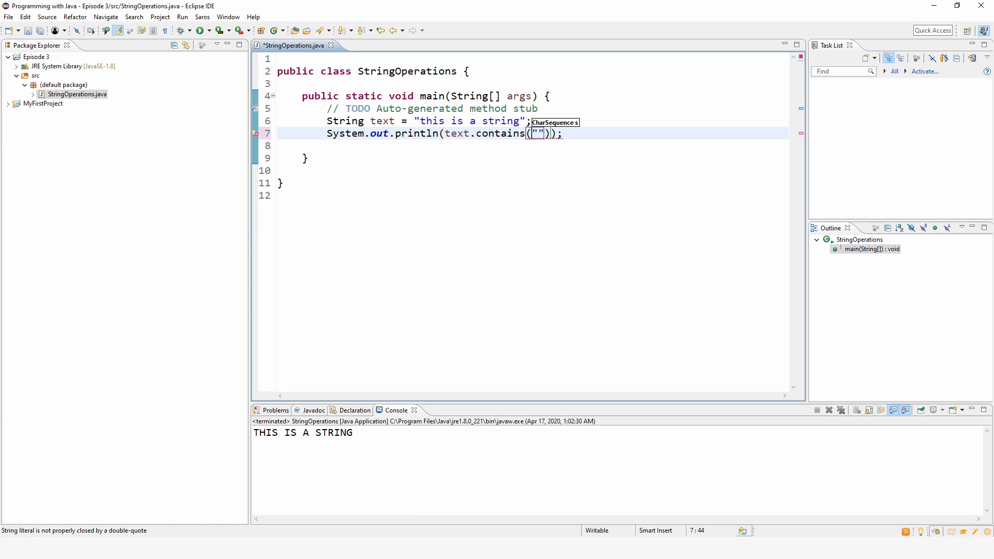
text(is)
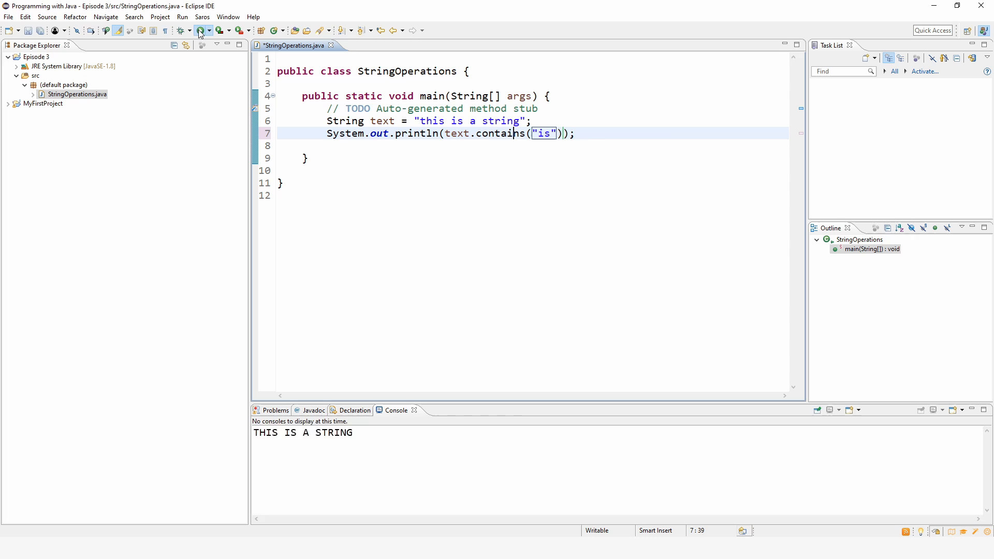
click(199, 30)
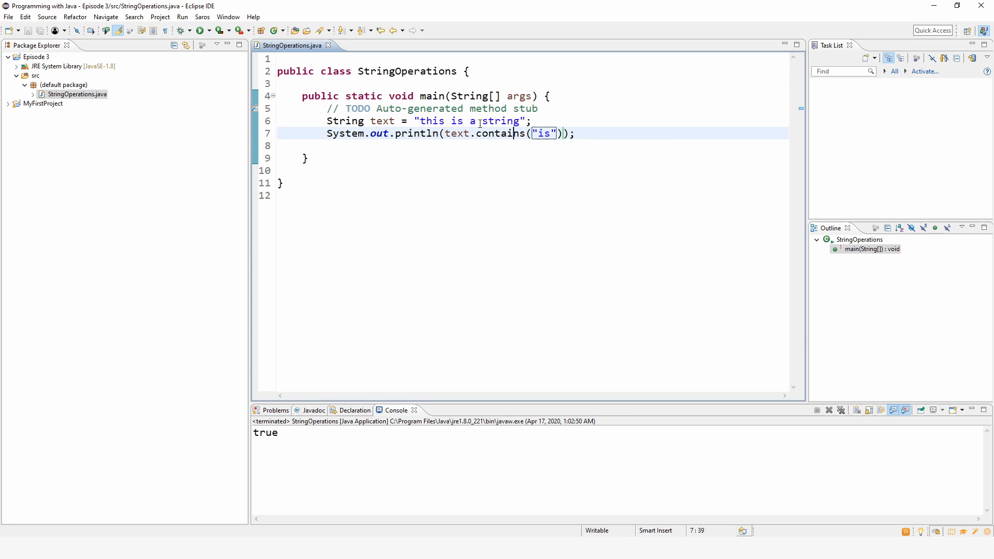
double_click(542, 133)
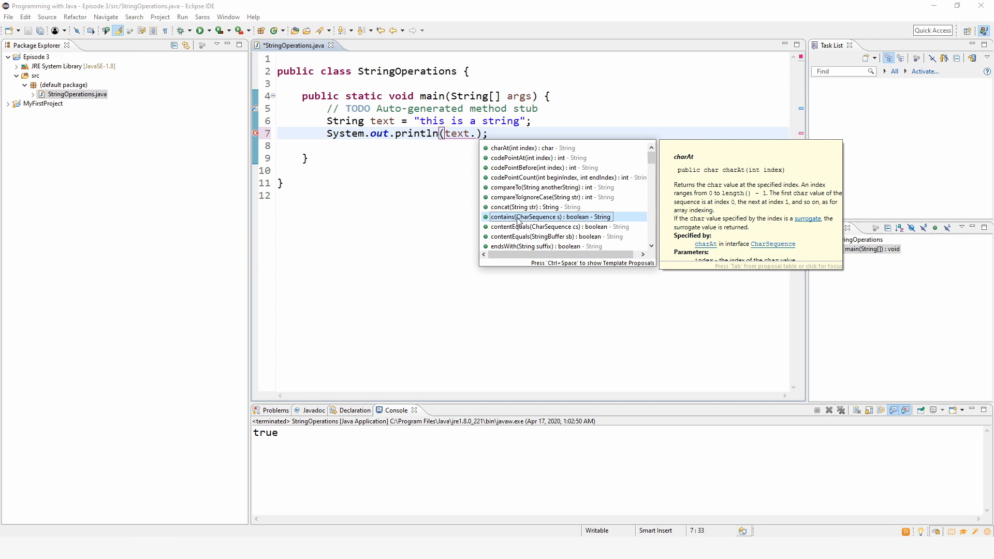
mouse_move(550, 217)
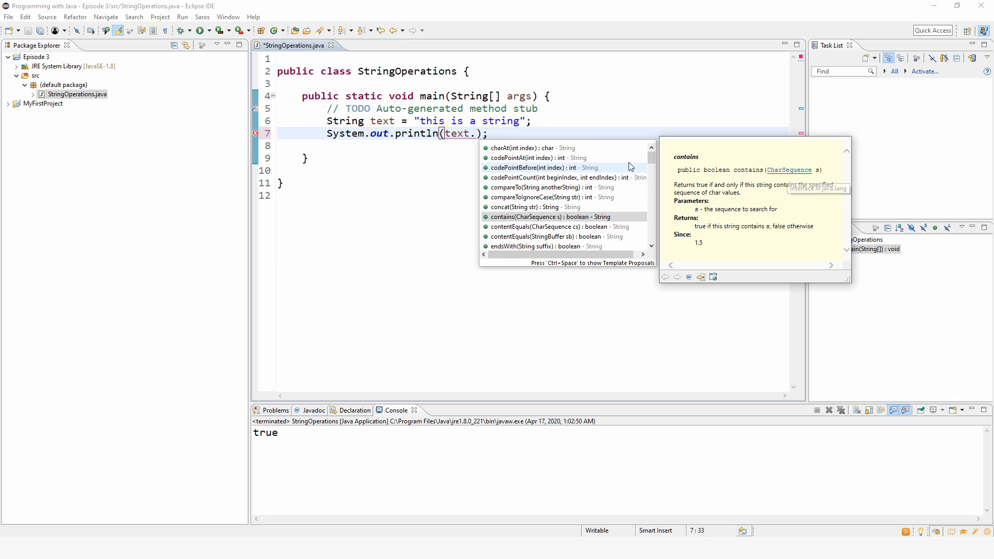
mouse_move(789, 169)
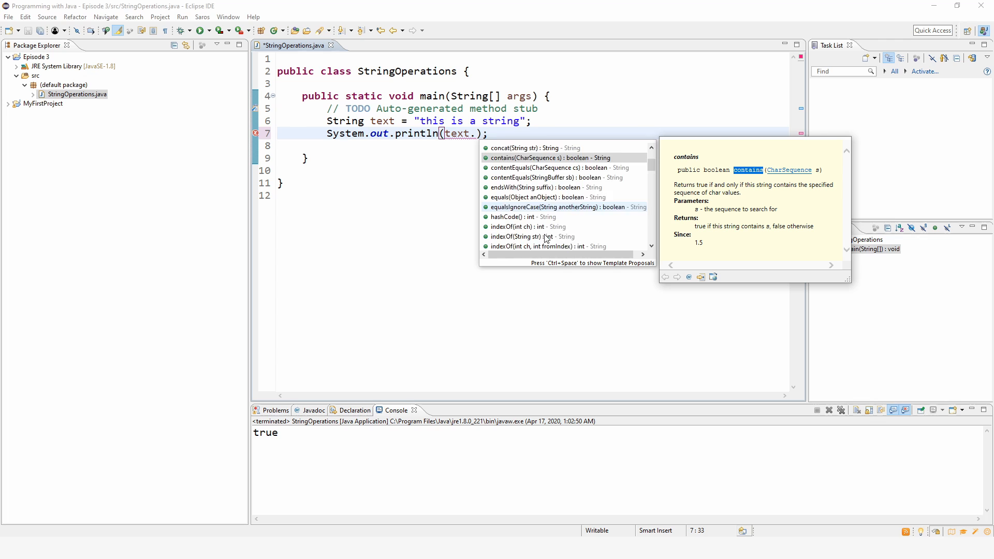
- Scroll the content-assist list to indexOf(String str) and view its Javadoc
scroll(down, 3)
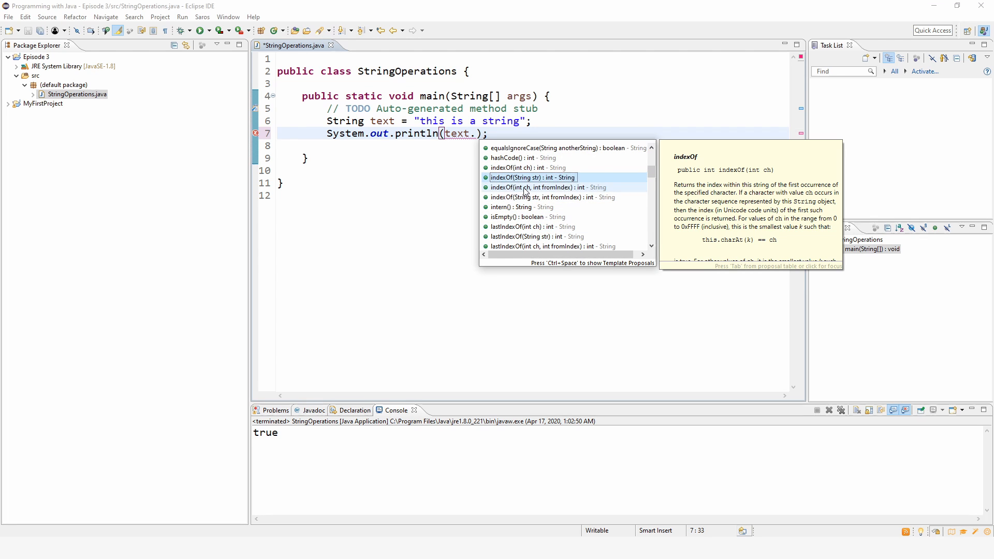
click(533, 178)
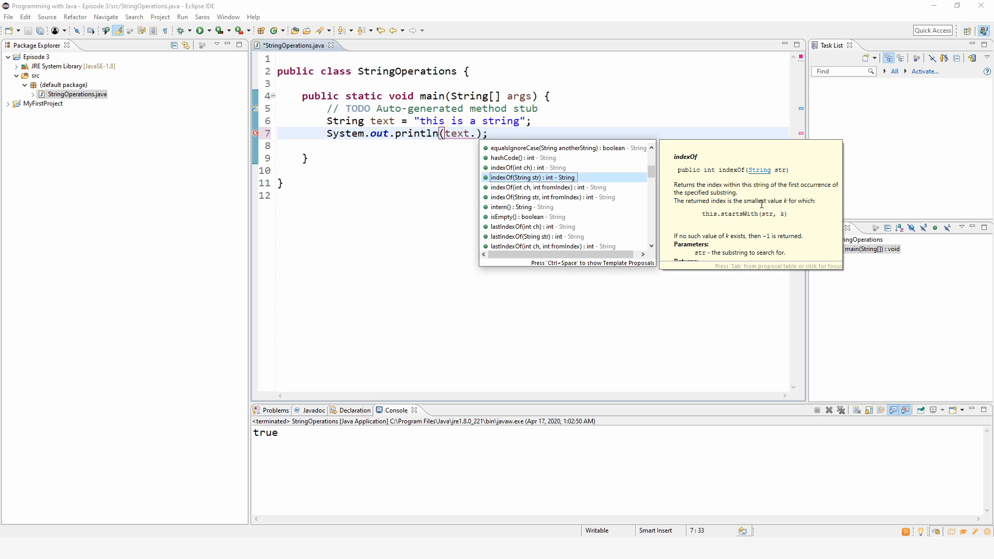
mouse_move(722, 183)
text(indexOf(")
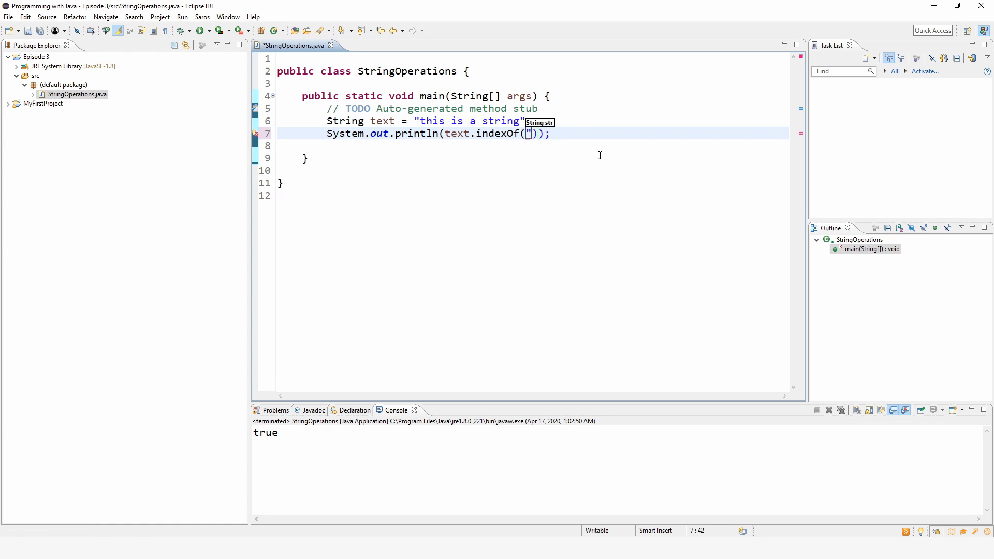
- Pass "string" to text.indexOf and rerun, so the console prints 10
text(a)
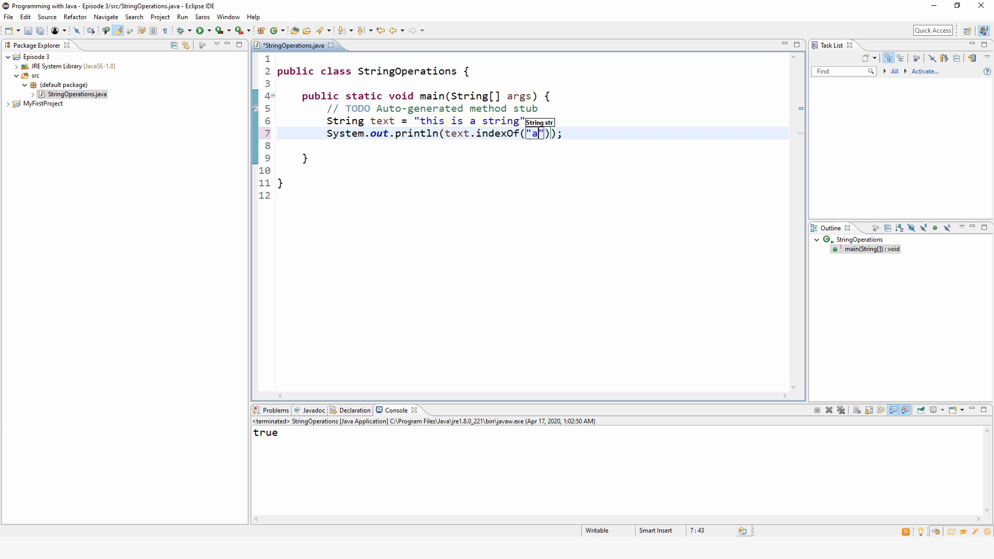
key(Backspace)
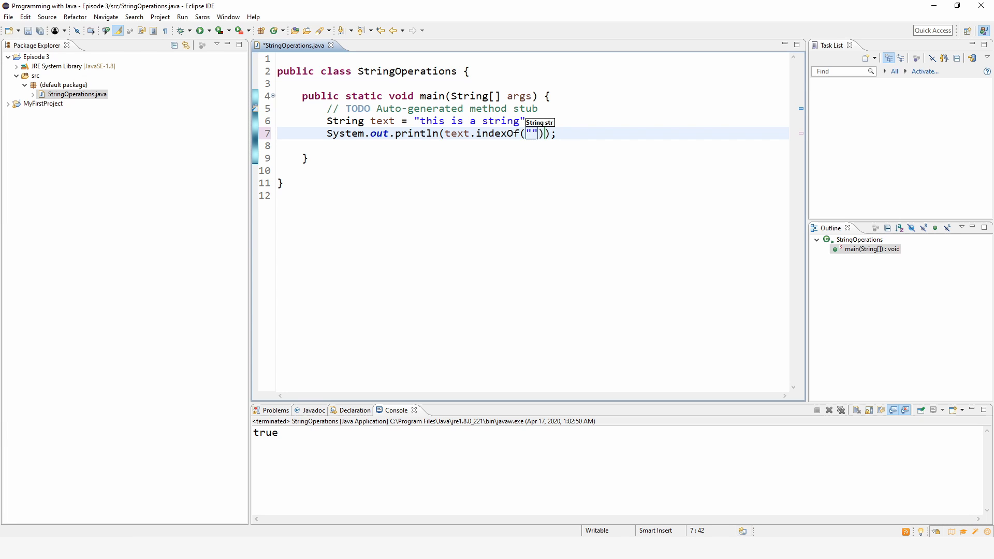
text(string)
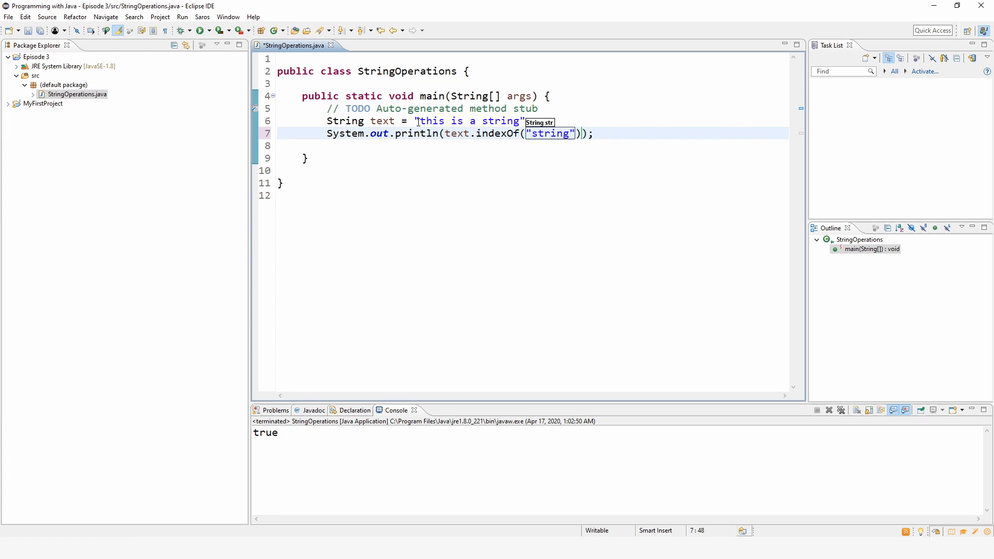
double_click(548, 133)
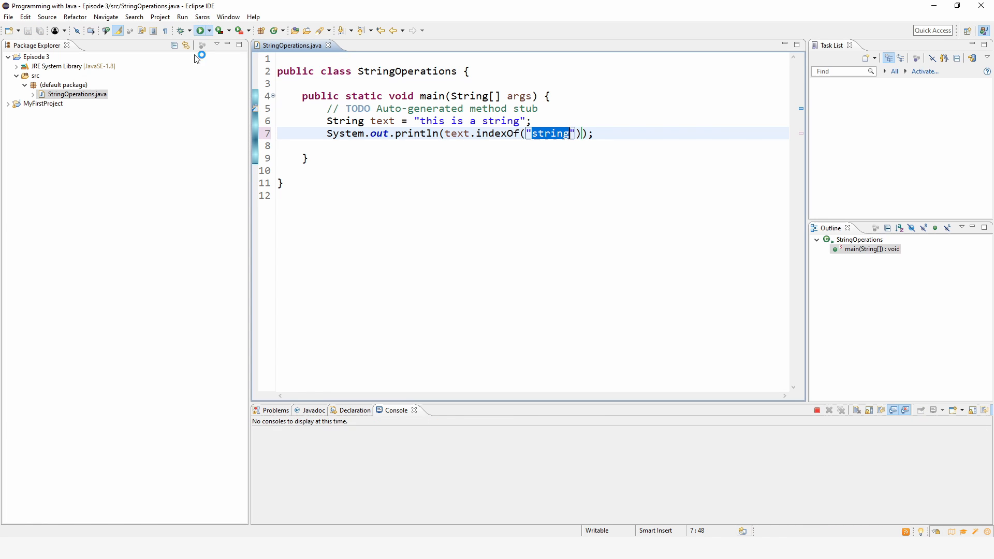
click(199, 30)
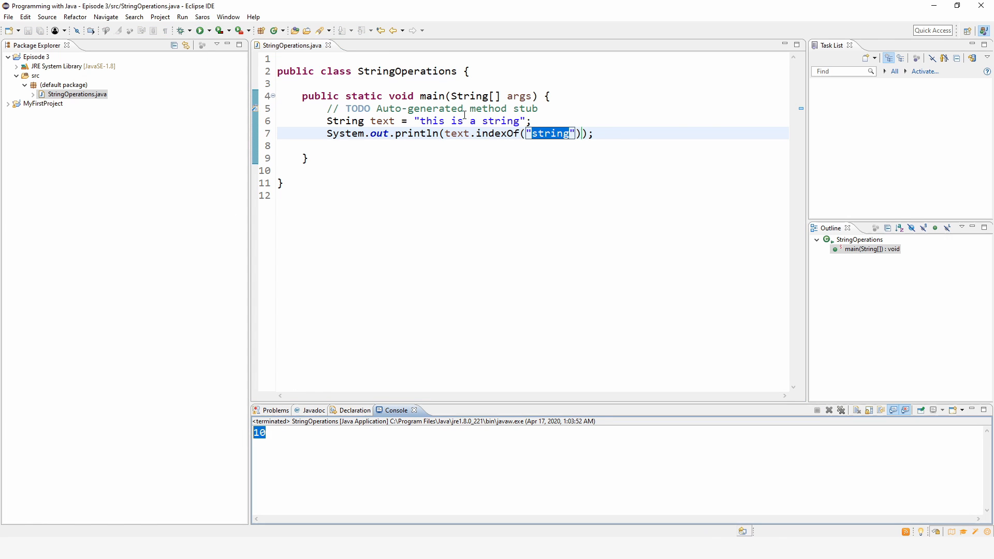
click(483, 121)
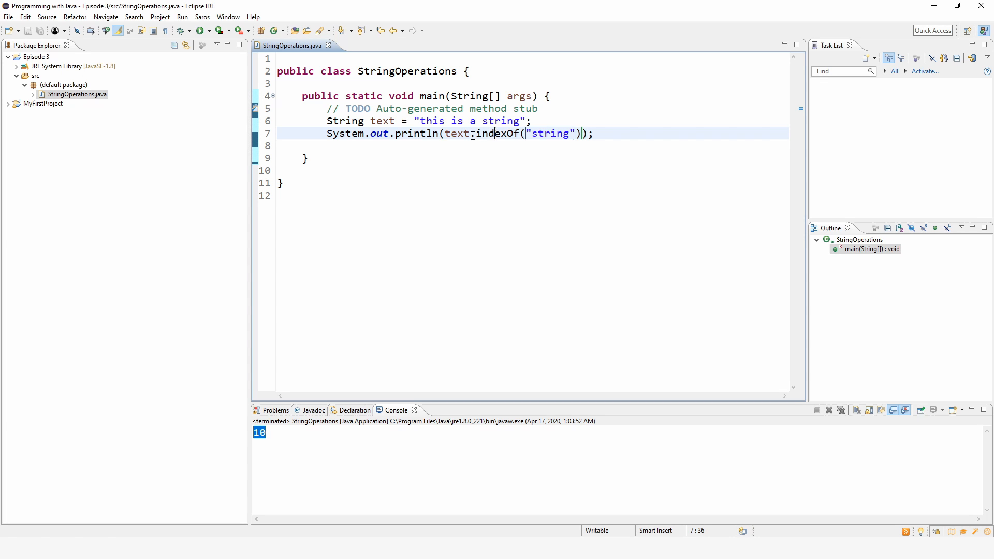
mouse_move(457, 133)
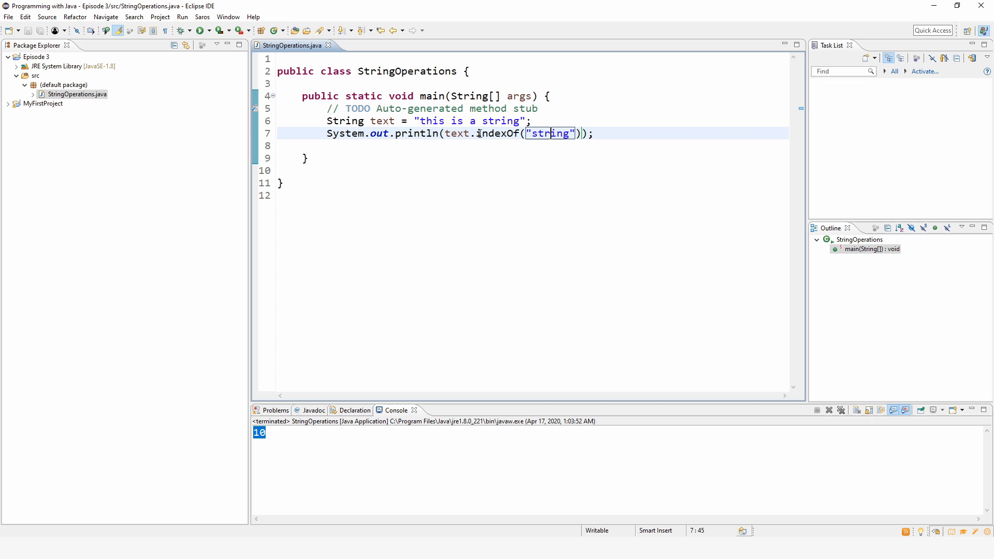
- Remove the indexOf call, briefly trying length(), and browse the String method suggestions
double_click(500, 133)
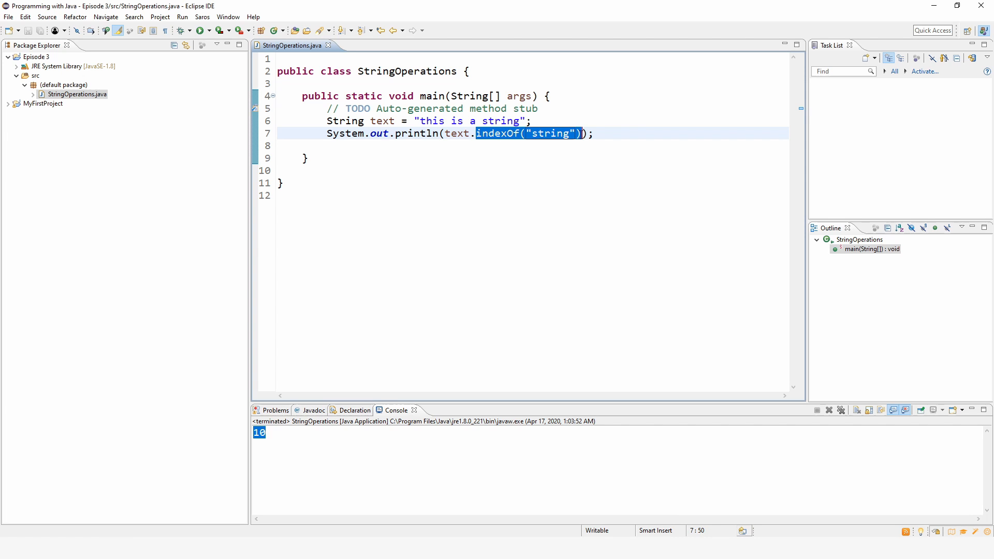
click(475, 133)
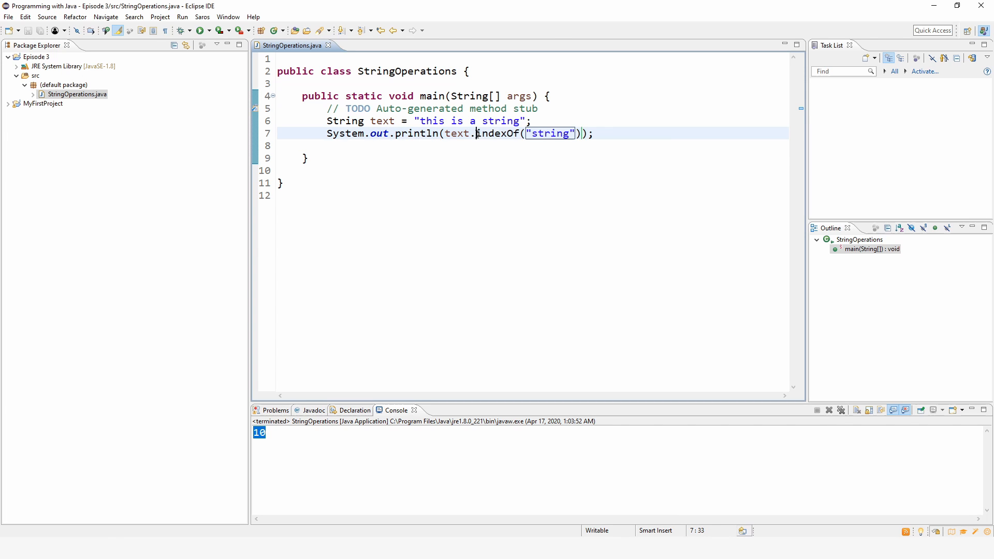
double_click(500, 133)
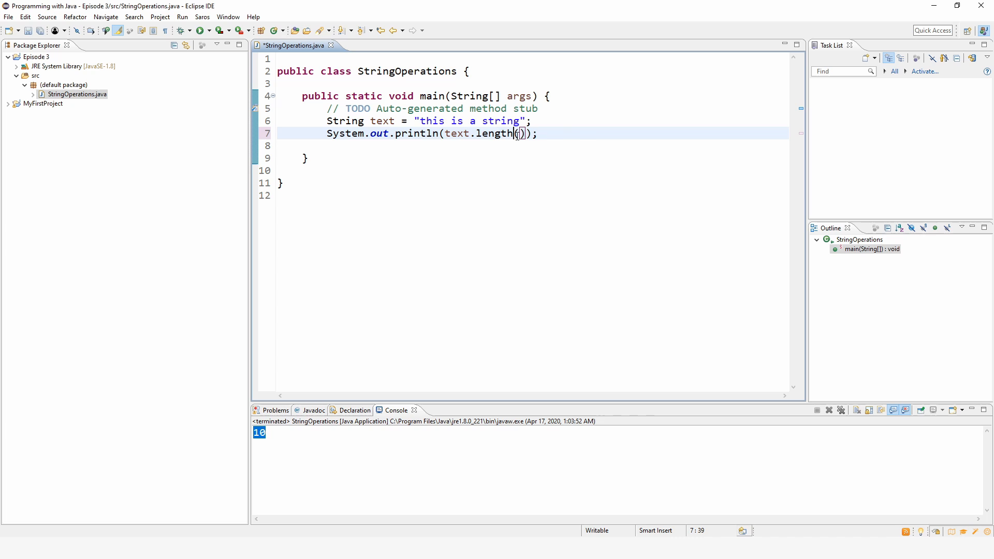
double_click(498, 134)
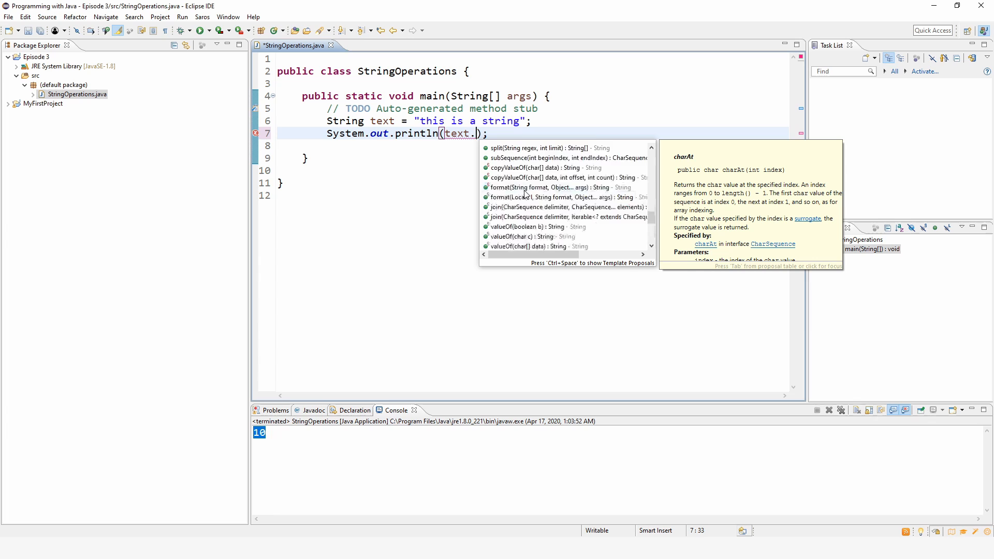
scroll(down, 3)
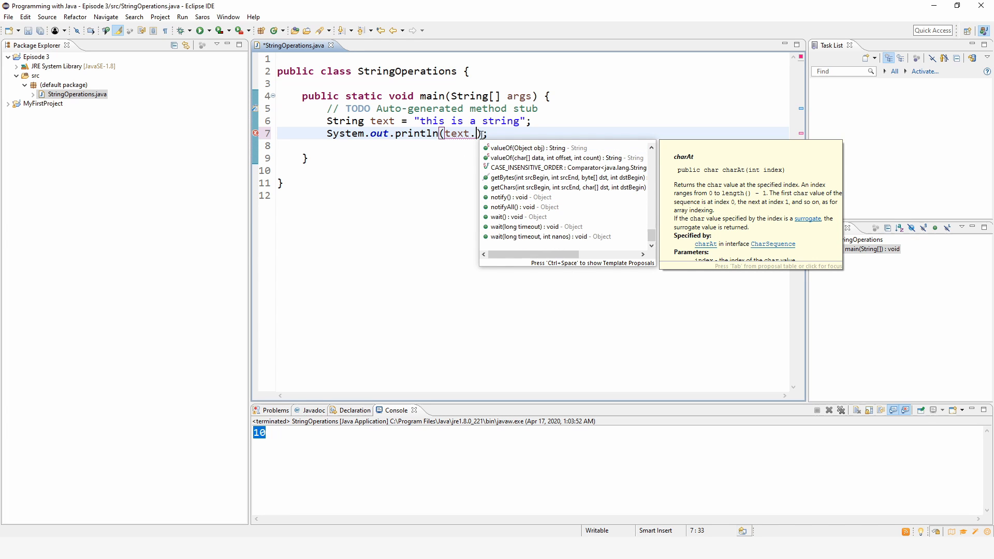